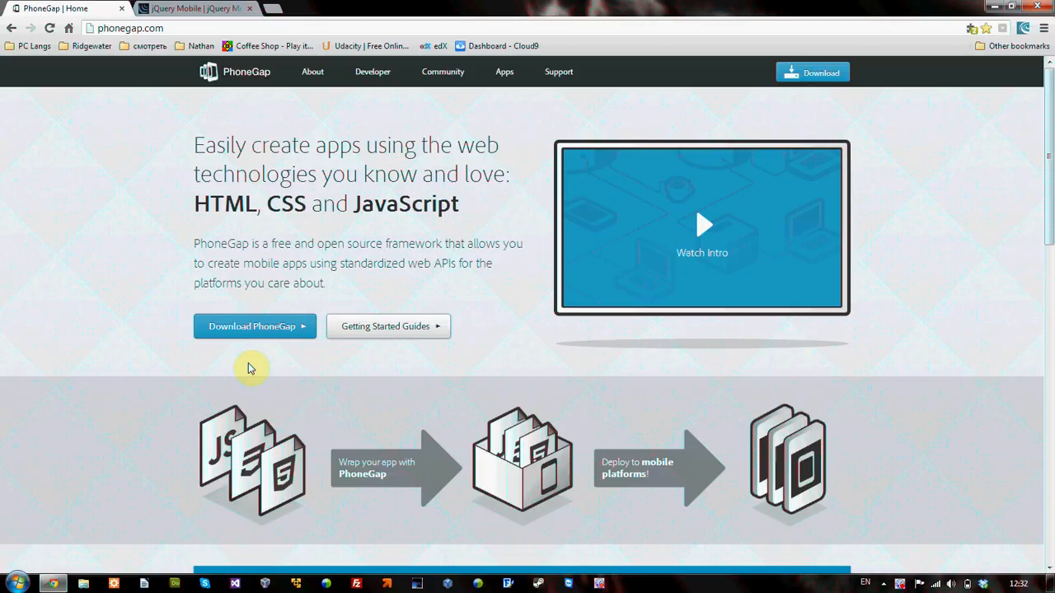
mouse_move(124, 204)
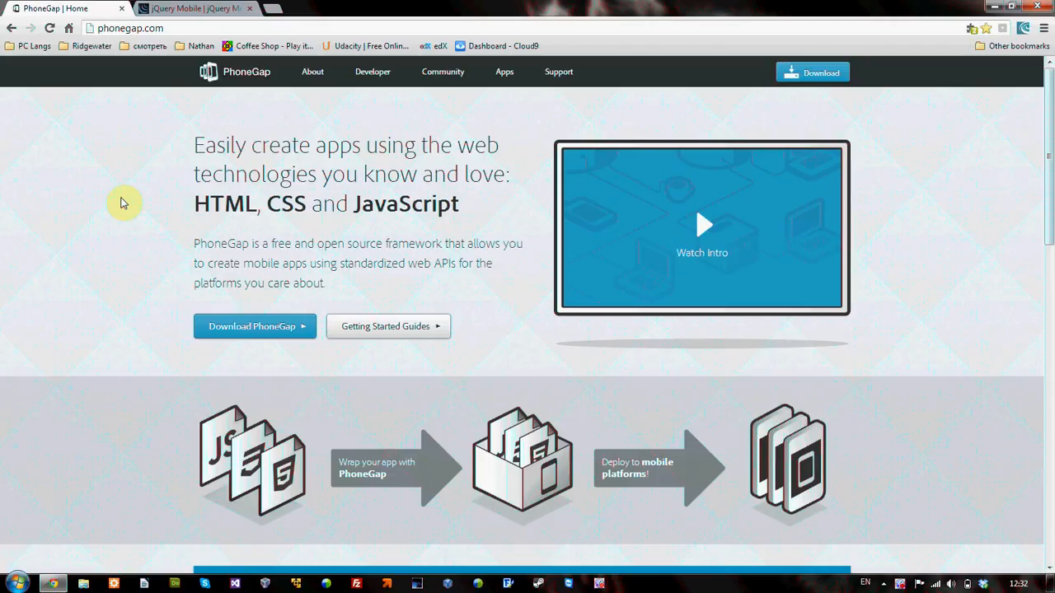
mouse_move(162, 221)
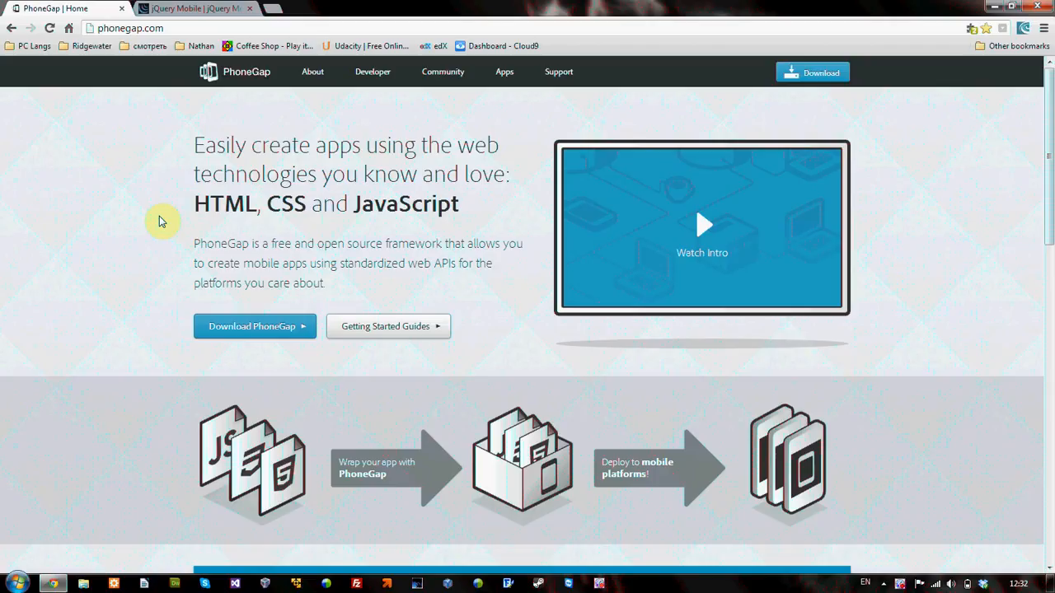
mouse_move(194, 204)
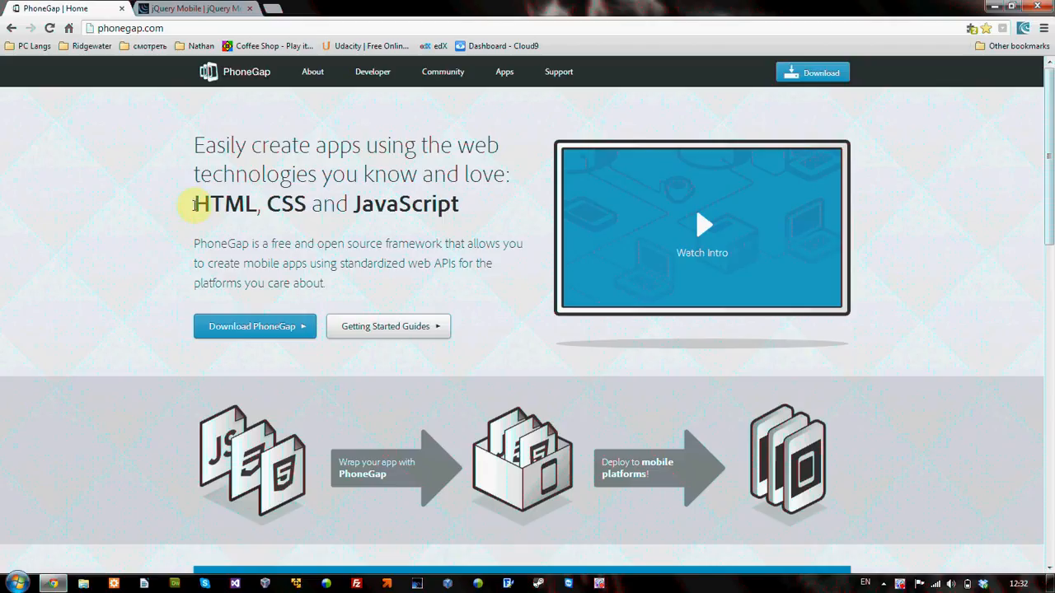
mouse_move(175, 221)
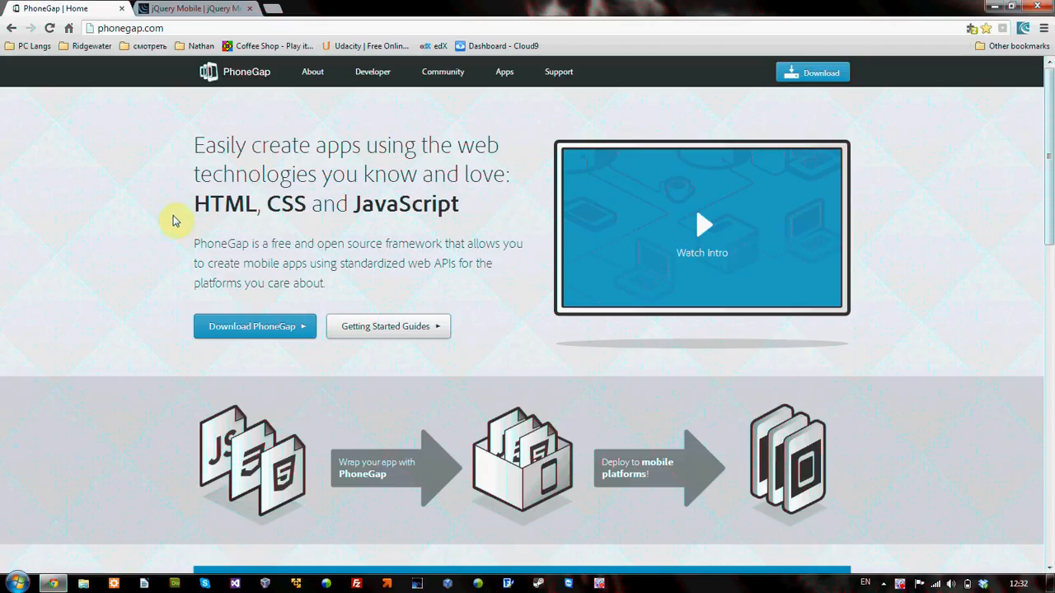
mouse_move(152, 217)
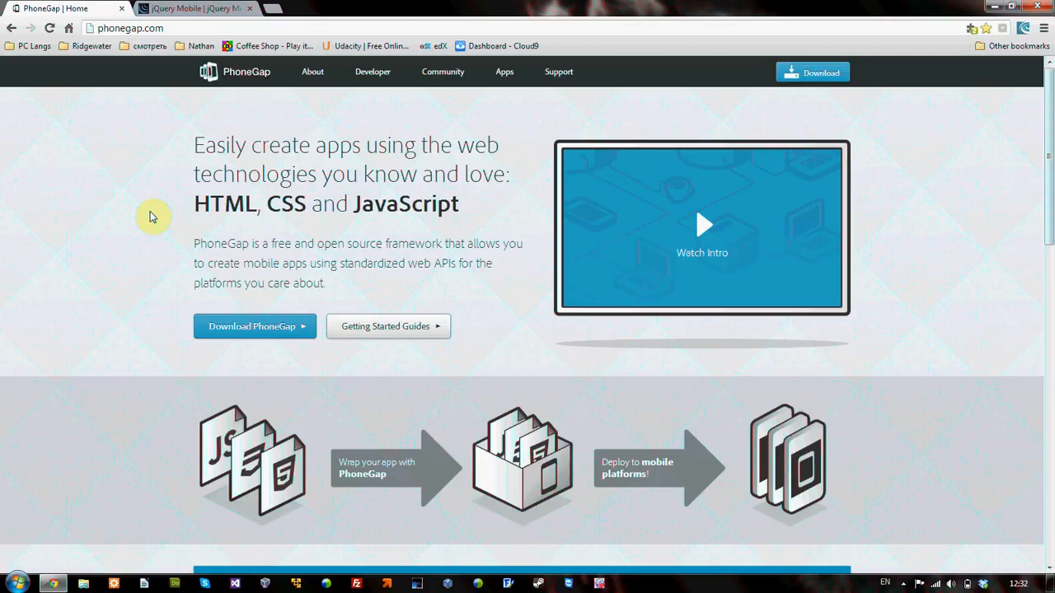
mouse_move(129, 187)
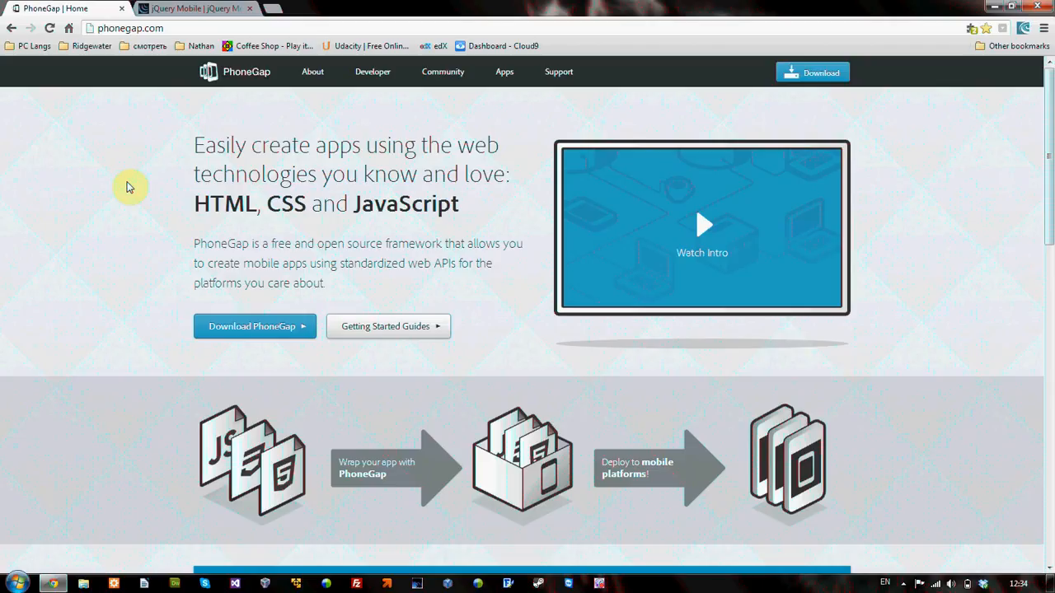
mouse_move(217, 122)
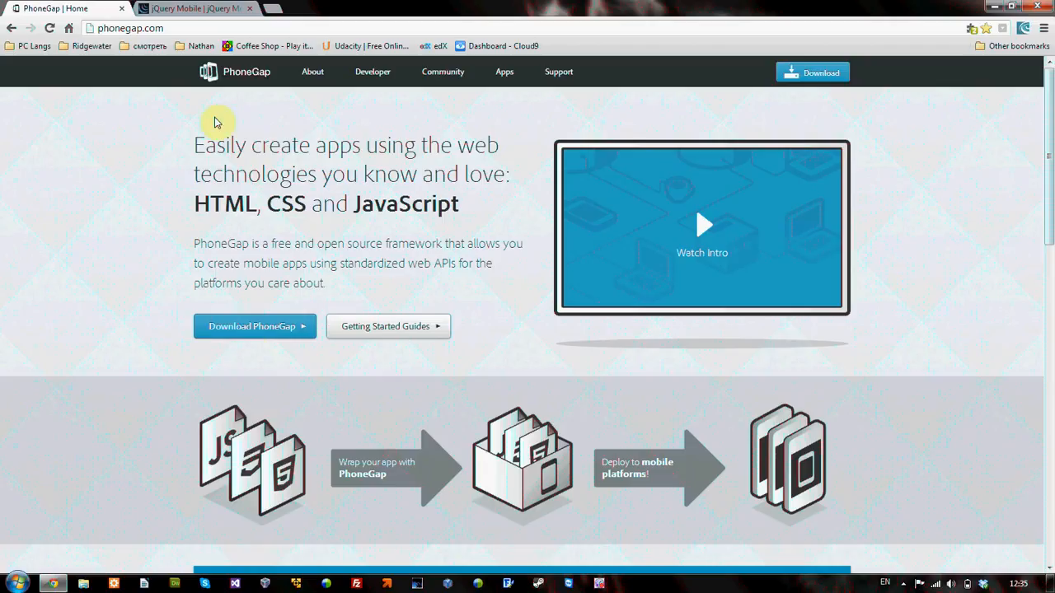
mouse_move(164, 209)
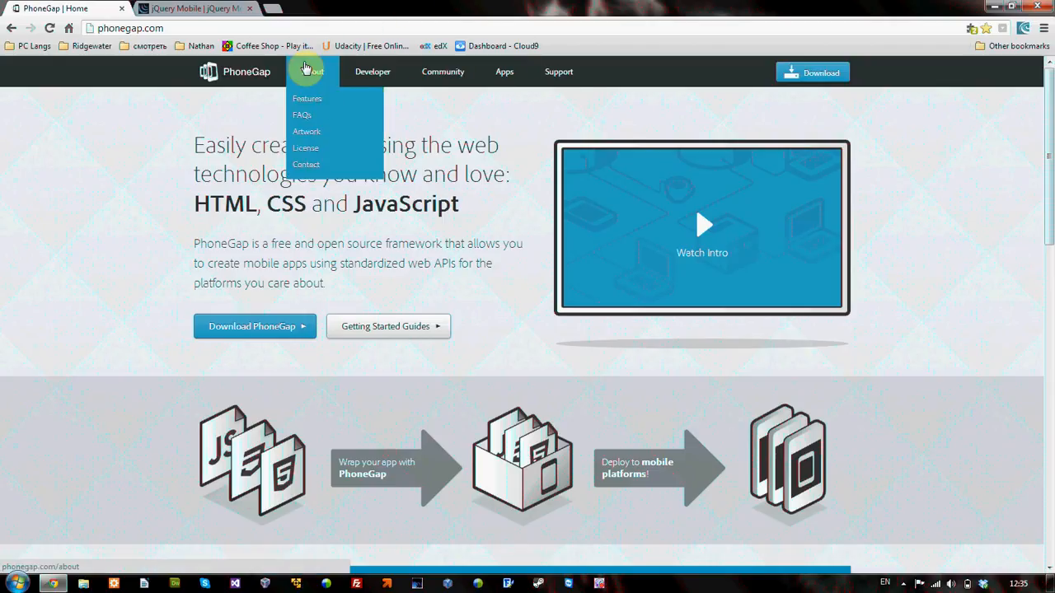
mouse_move(169, 181)
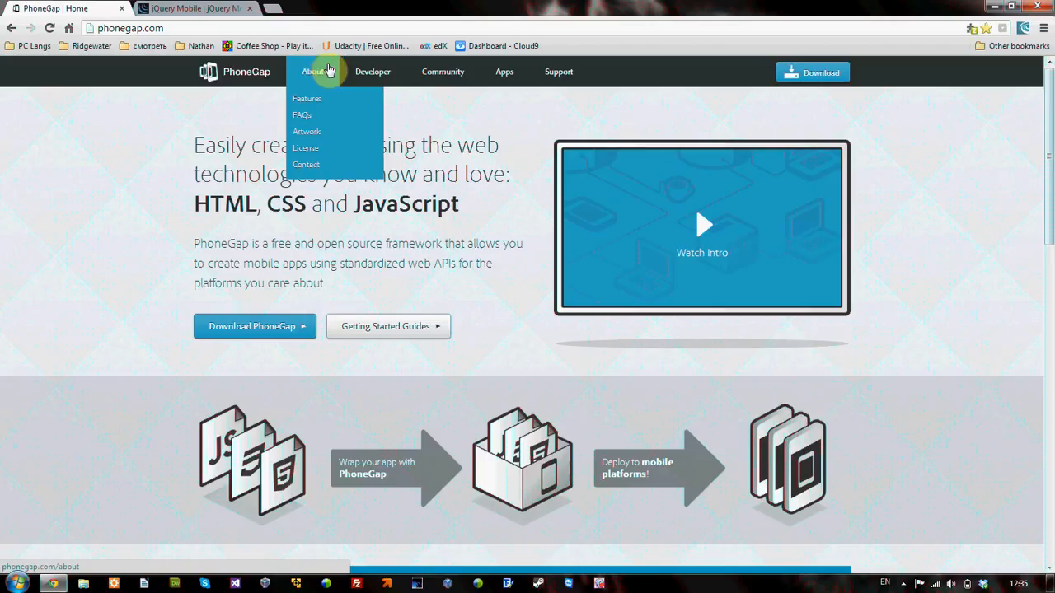
- Browse the PhoneGap Getting Started with Android guide, then return to the PhoneGap homepage
left_click(365, 99)
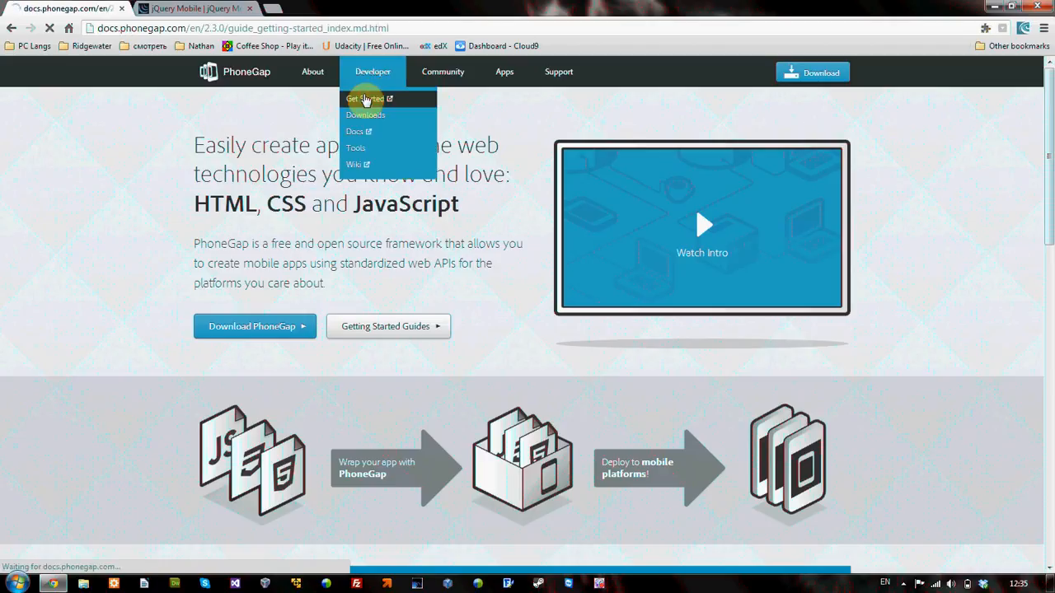
left_click(366, 99)
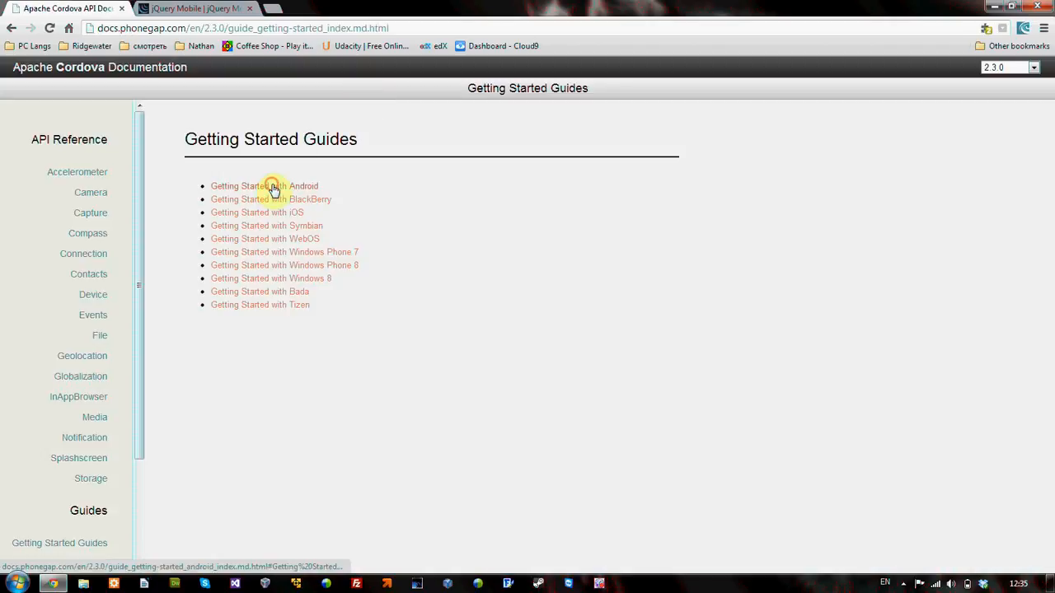
left_click(264, 186)
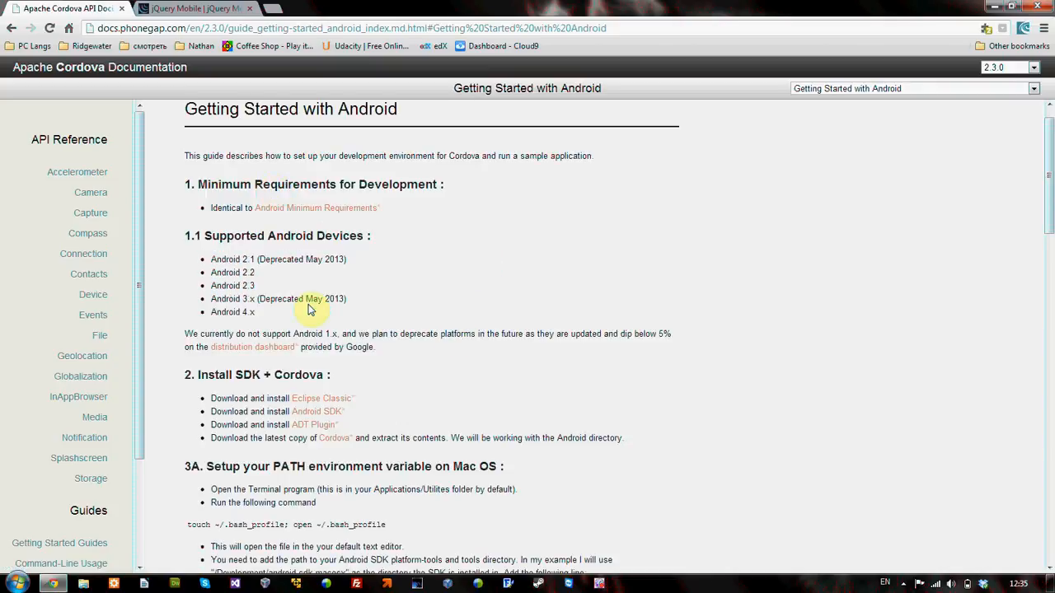
mouse_move(235, 481)
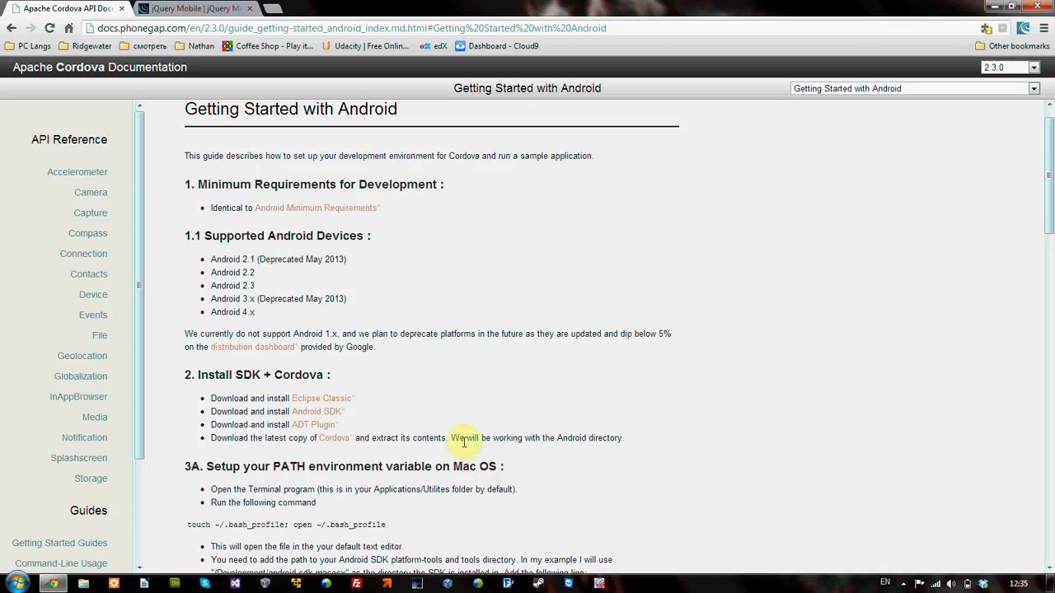
mouse_move(518, 325)
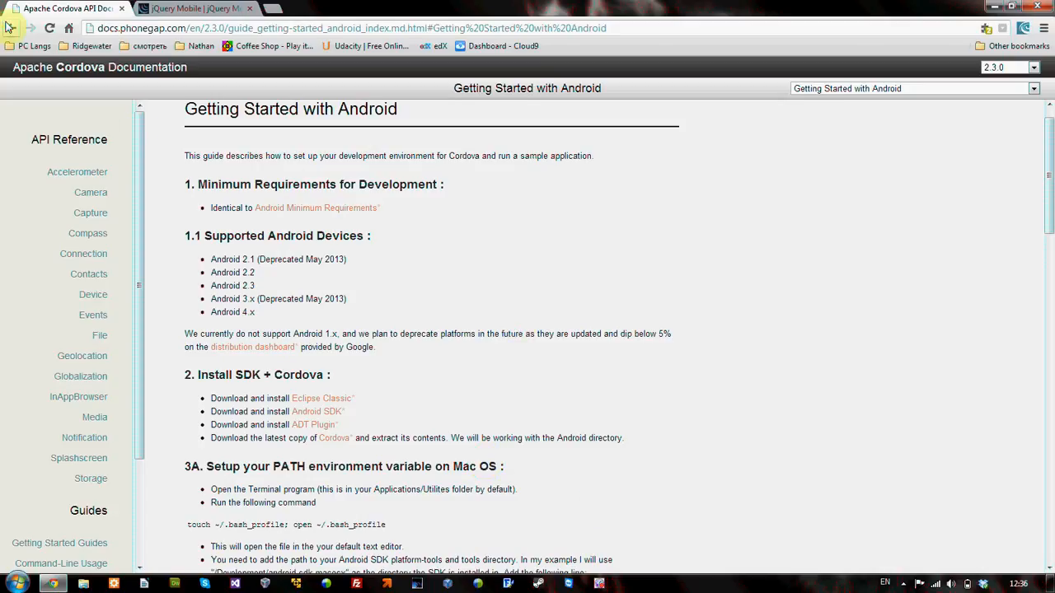
left_click(12, 29)
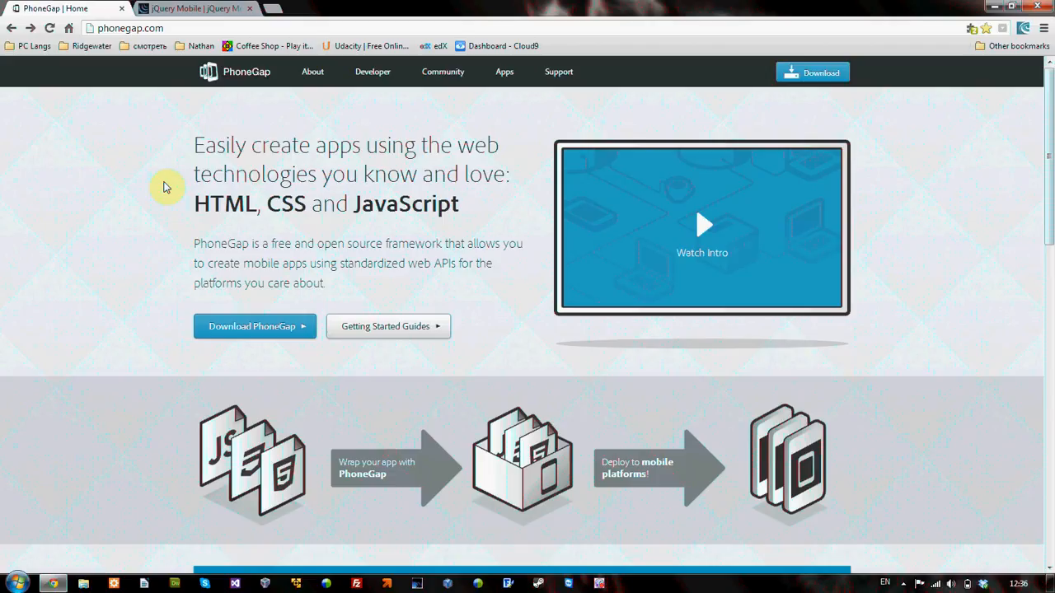
mouse_move(169, 196)
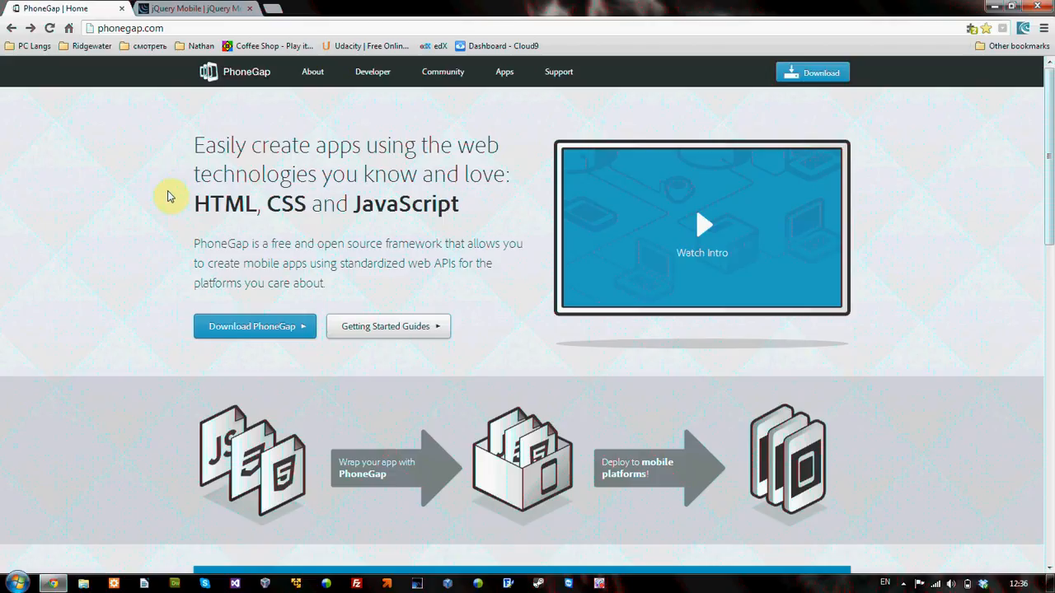
mouse_move(156, 231)
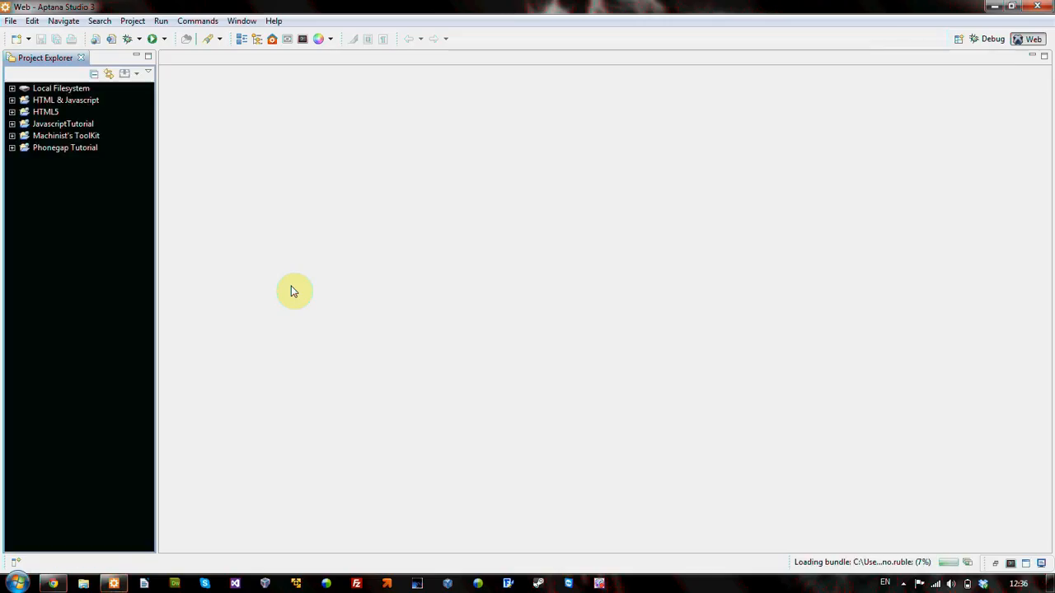
mouse_move(354, 144)
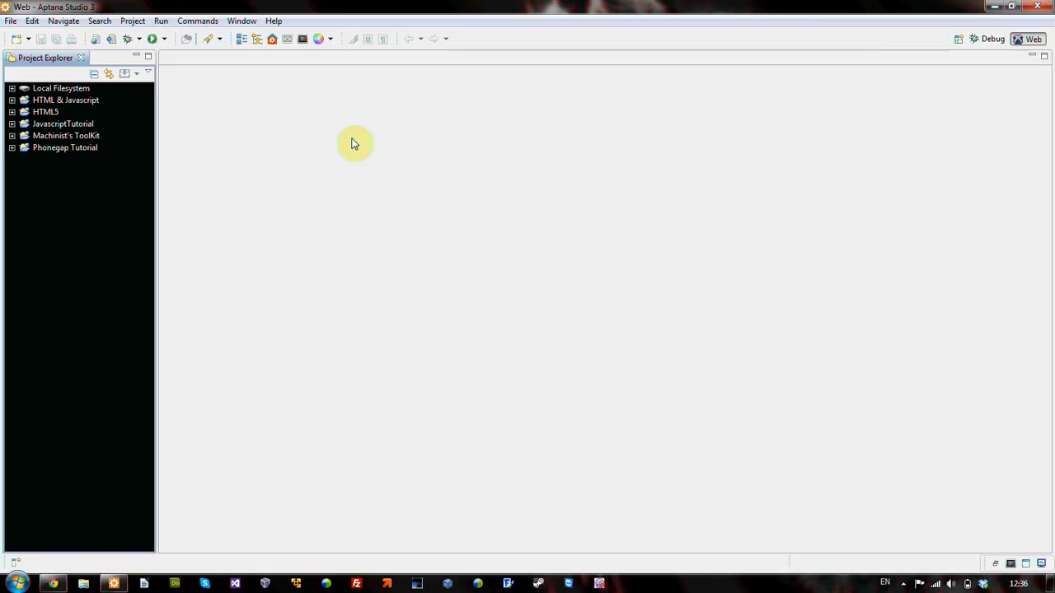
mouse_move(183, 70)
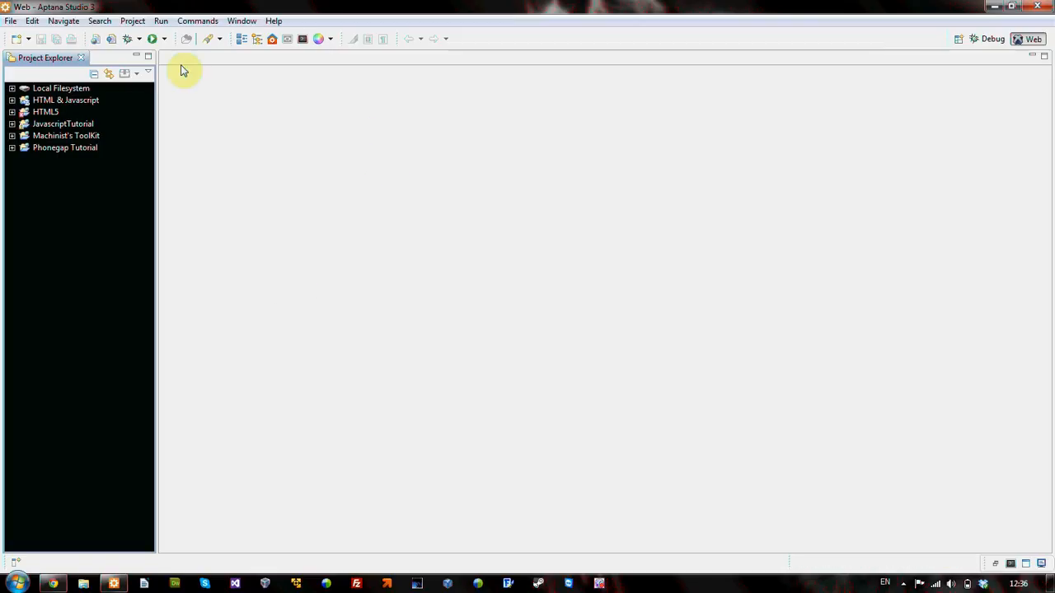
mouse_move(441, 181)
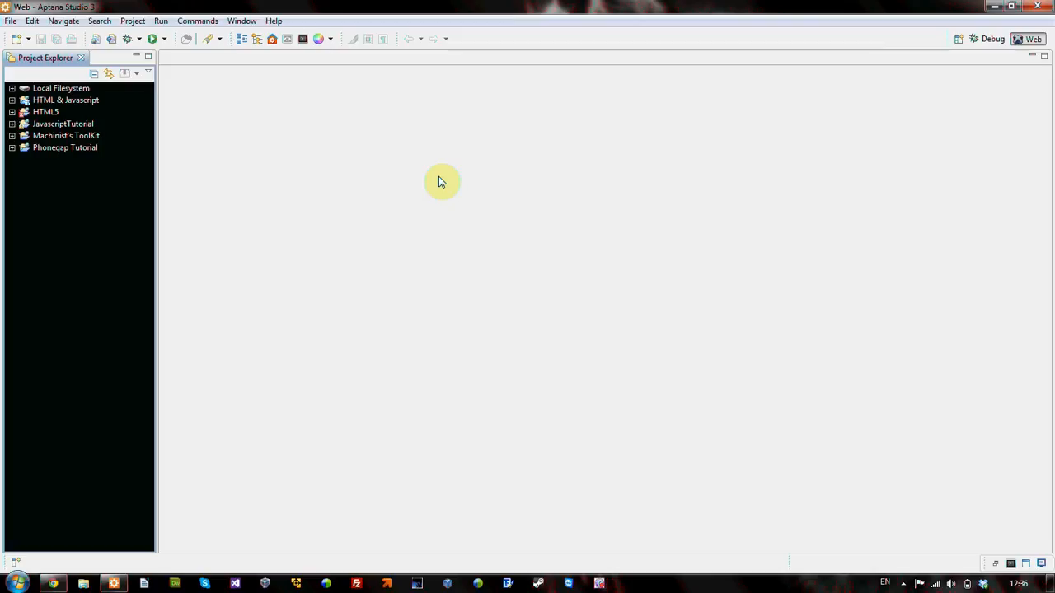
mouse_move(236, 188)
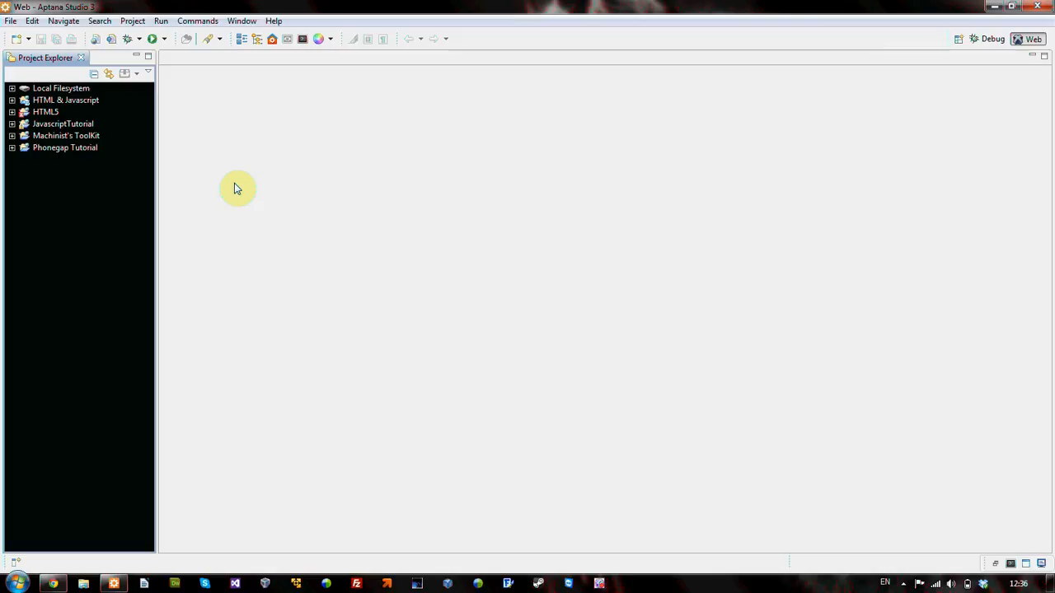
mouse_move(94, 219)
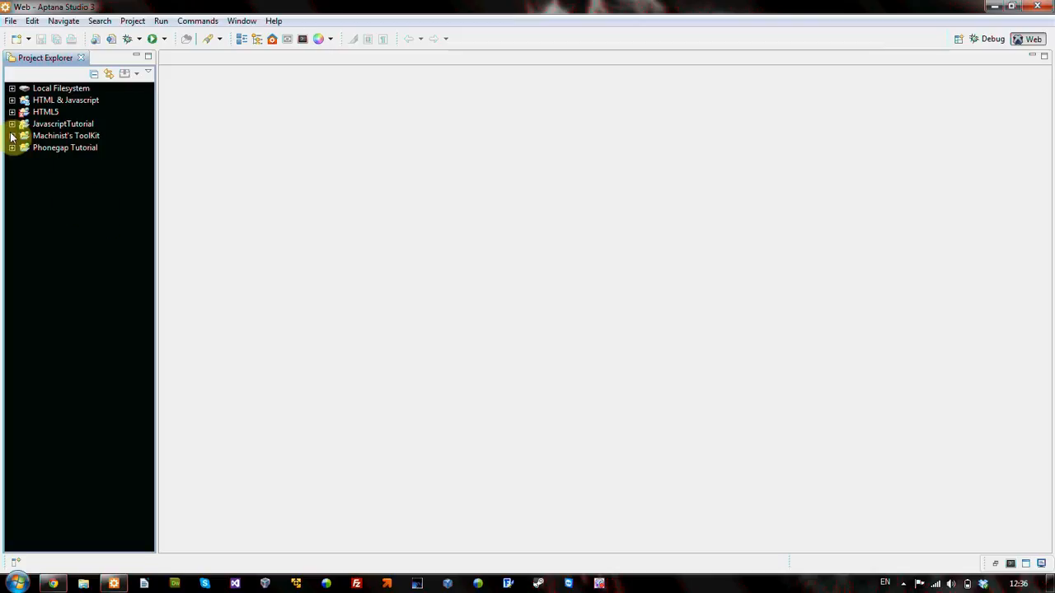
- Expand the Phonegap Tutorial project and its helloPhonegap folder to list index.html
left_click(13, 147)
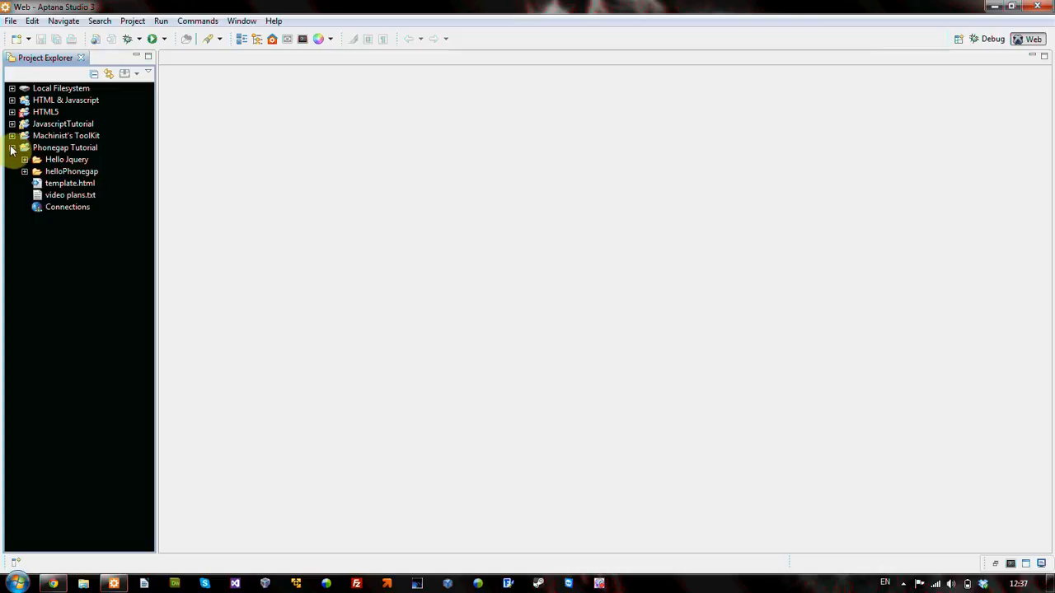
left_click(13, 148)
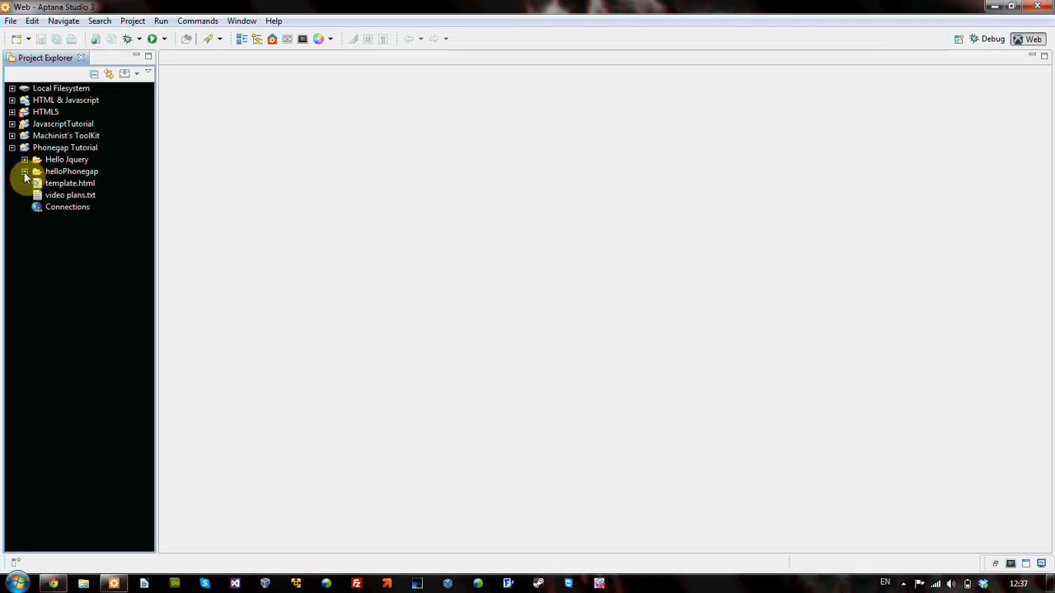
left_click(24, 171)
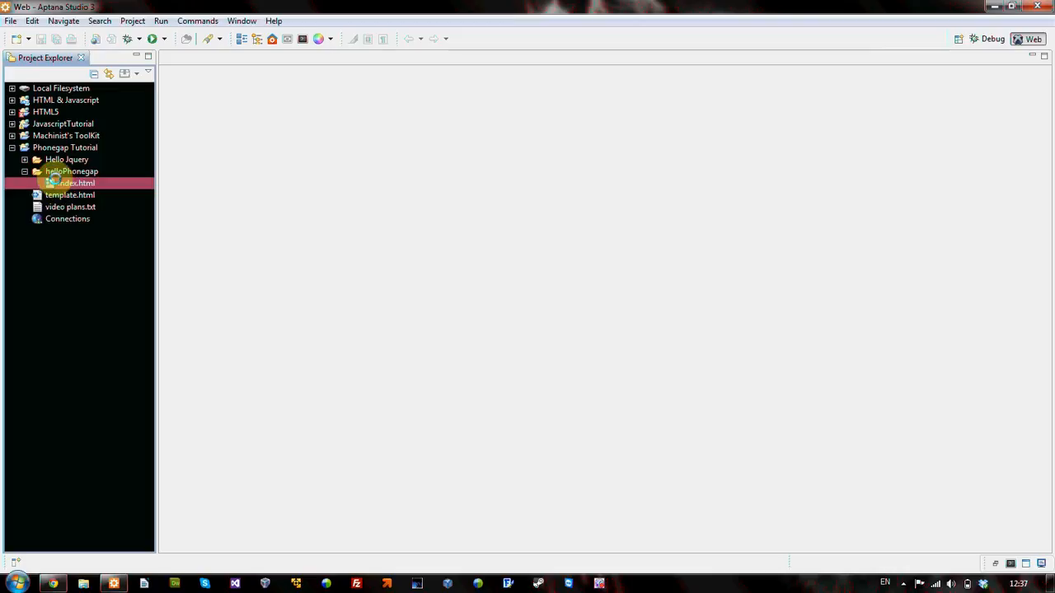
- Open helloPhonegap's index.html in the editor, showing its jQuery Mobile page markup
double_click(76, 183)
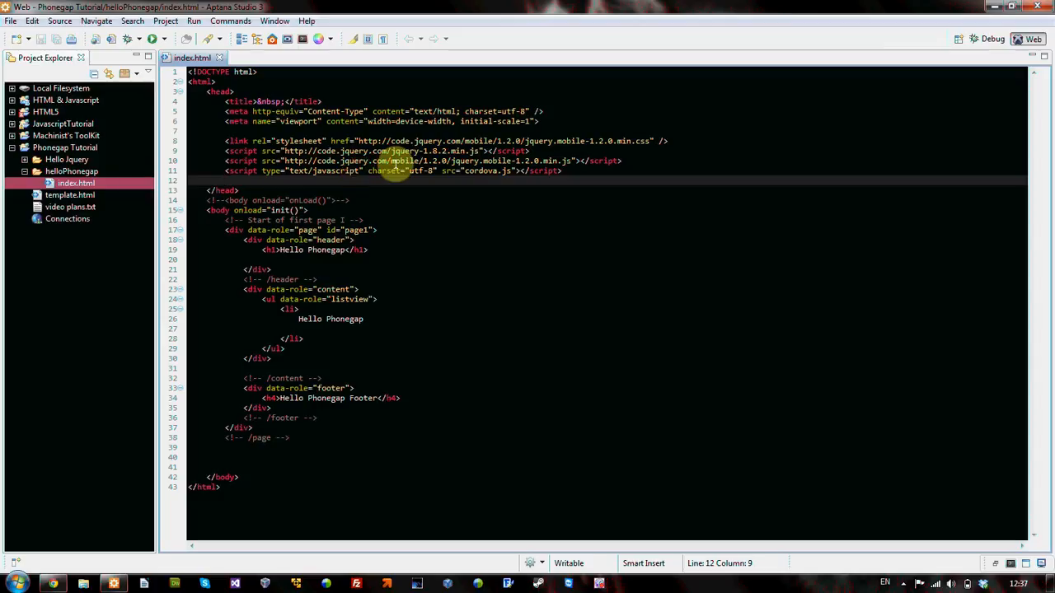
left_click(330, 38)
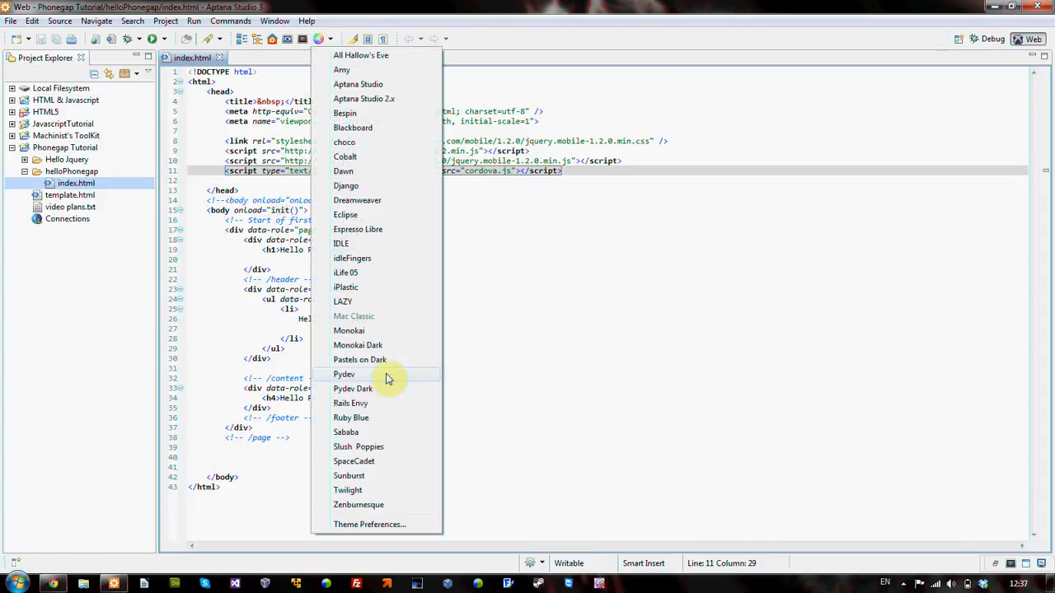
mouse_move(371, 403)
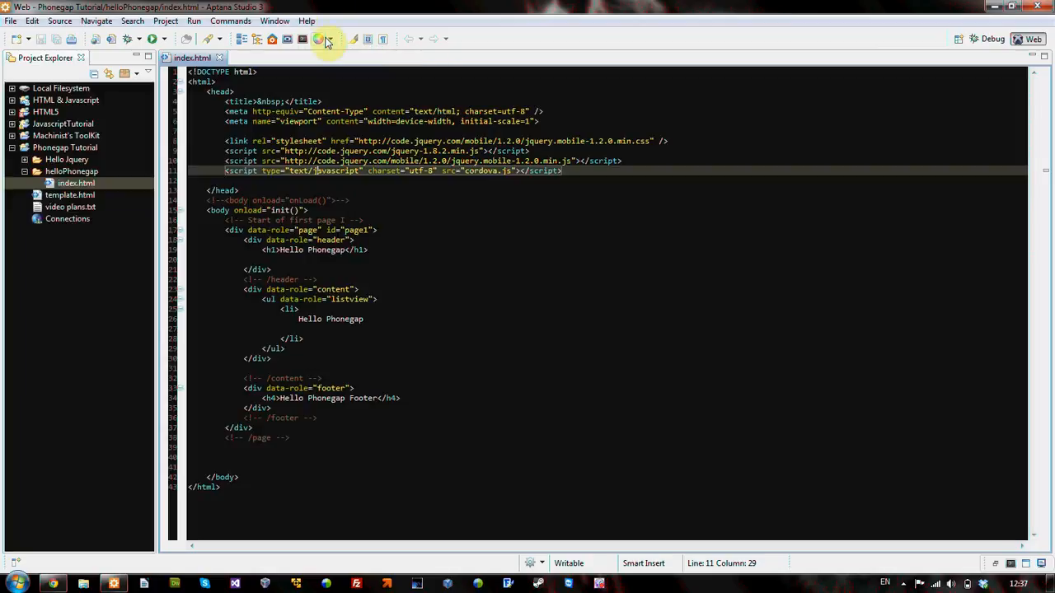
- Apply the dark SpaceCadet editor theme and re-expand the head section of index.html
left_click(318, 38)
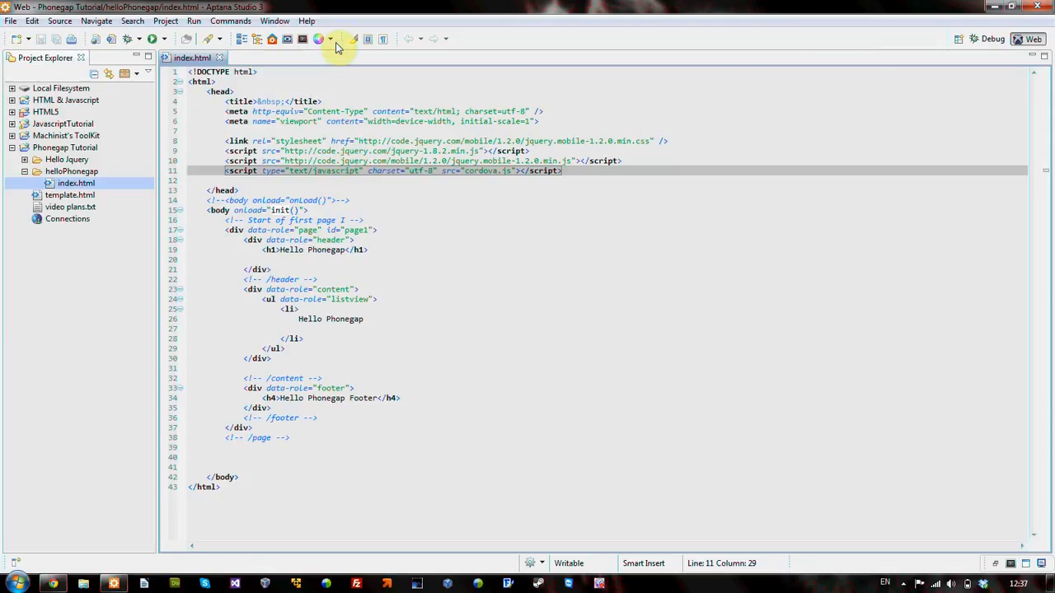
left_click(318, 38)
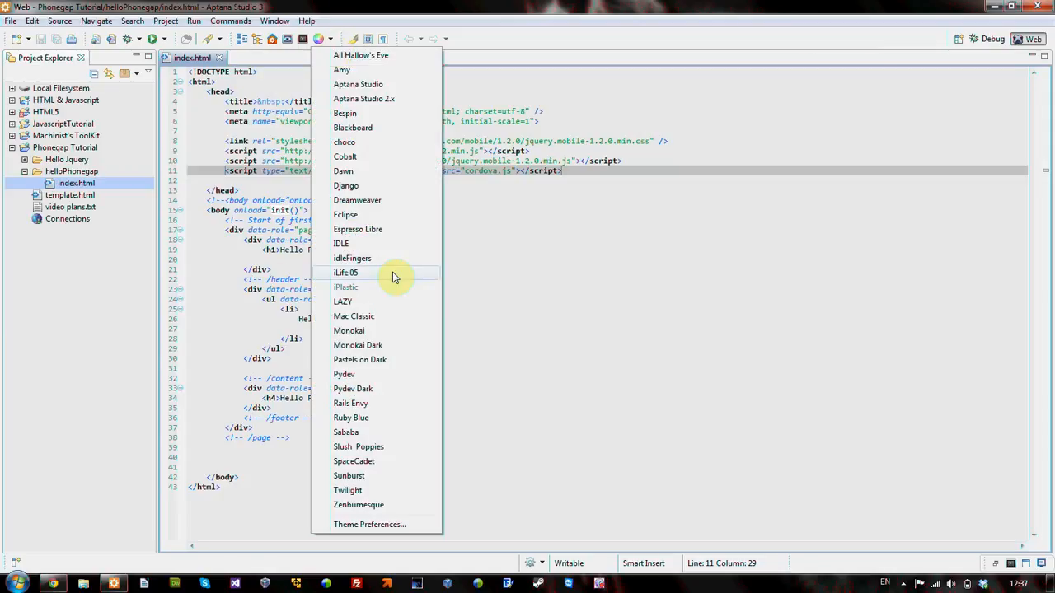
mouse_move(391, 462)
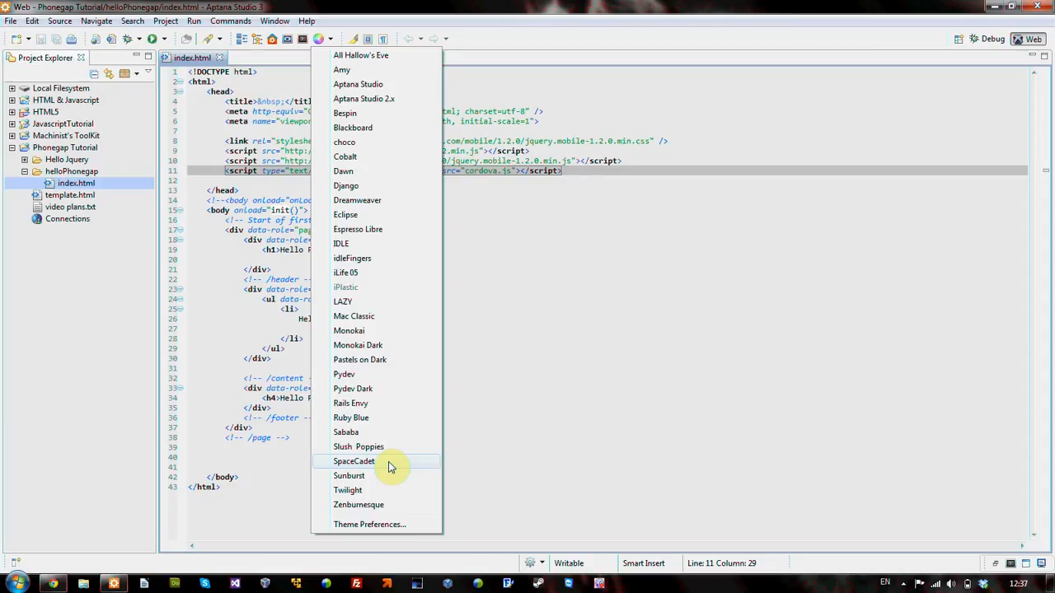
mouse_move(371, 345)
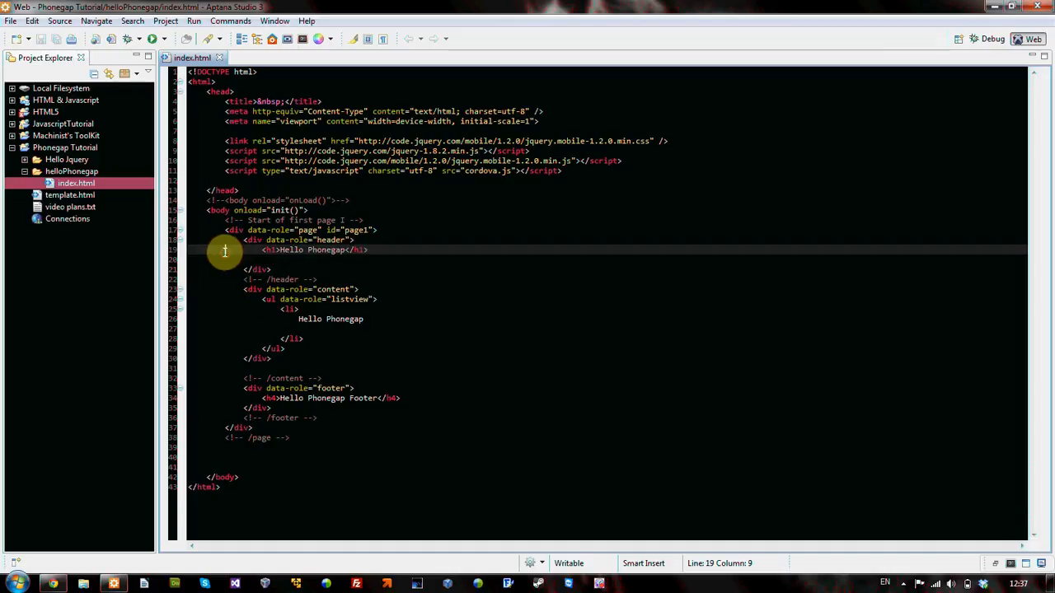
left_click(232, 259)
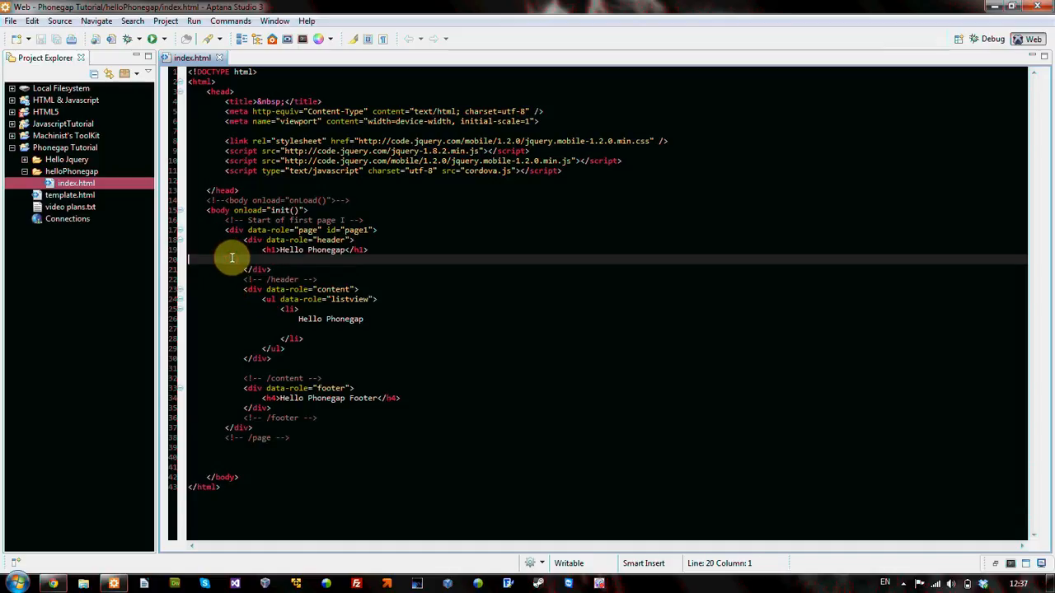
mouse_move(177, 294)
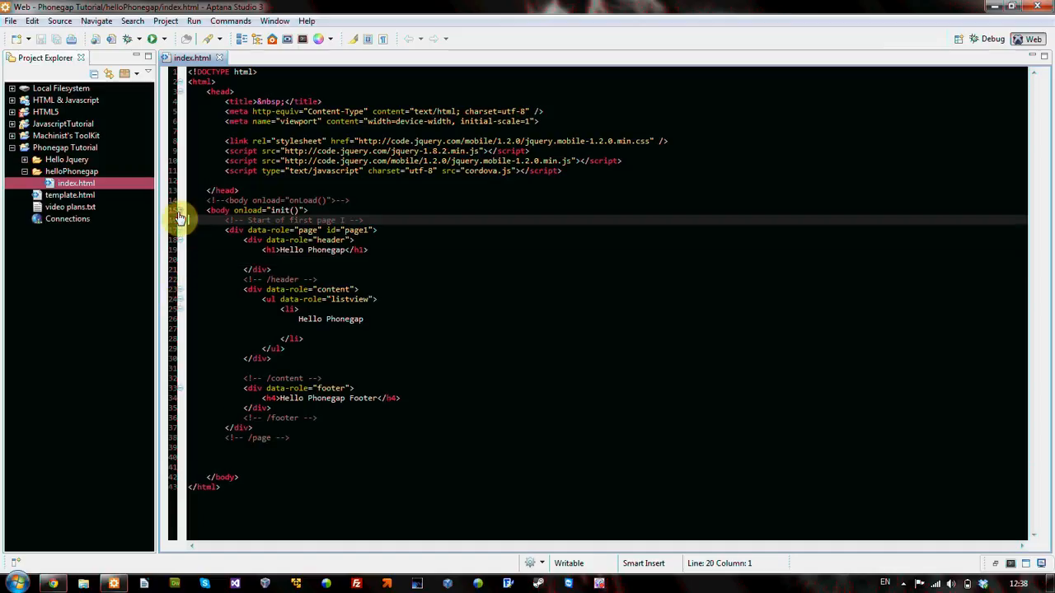
mouse_move(196, 225)
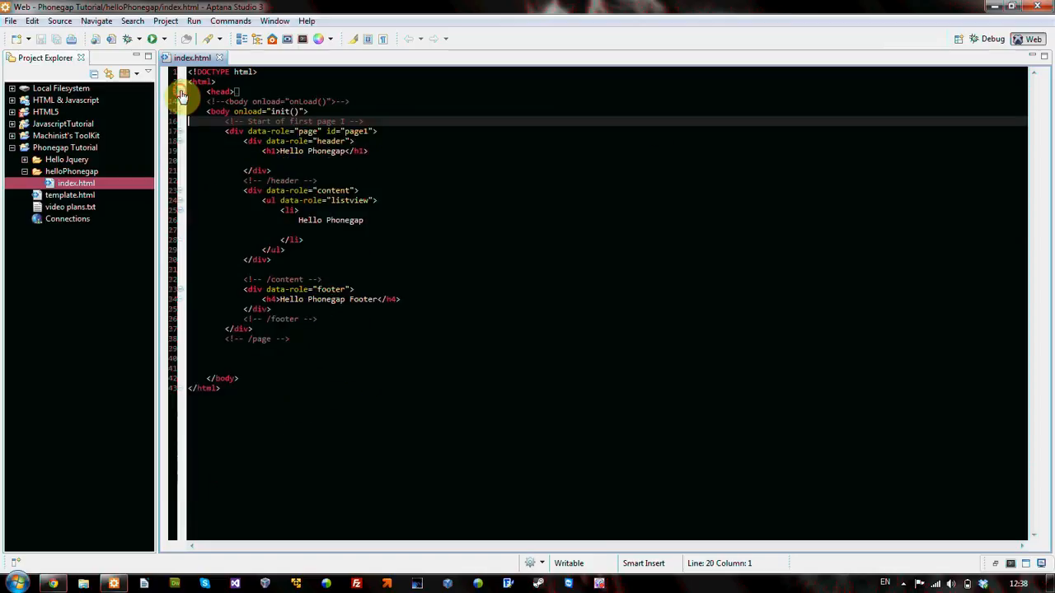
left_click(181, 92)
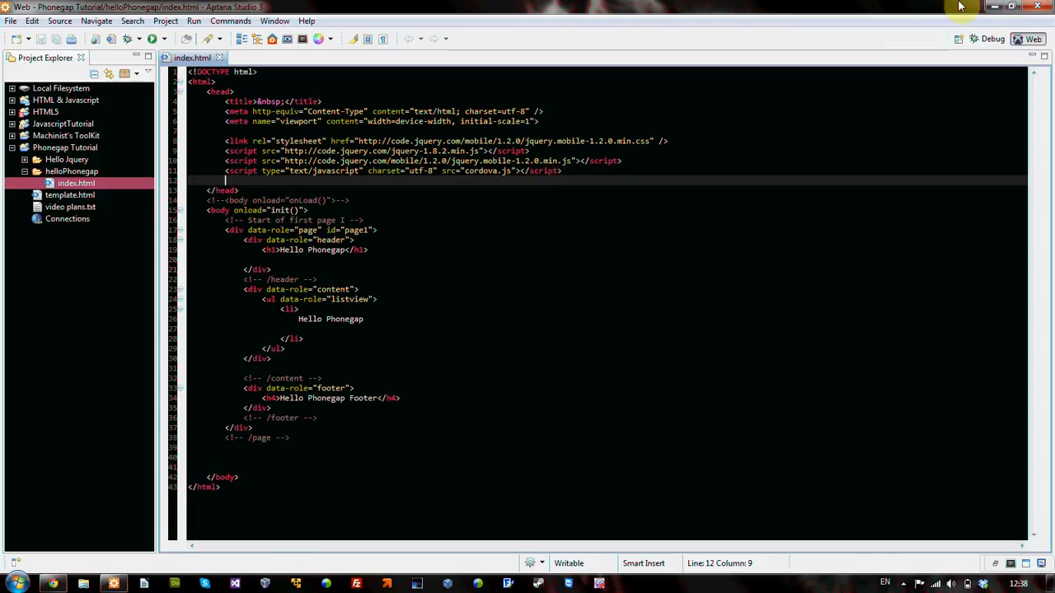
- Minimize Aptana and bring Chrome forward on the PhoneGap homepage, checking the jQuery Mobile tab
left_click(1016, 7)
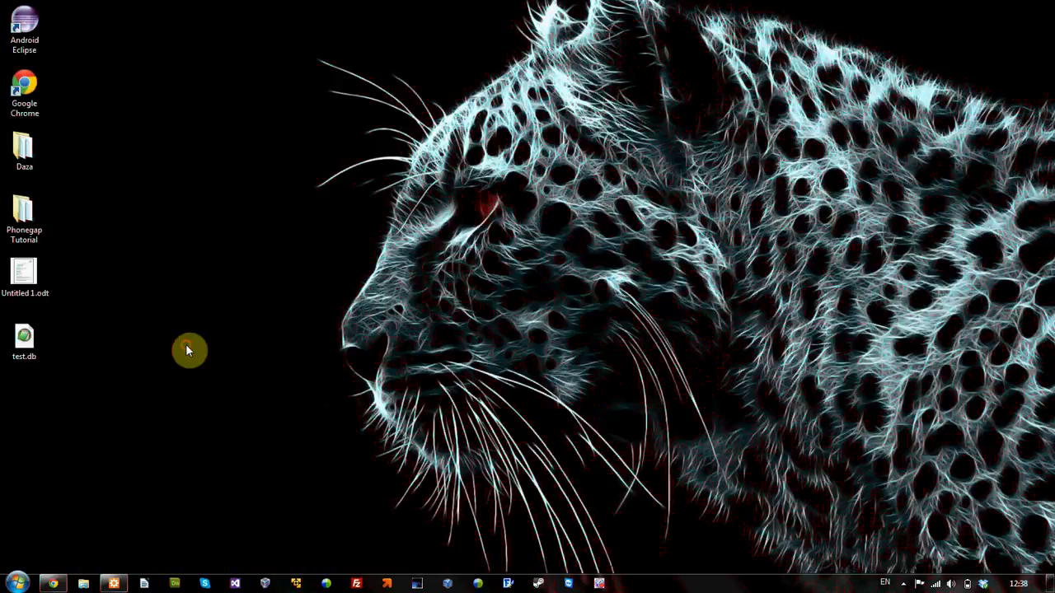
mouse_move(188, 350)
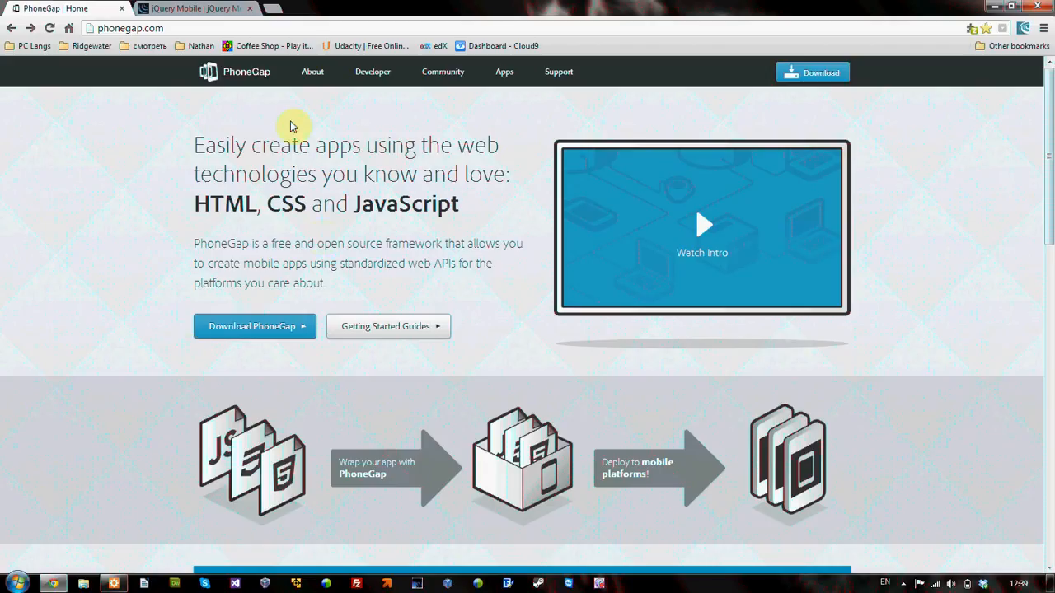
mouse_move(255, 169)
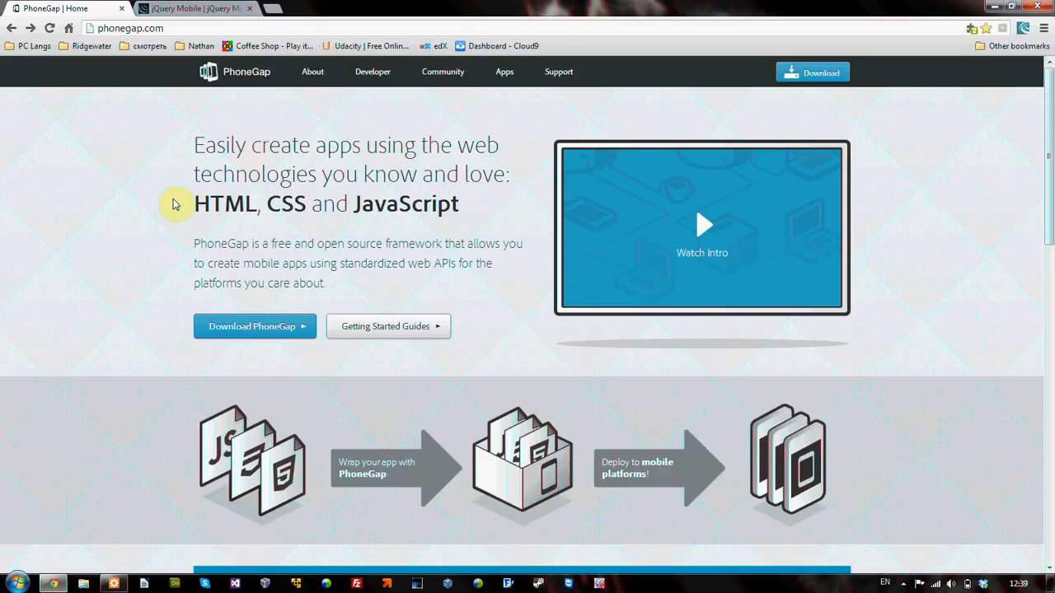
mouse_move(95, 156)
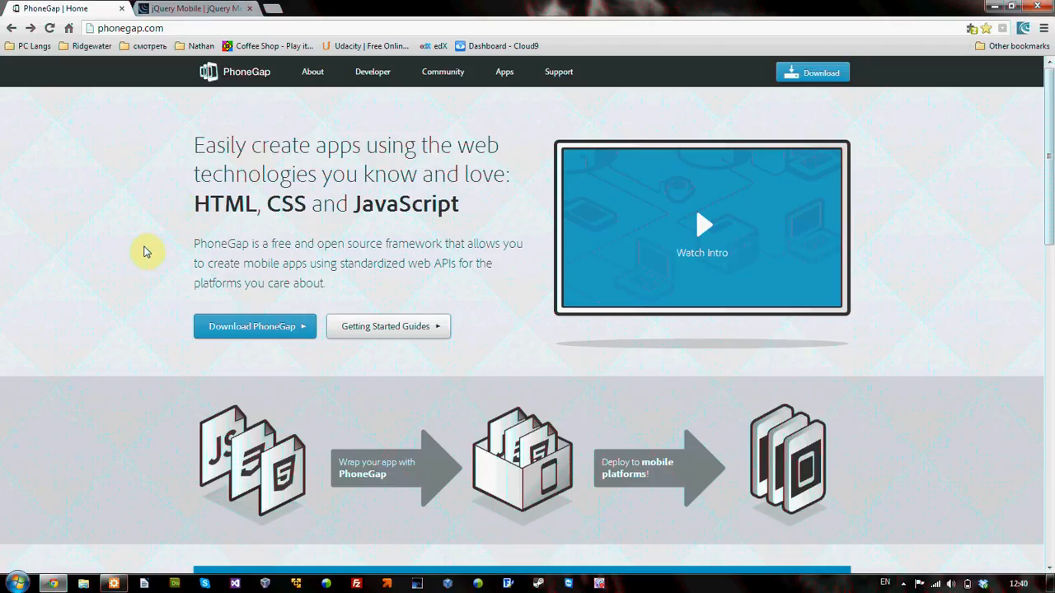
mouse_move(153, 239)
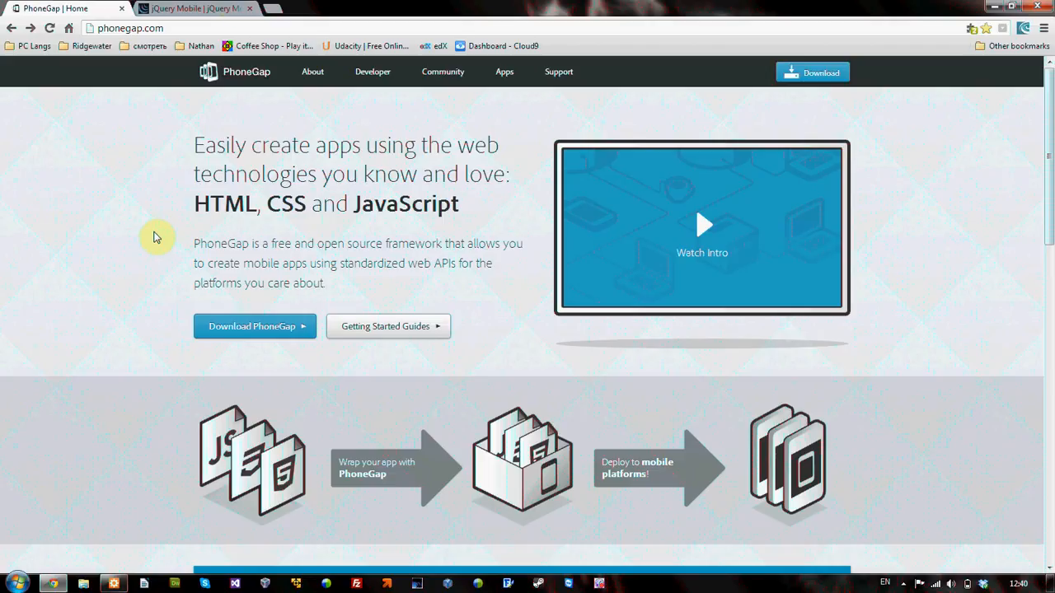
left_click(195, 8)
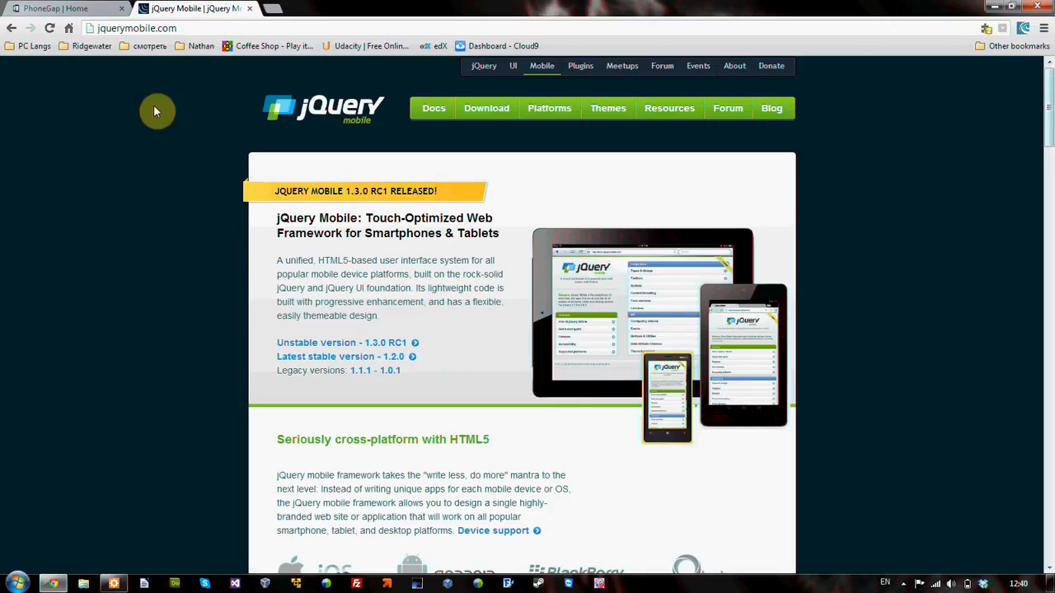
left_click(62, 8)
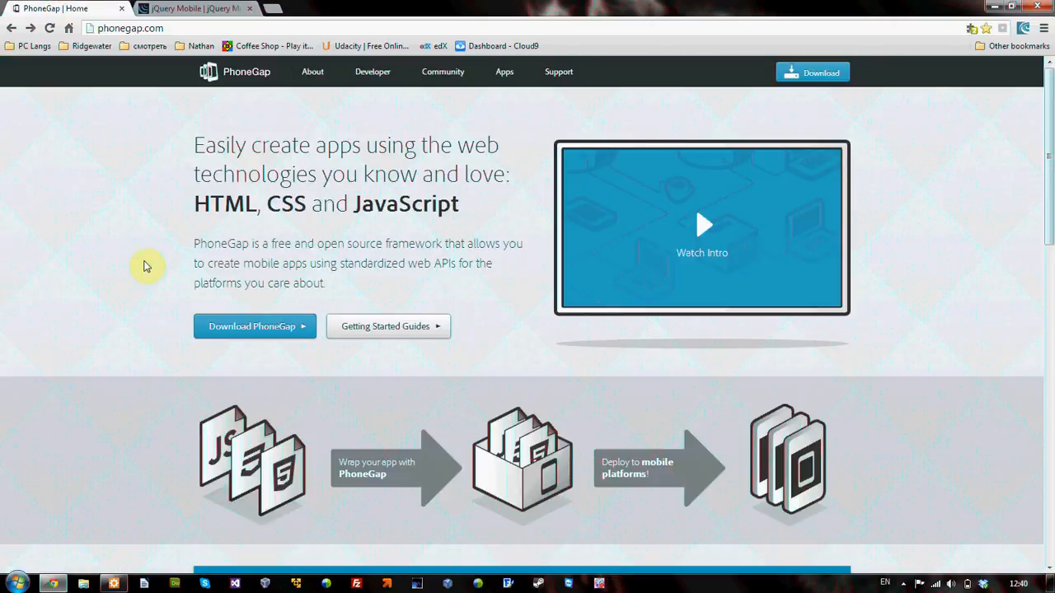
mouse_move(151, 228)
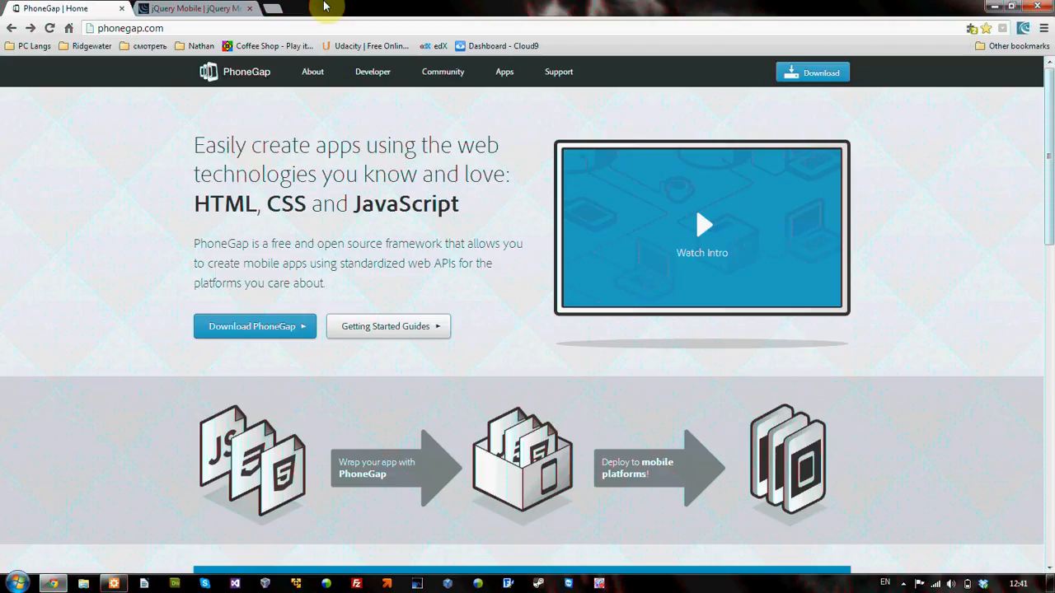
- In a new tab, show the installed apps and launch the Chrome Web Store
left_click(322, 8)
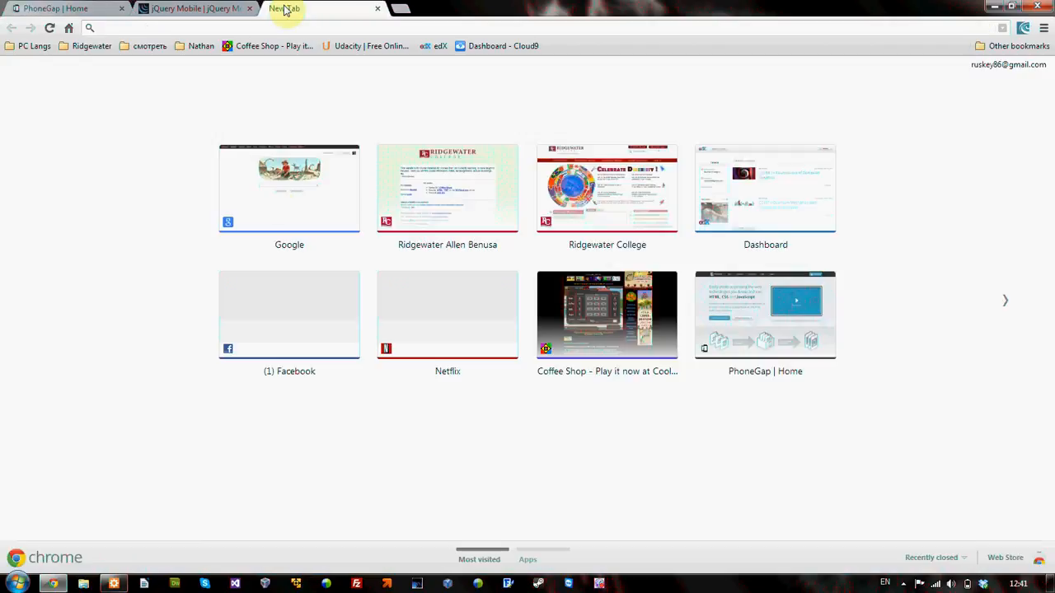
left_click(527, 560)
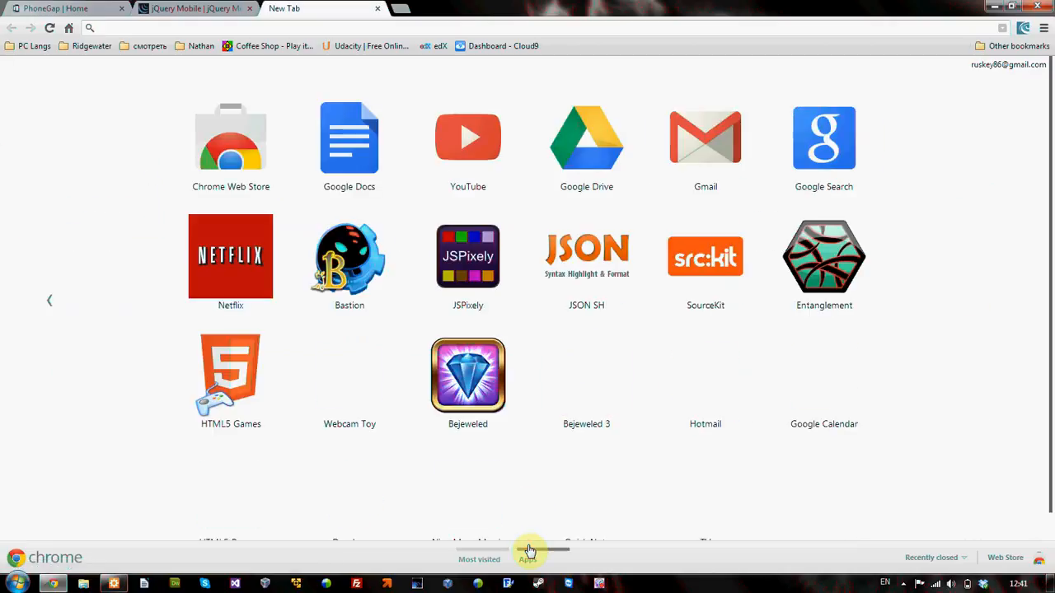
left_click(527, 560)
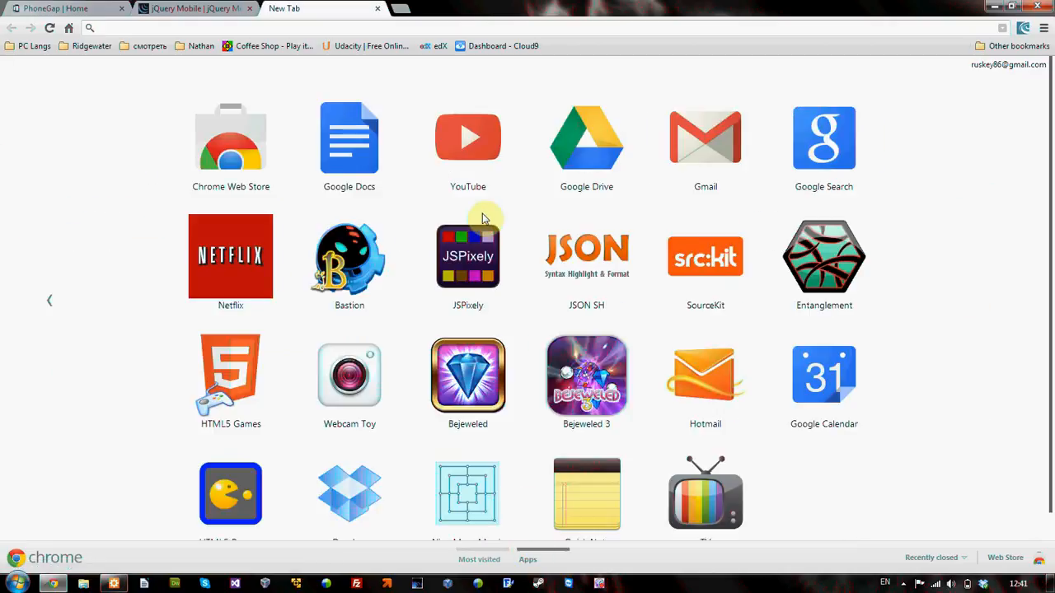
left_click(231, 138)
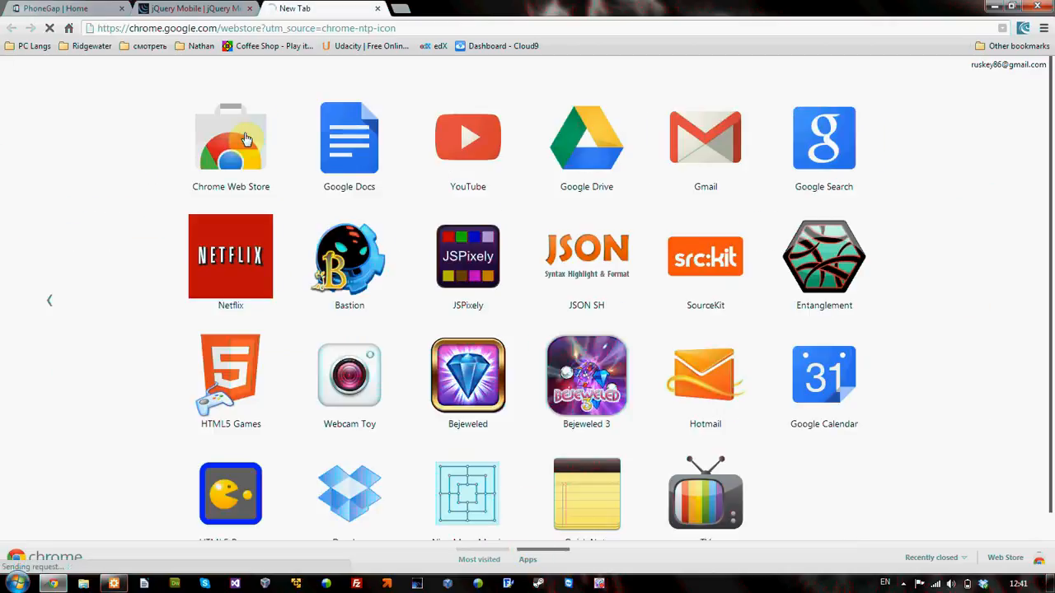
- Search the Web Store for 'ripple emulator' and filter to Extensions, showing Ripple Emulator (Beta) installed
left_click(231, 138)
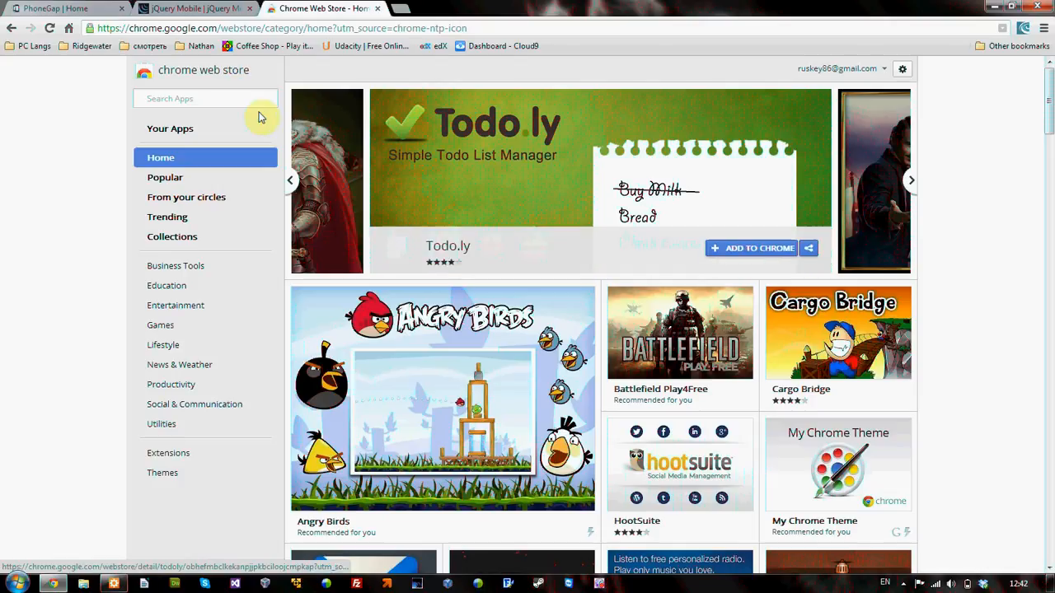
type("r")
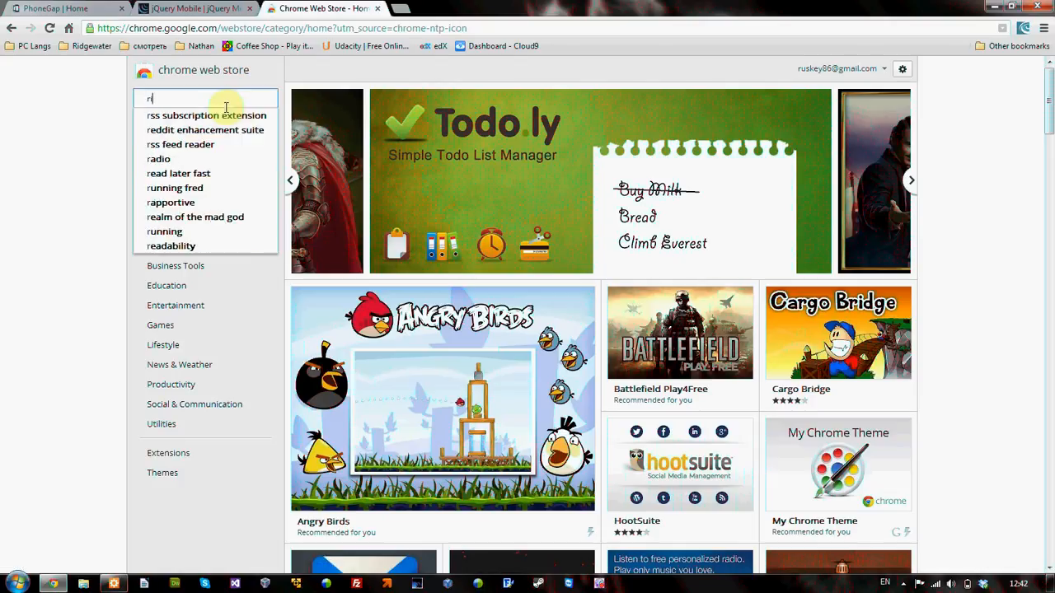
type("ripple emulator")
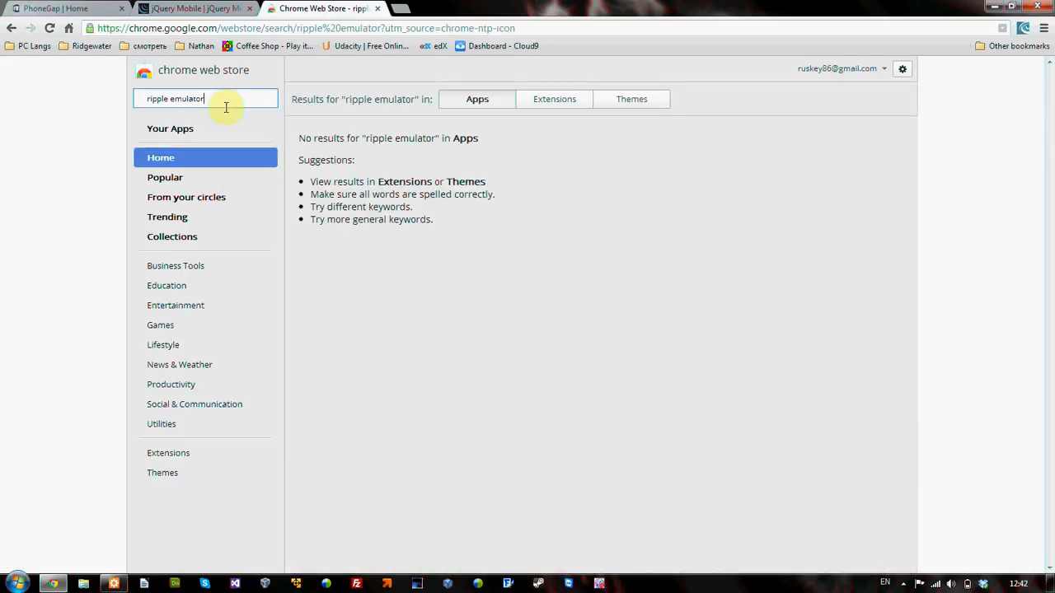
mouse_move(208, 99)
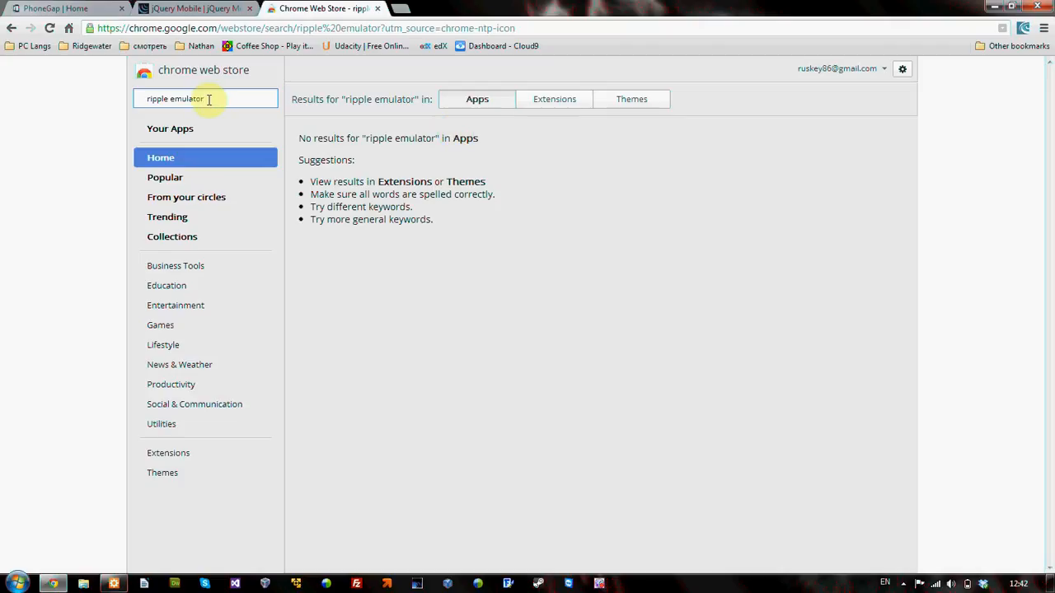
mouse_move(170, 129)
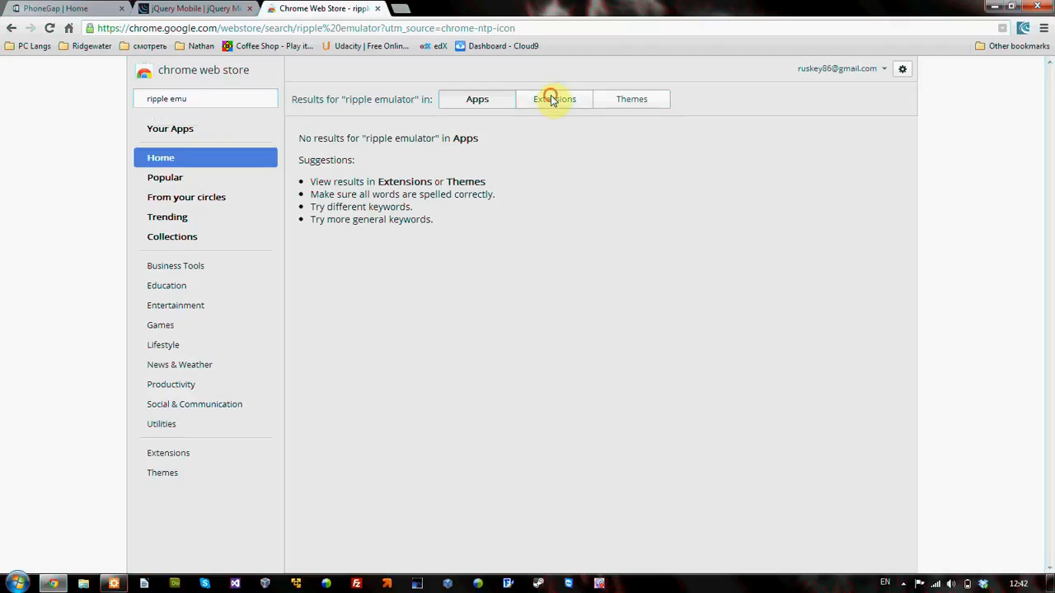
left_click(554, 99)
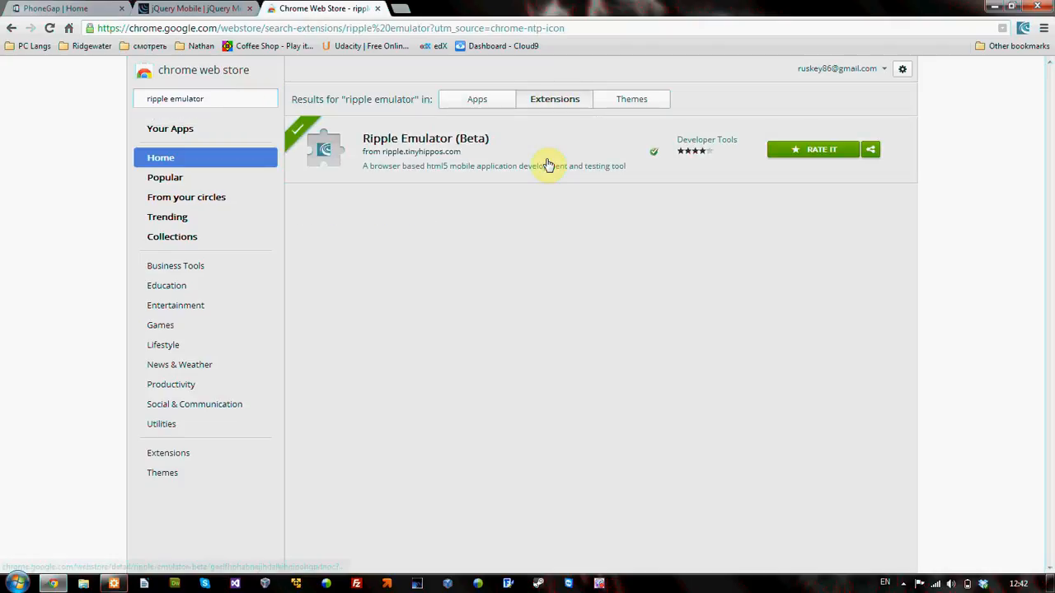
mouse_move(543, 150)
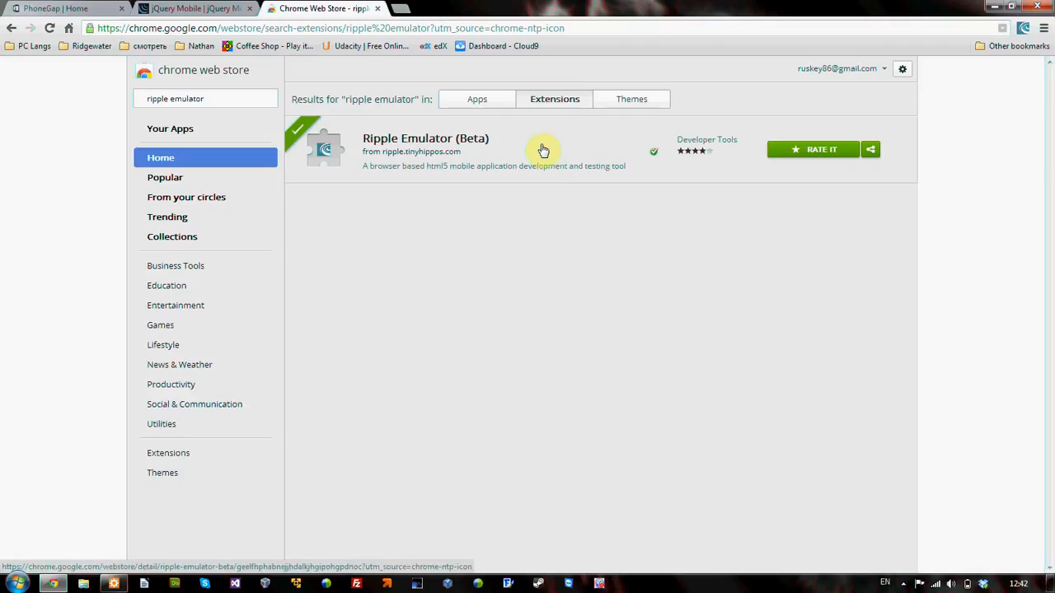
mouse_move(541, 145)
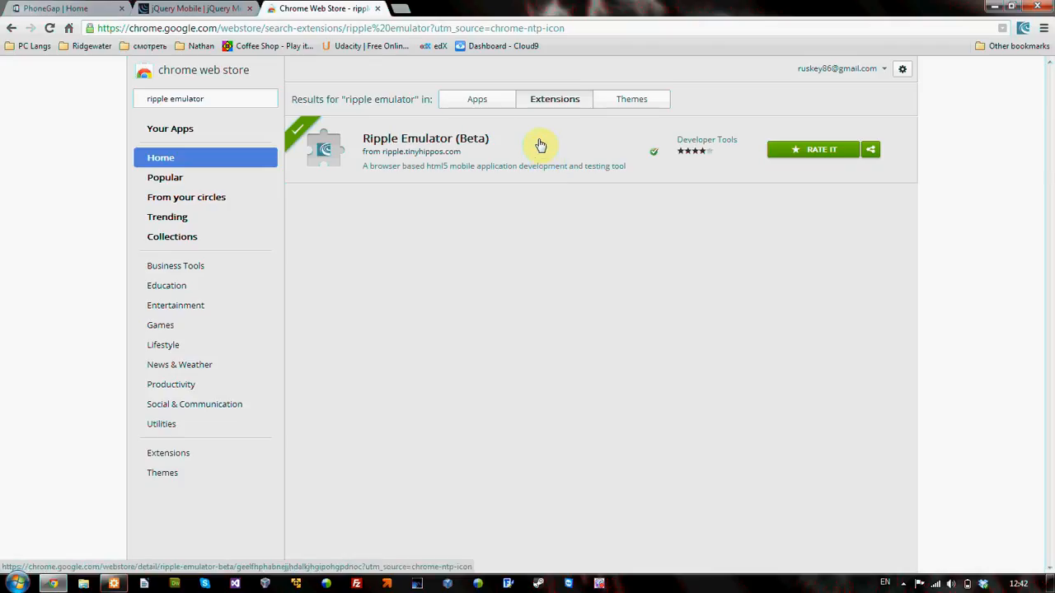
mouse_move(535, 138)
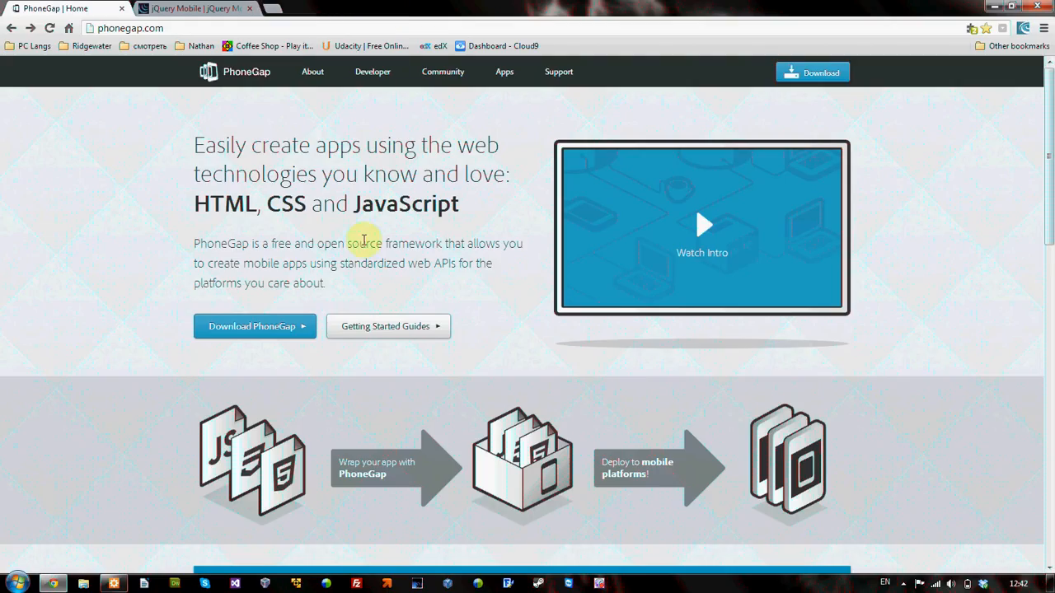
mouse_move(610, 191)
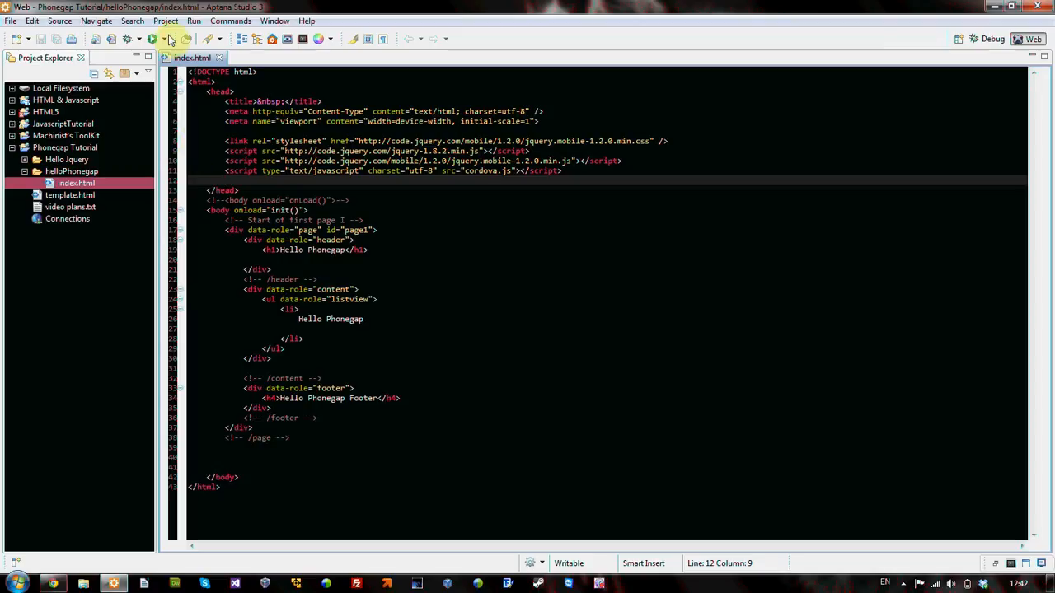
- Run index.html in Chrome from Aptana's Run browser list
left_click(161, 39)
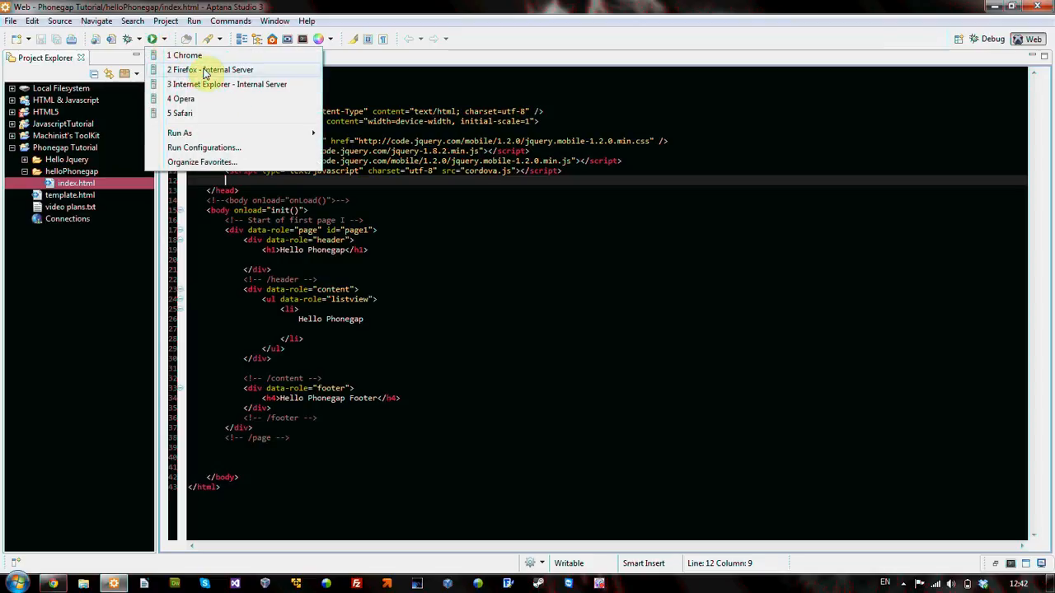
mouse_move(206, 84)
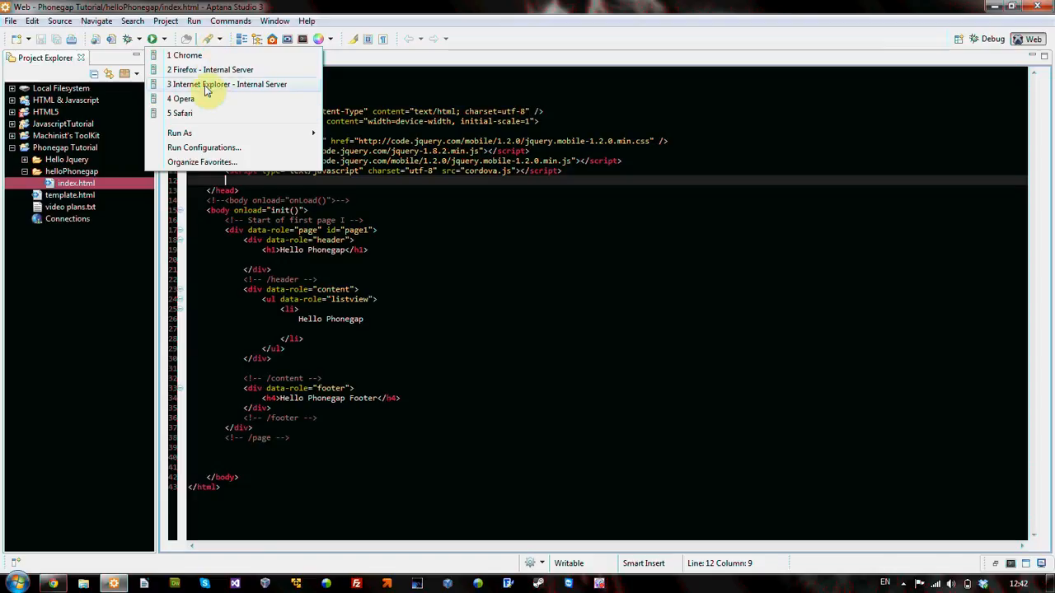
left_click(185, 54)
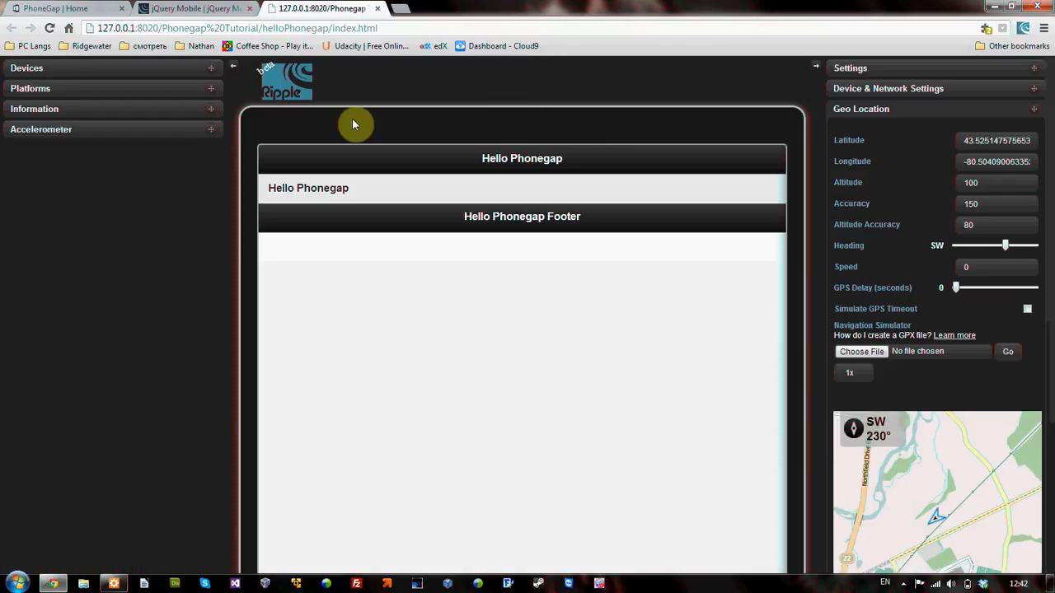
mouse_move(790, 333)
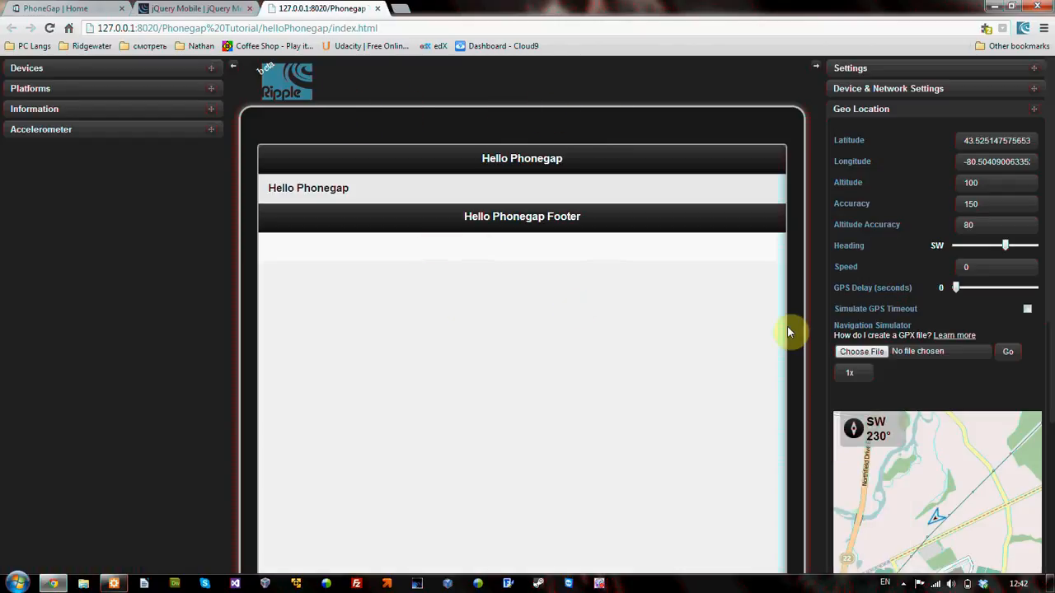
mouse_move(367, 262)
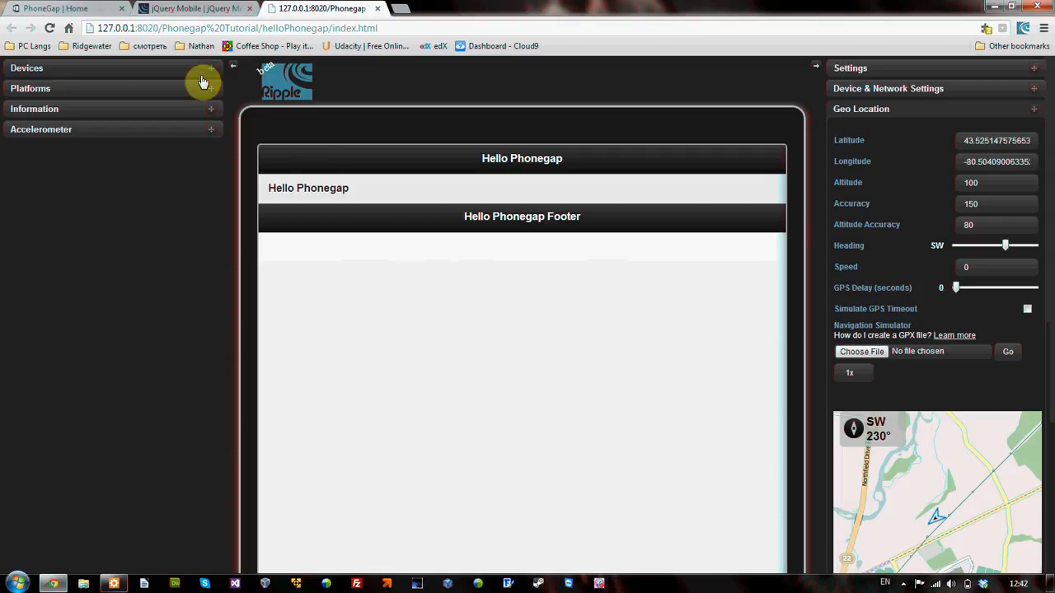
mouse_move(512, 286)
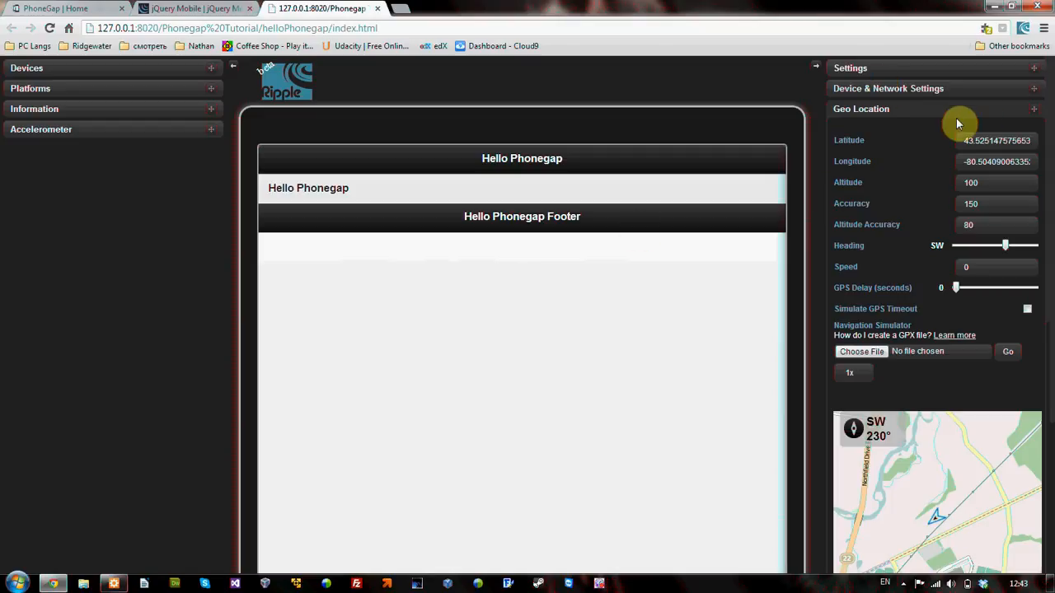
- Inspect the latitude and longitude fields and set the Geo Location heading to north (0°)
triple_click(997, 140)
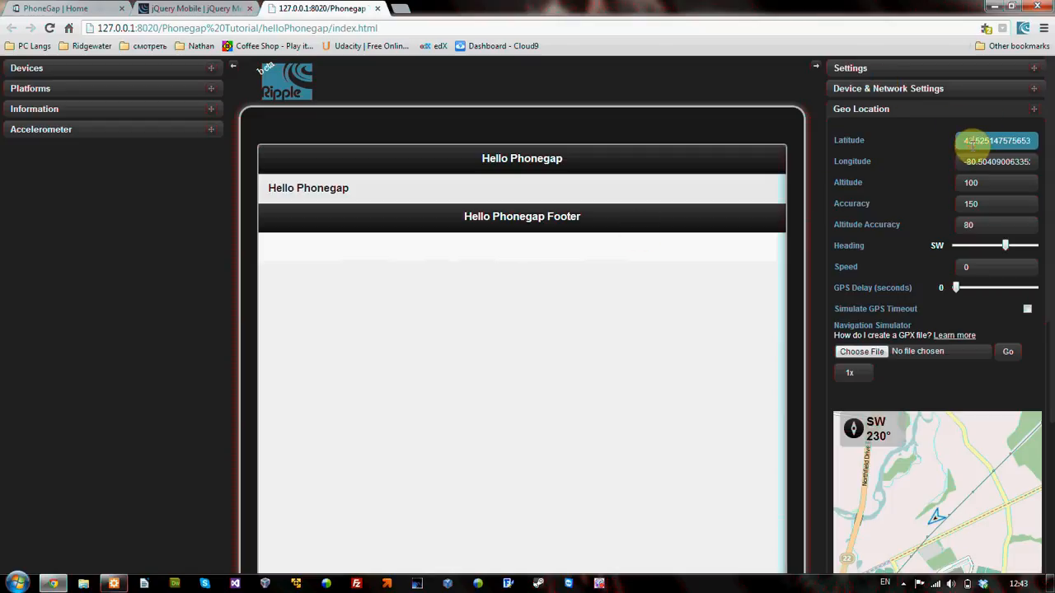
left_click(997, 160)
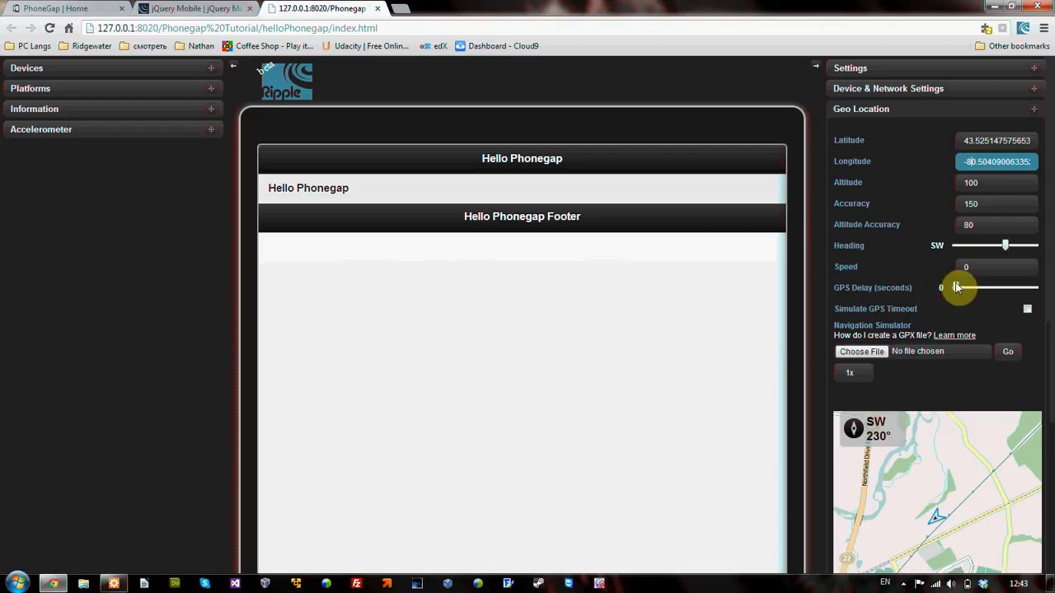
left_click_drag(1006, 245, 978, 245)
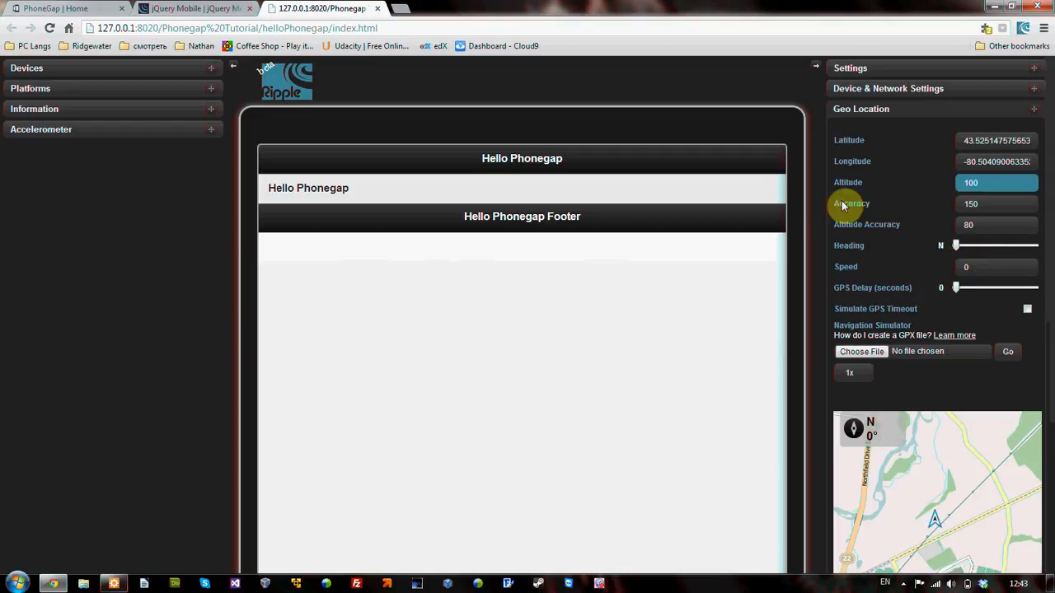
mouse_move(856, 184)
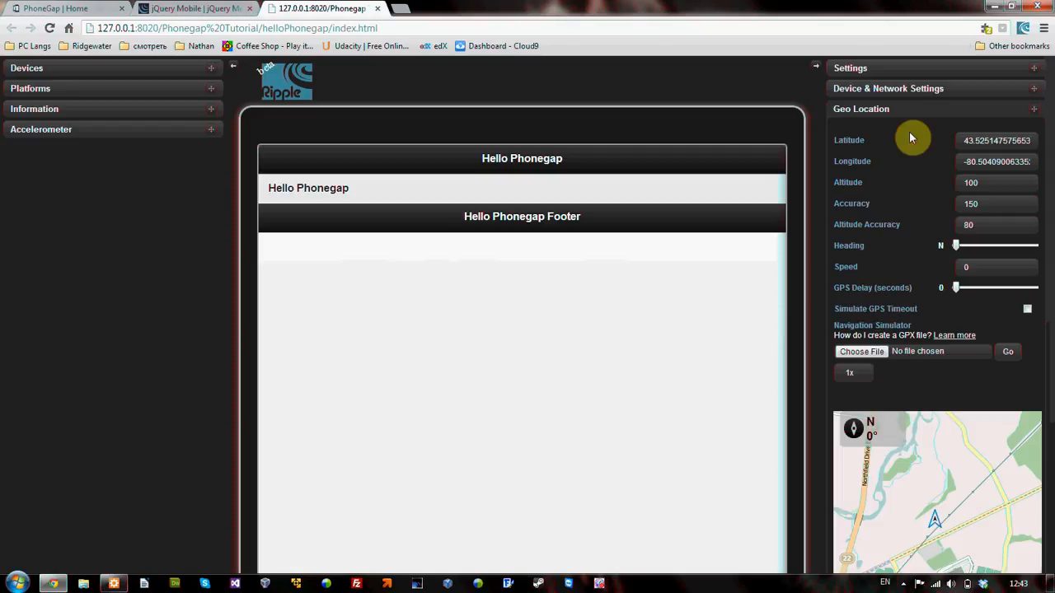
- Set the Device & Network connection type to CELL_2G and collapse the Geo Location panel
left_click(888, 88)
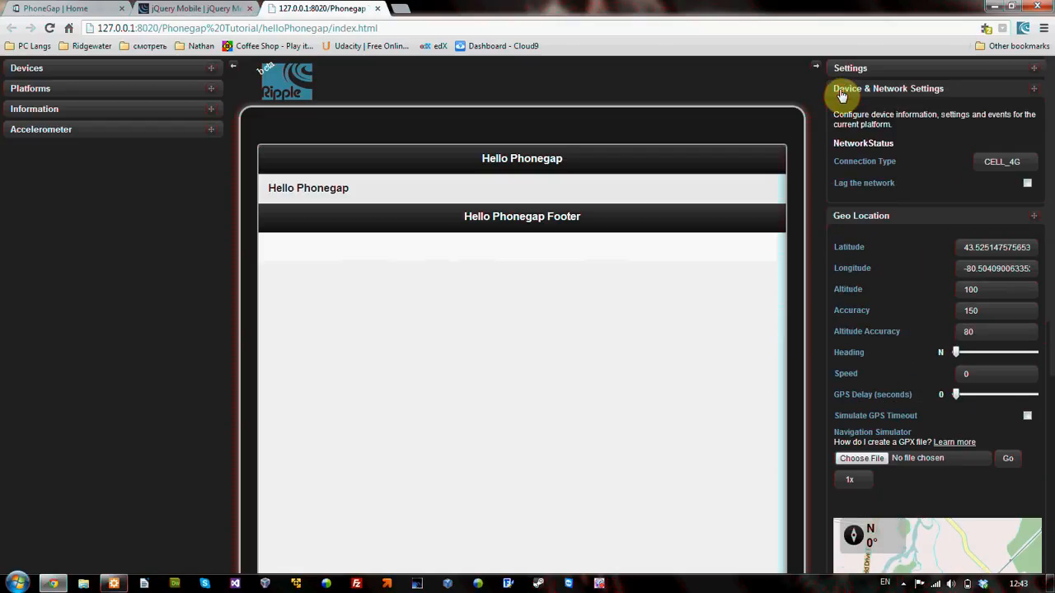
left_click(1002, 160)
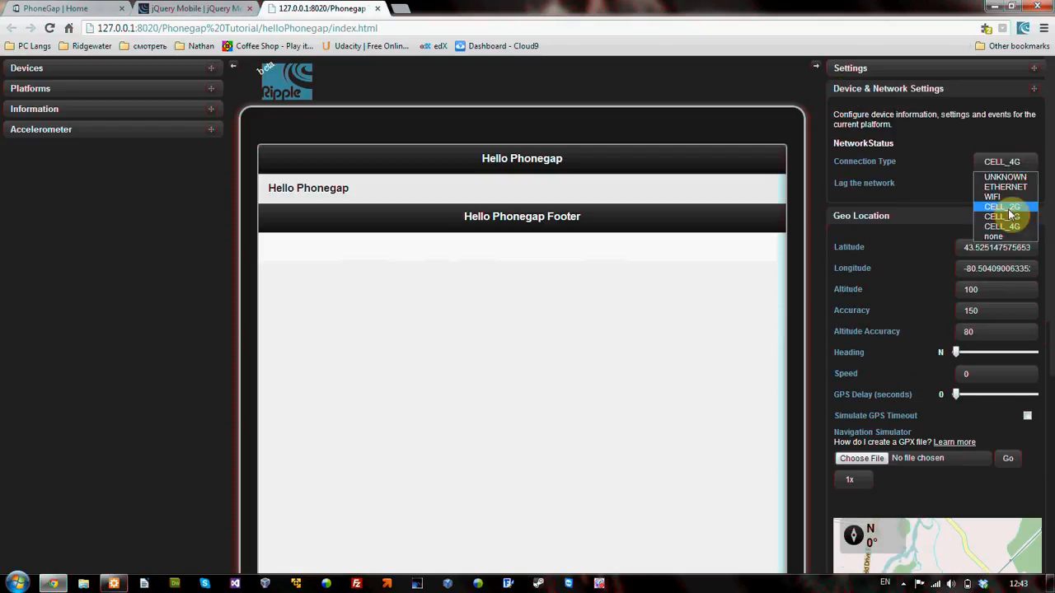
left_click(1002, 216)
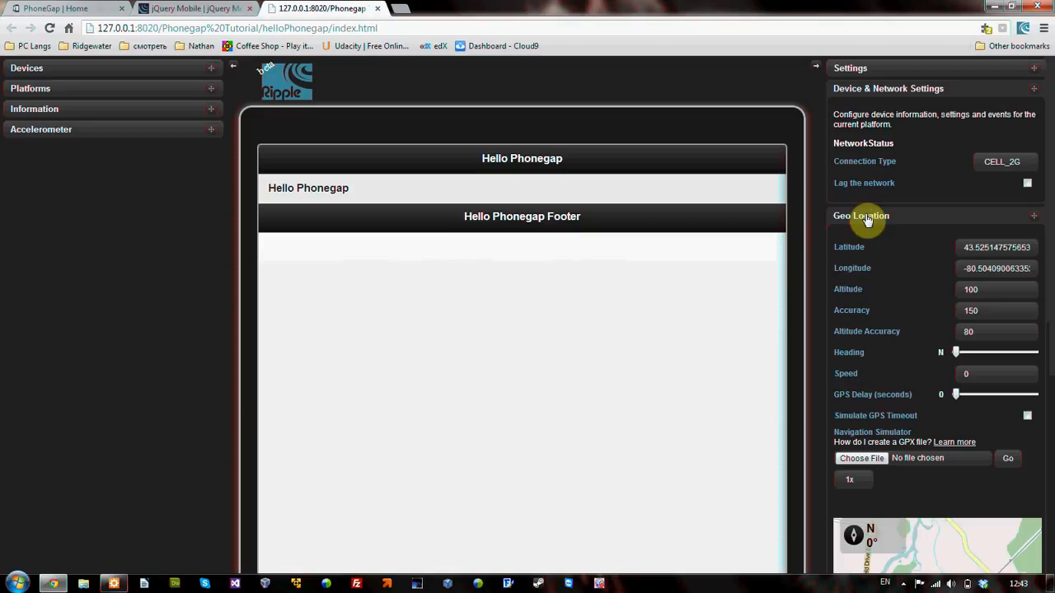
left_click(861, 215)
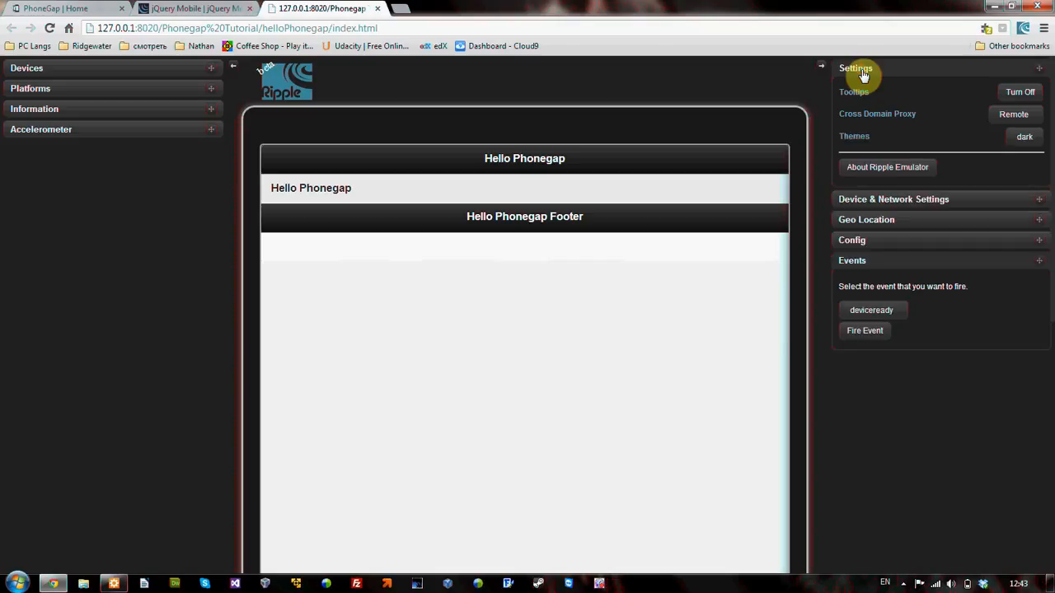
mouse_move(922, 161)
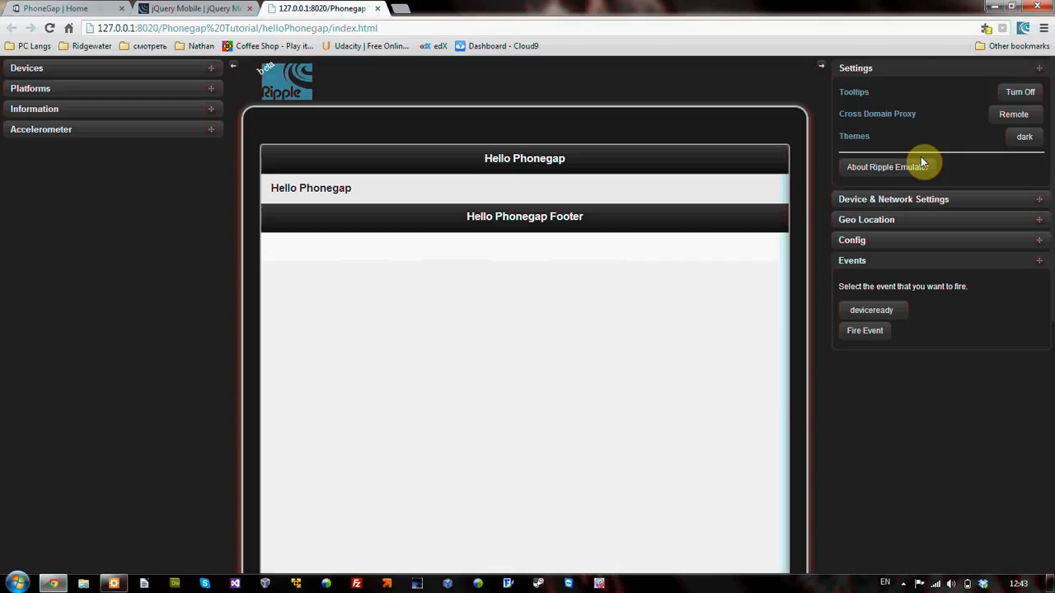
mouse_move(932, 114)
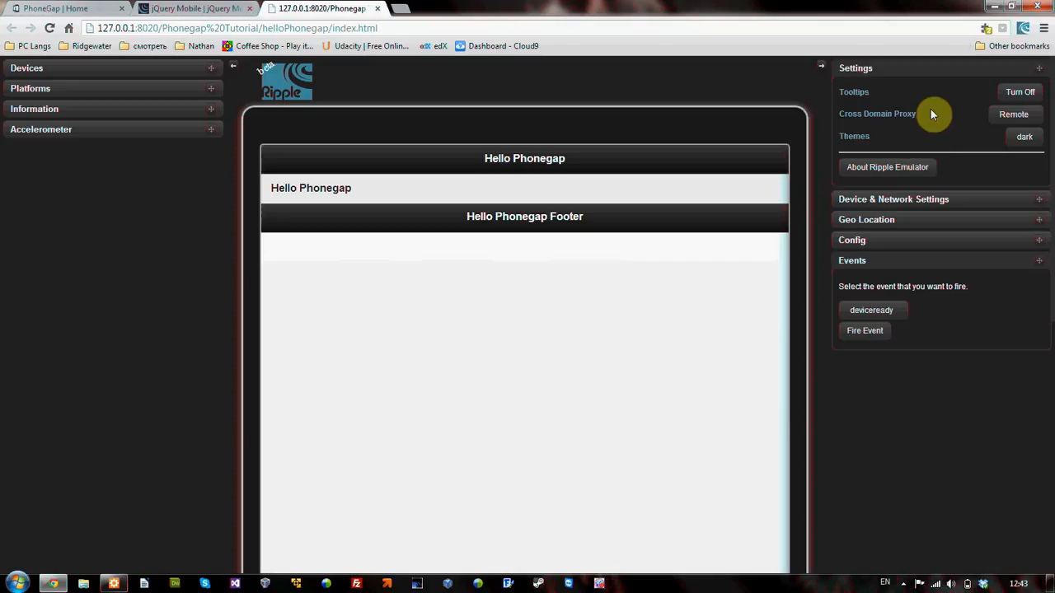
mouse_move(919, 76)
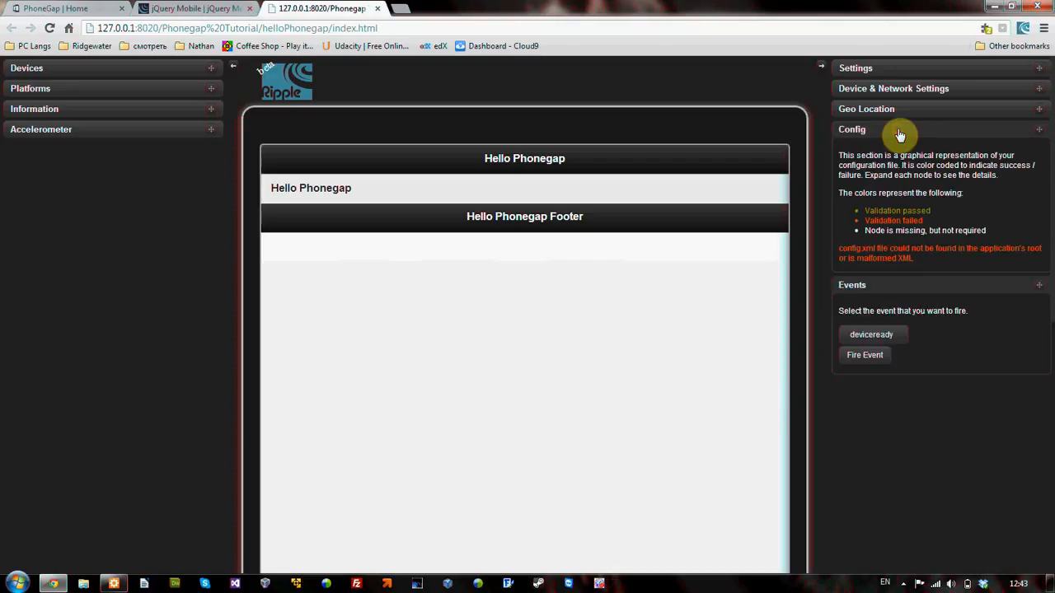
- Collapse the Config section and choose menubutton as the event to fire
left_click(852, 129)
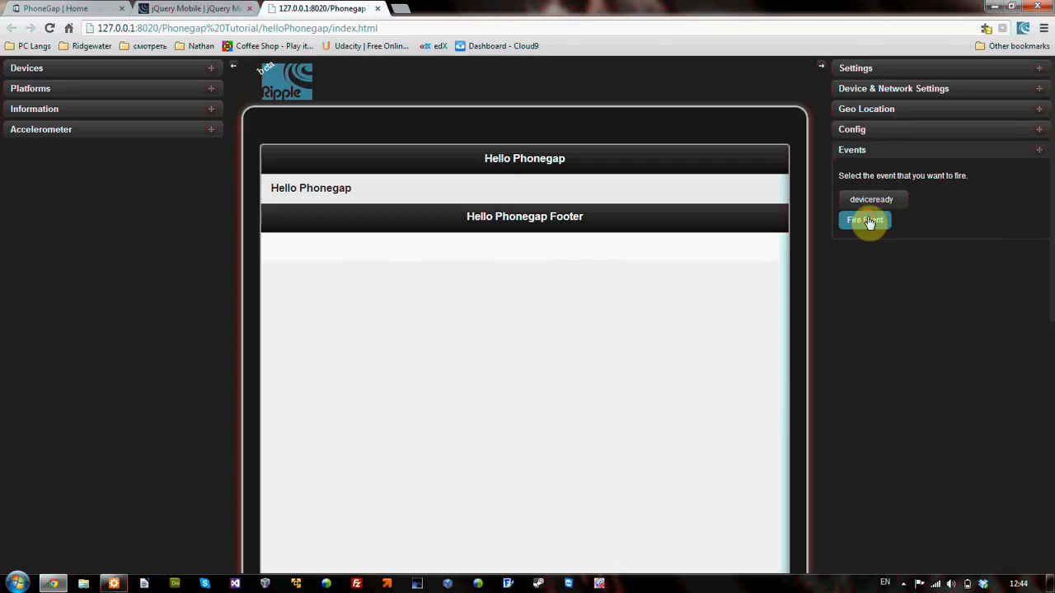
left_click(871, 198)
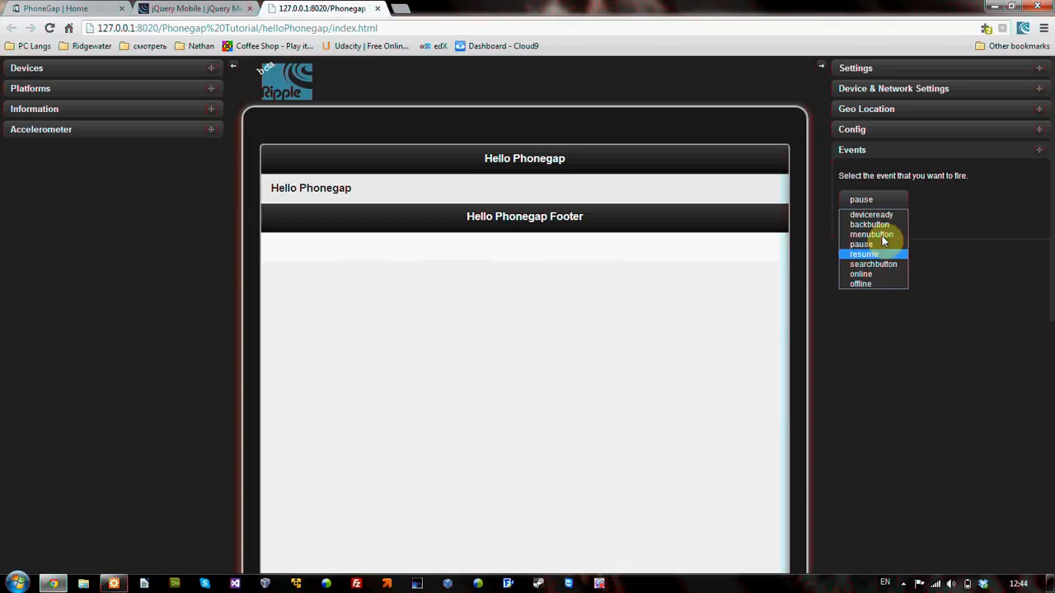
left_click(871, 234)
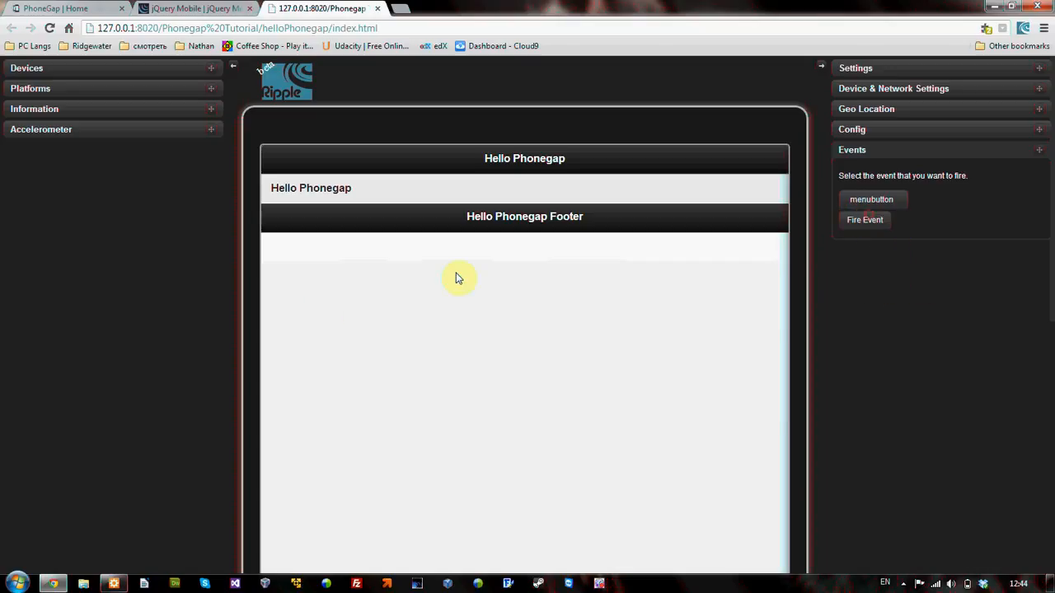
mouse_move(319, 315)
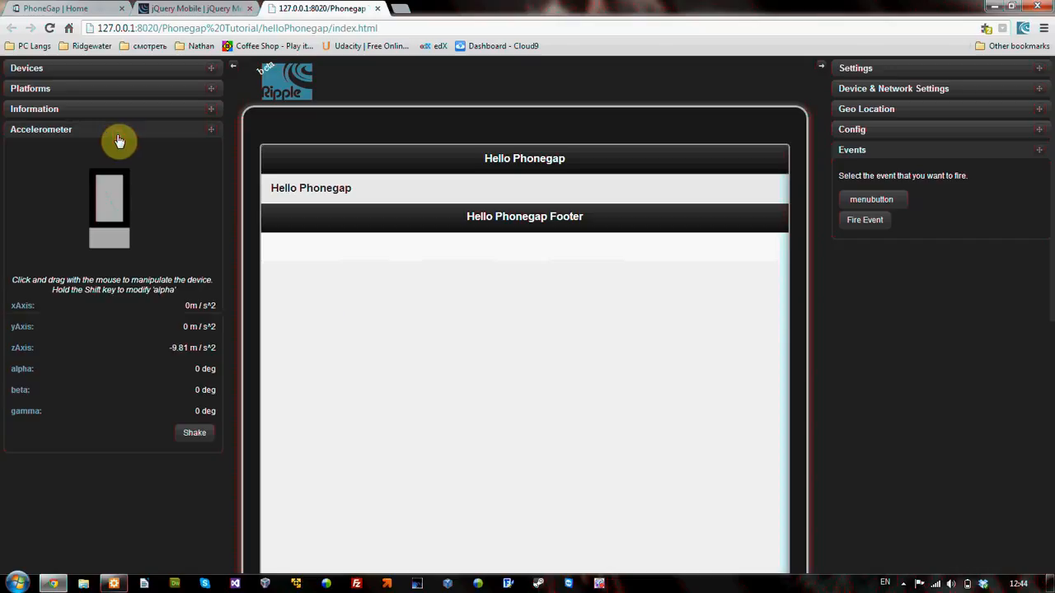
- Tilt the simulated device by dragging the Accelerometer device image
left_click_drag(119, 141, 72, 183)
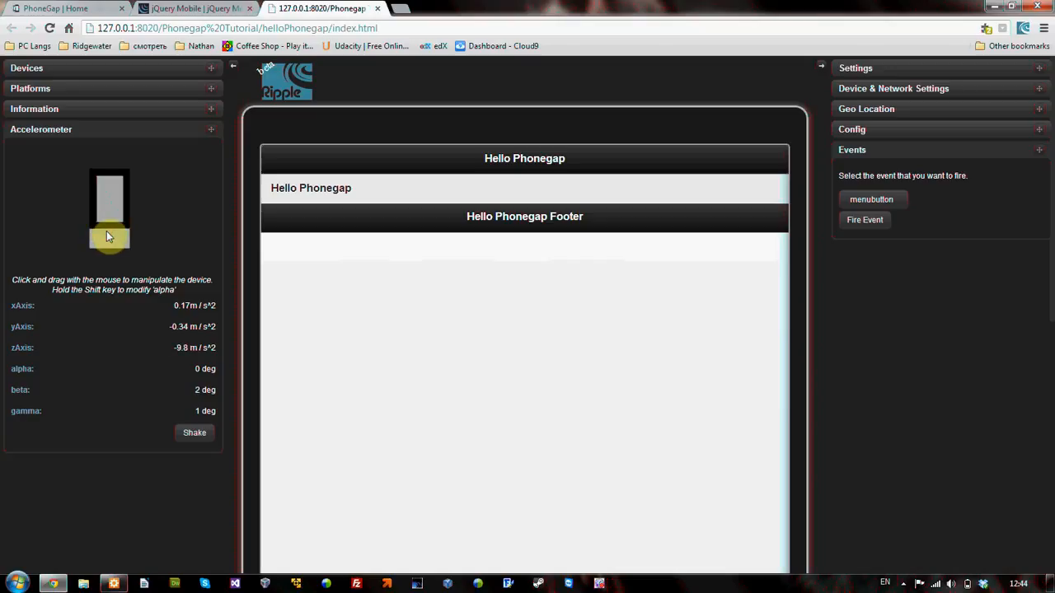
left_click_drag(108, 239, 101, 233)
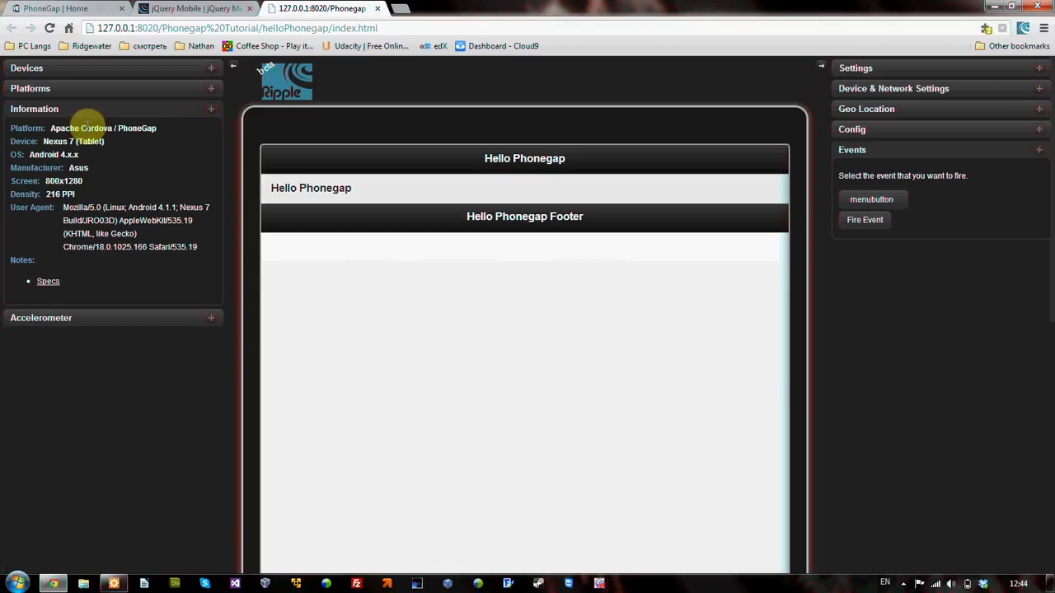
- Show the Platforms panel with Apache Cordova / PhoneGap at version 2.0.0, then collapse it
left_click(34, 108)
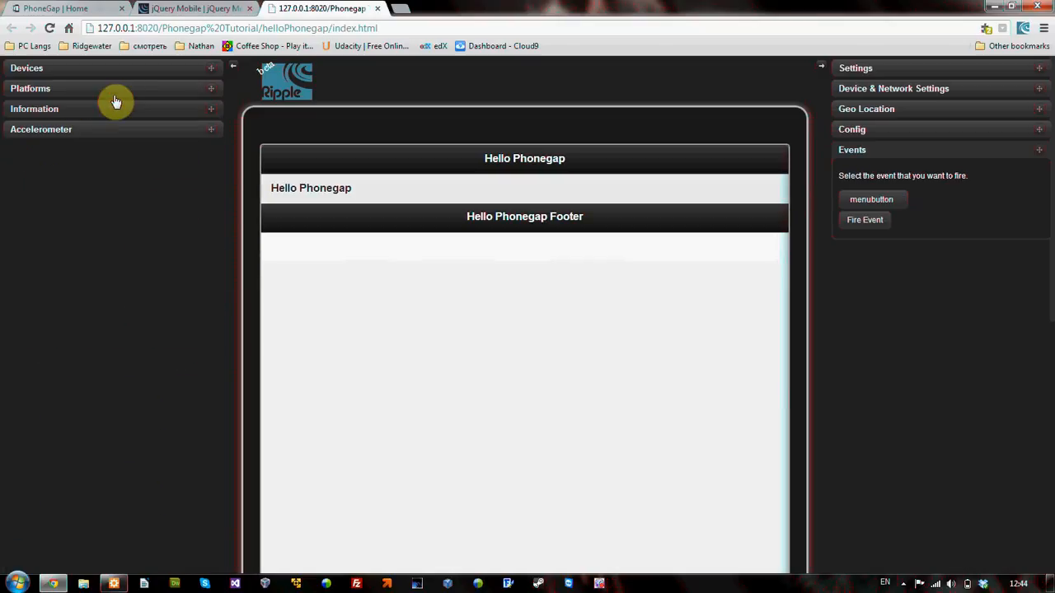
left_click(31, 89)
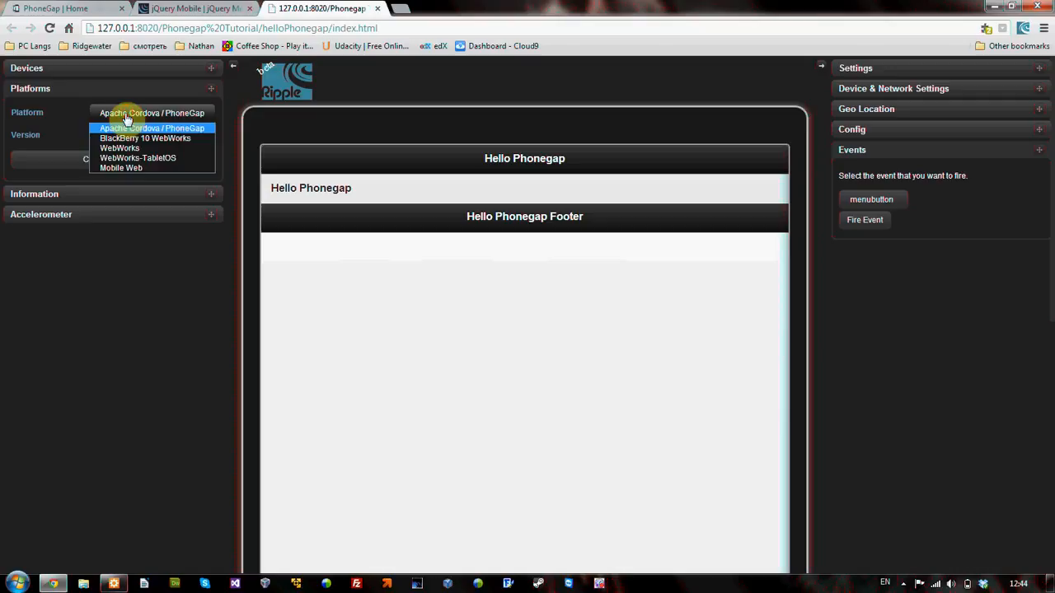
mouse_move(120, 148)
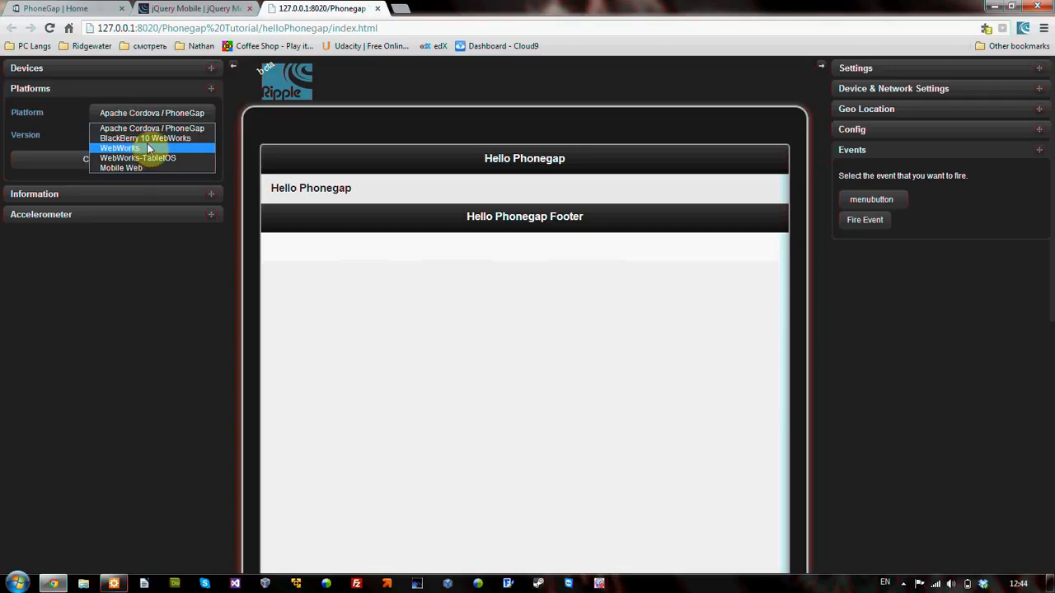
left_click(152, 128)
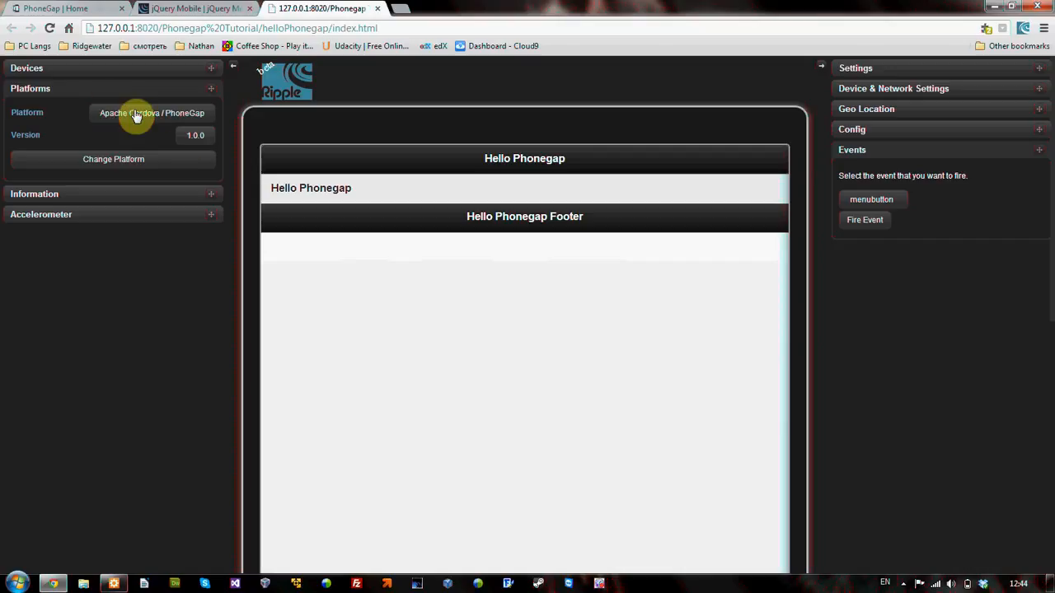
left_click(196, 135)
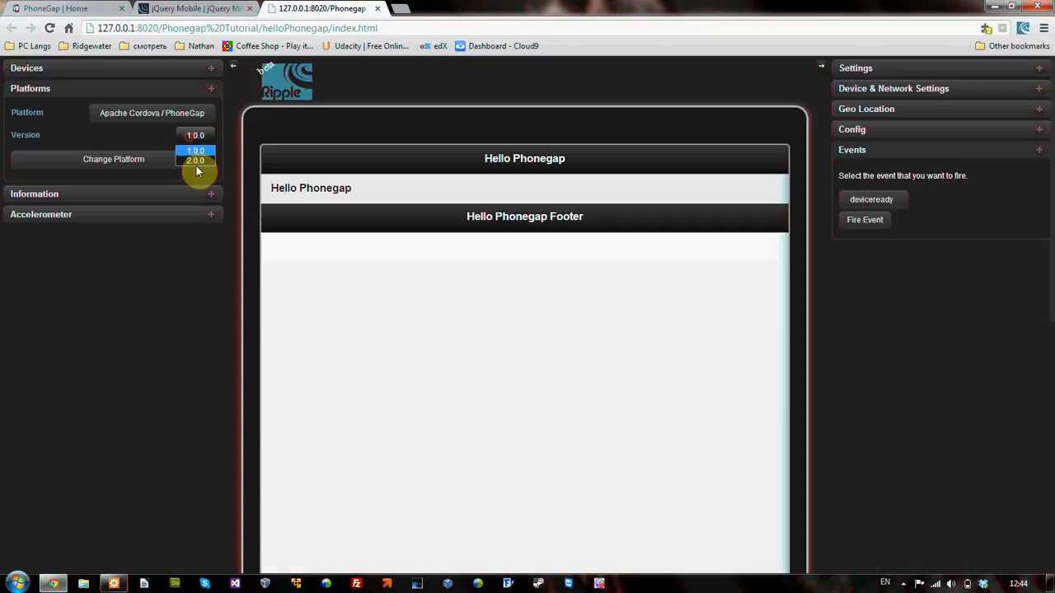
left_click(195, 160)
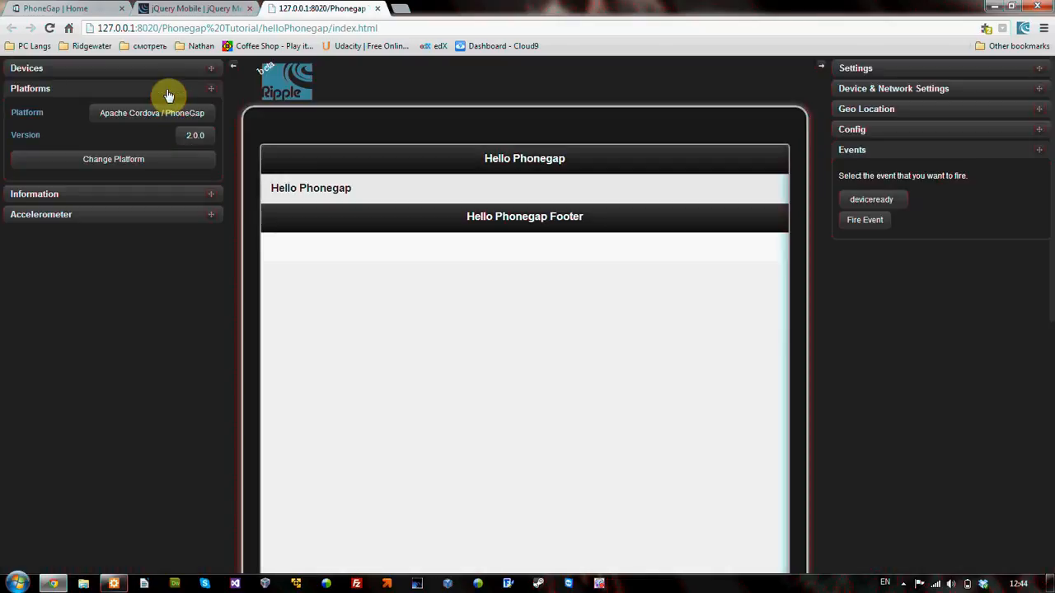
left_click(26, 68)
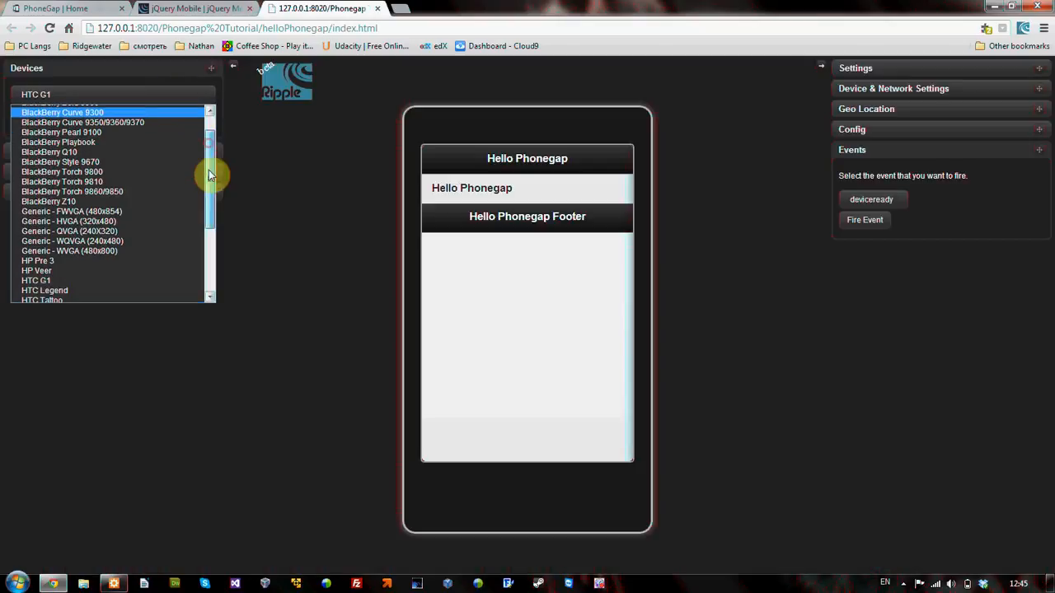
- Change the emulated device from HTC G1 to Generic - WQVGA (240x480)
scroll("down", 3)
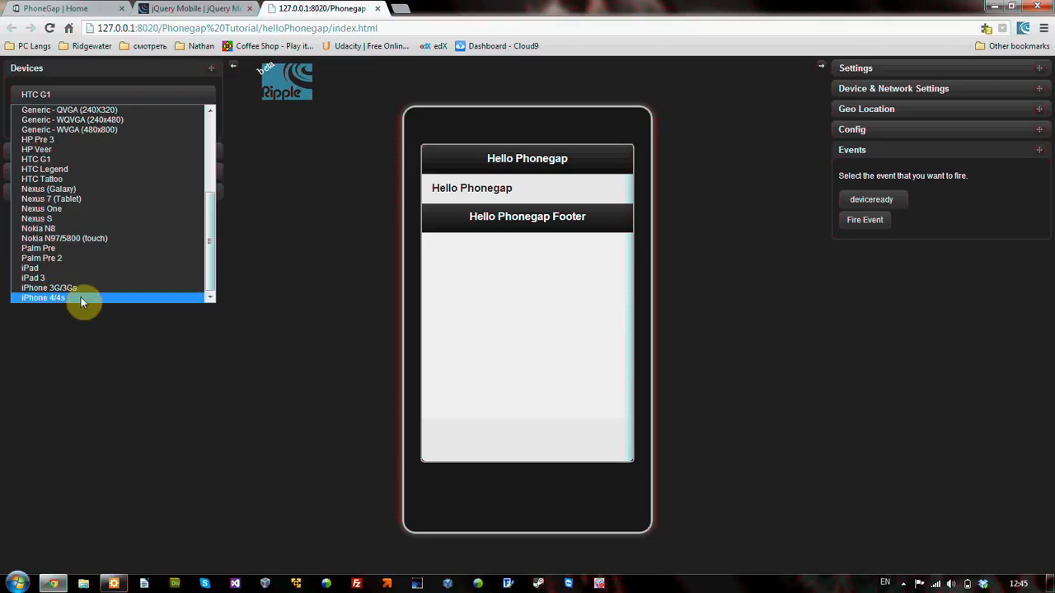
mouse_move(140, 303)
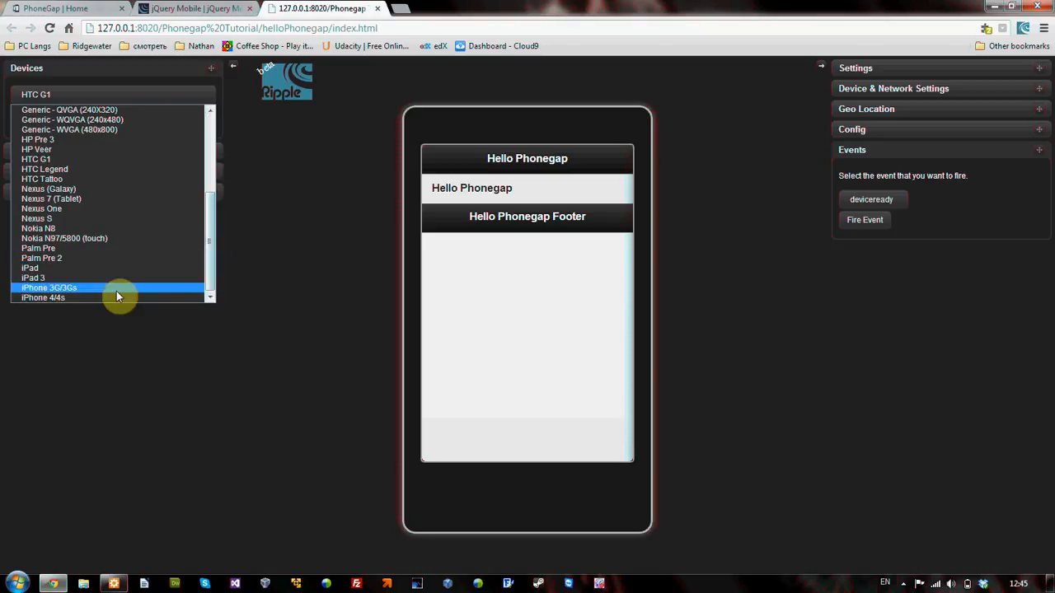
left_click(44, 297)
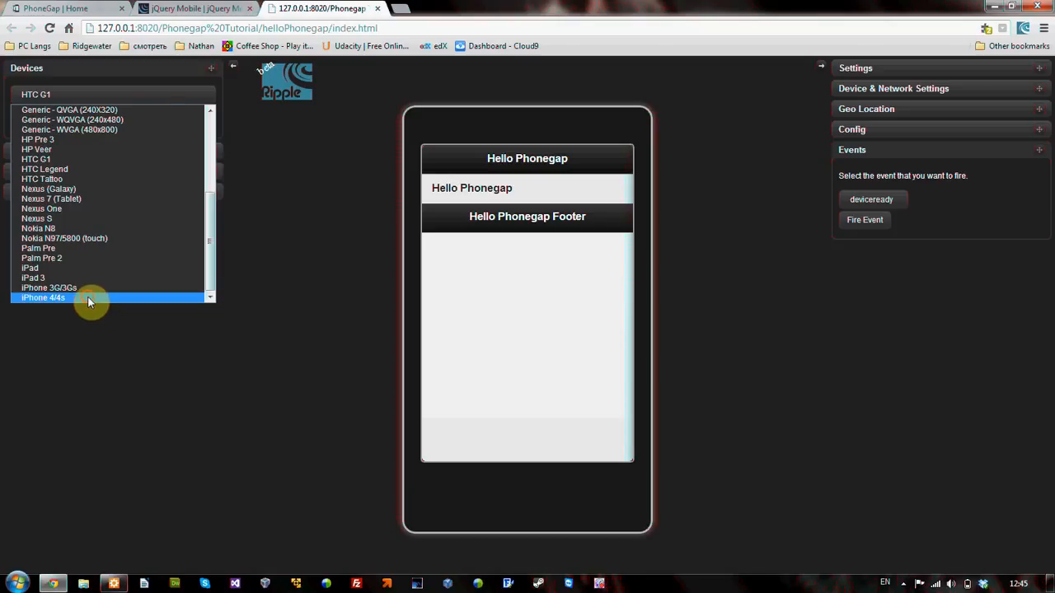
left_click(43, 297)
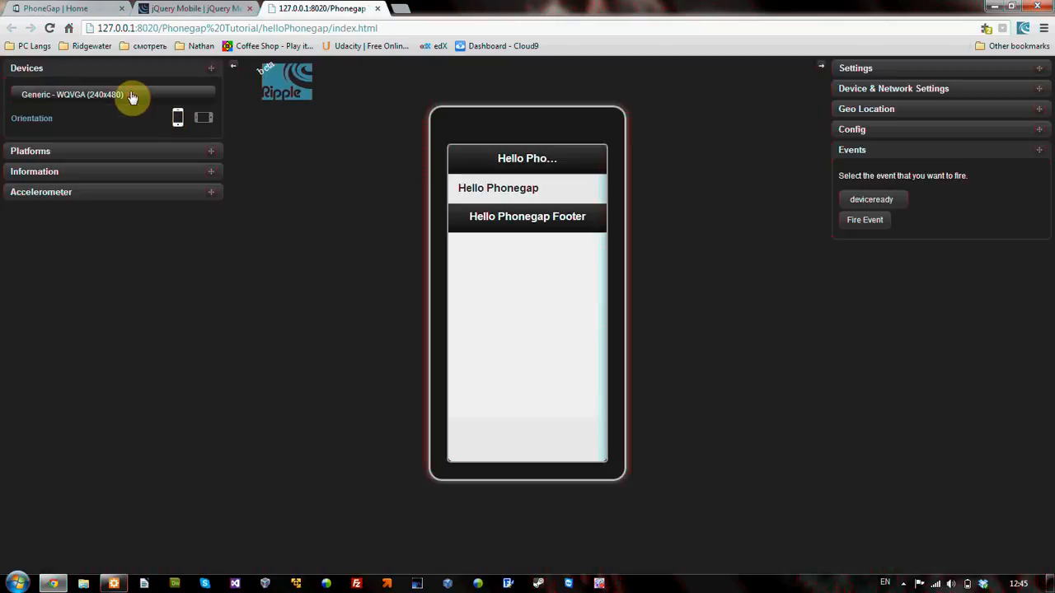
mouse_move(562, 140)
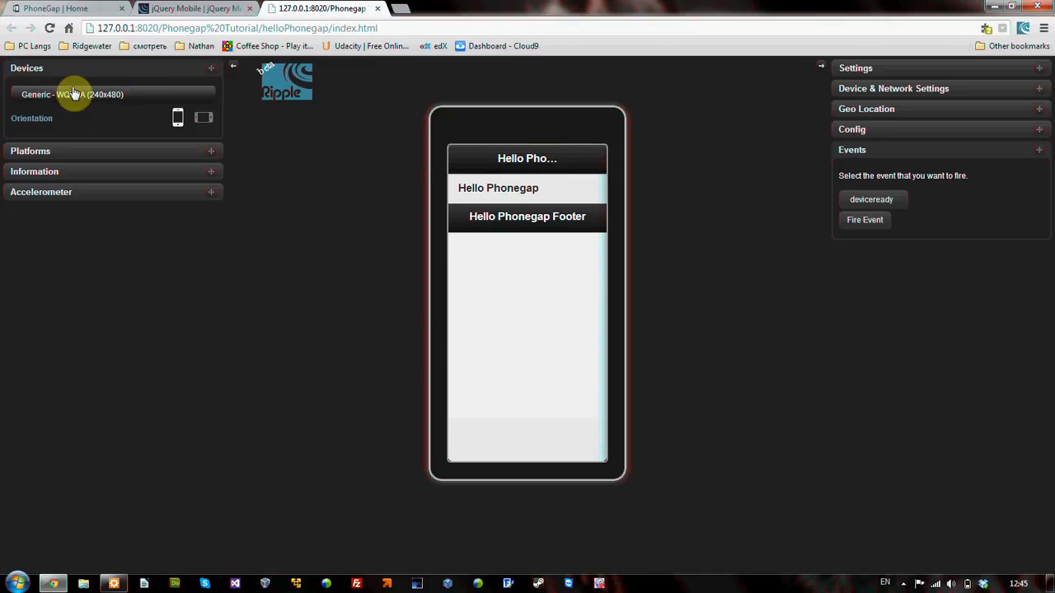
- Preview the page on BlackBerry Bold 9700, then close the Chrome window
left_click(74, 94)
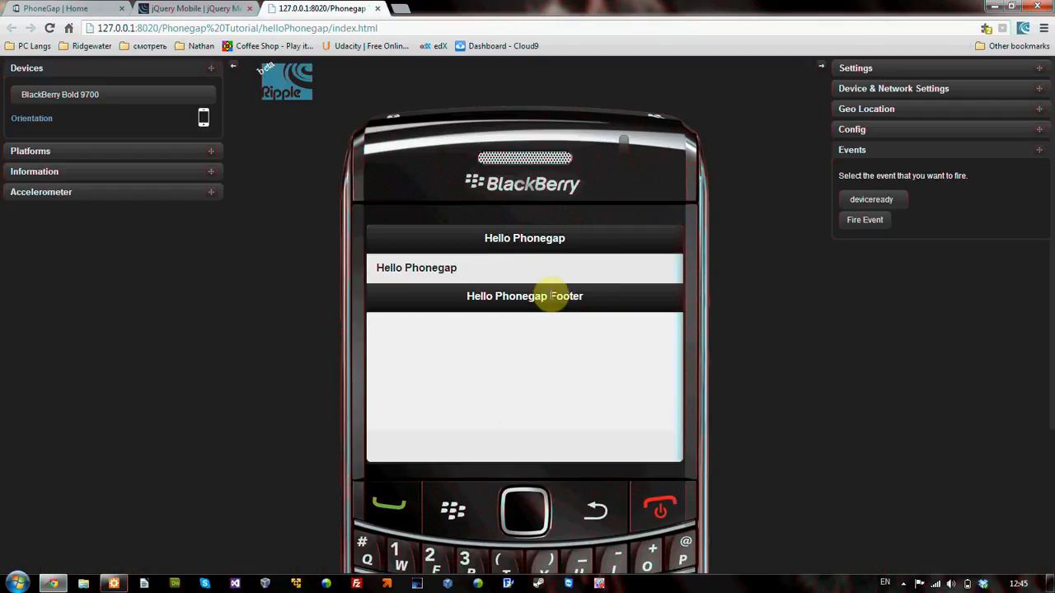
mouse_move(1042, 122)
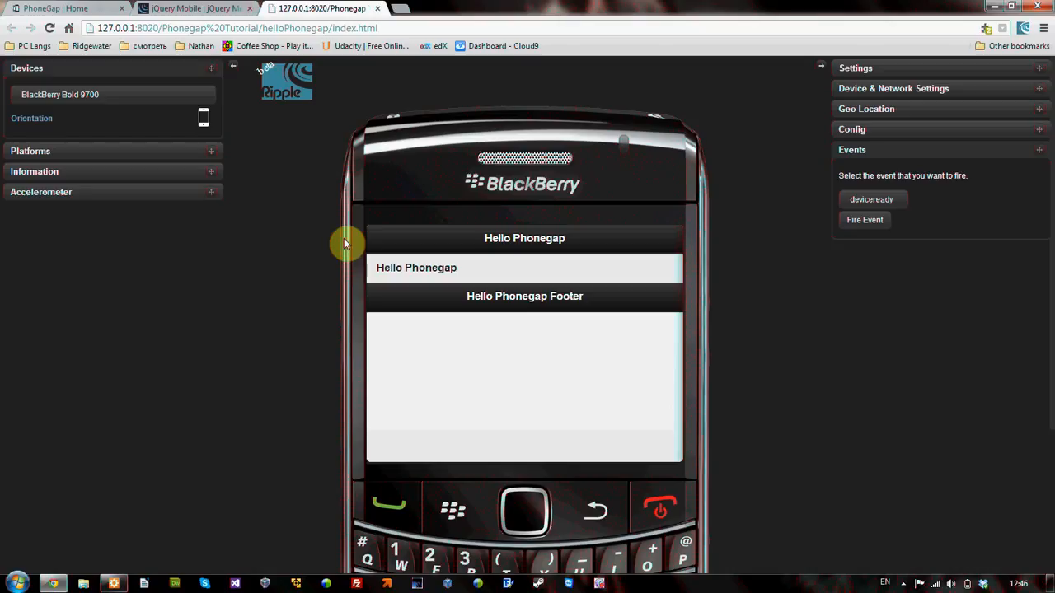
left_click(193, 8)
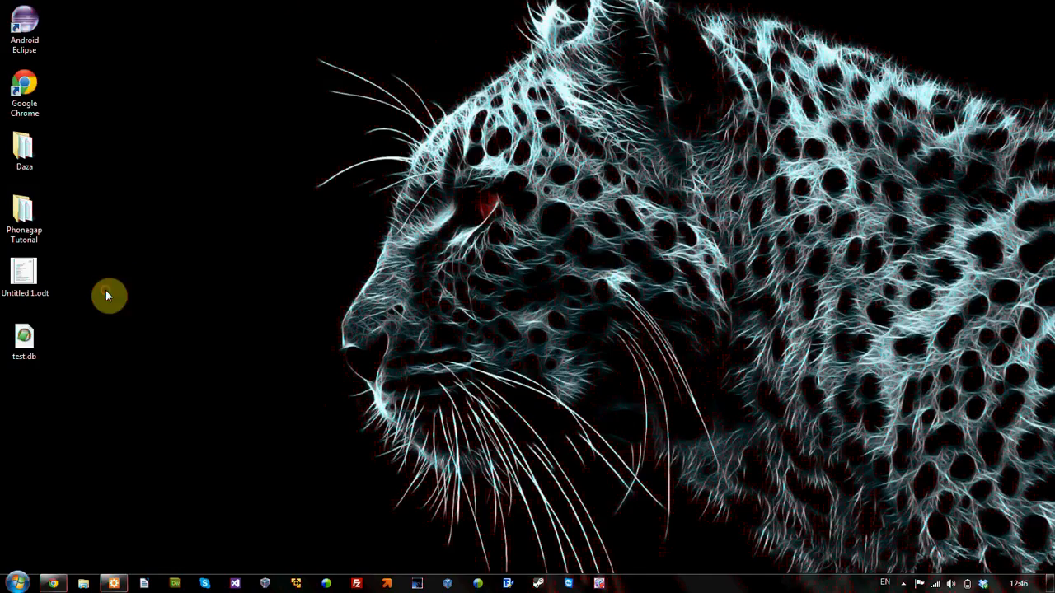
mouse_move(60, 71)
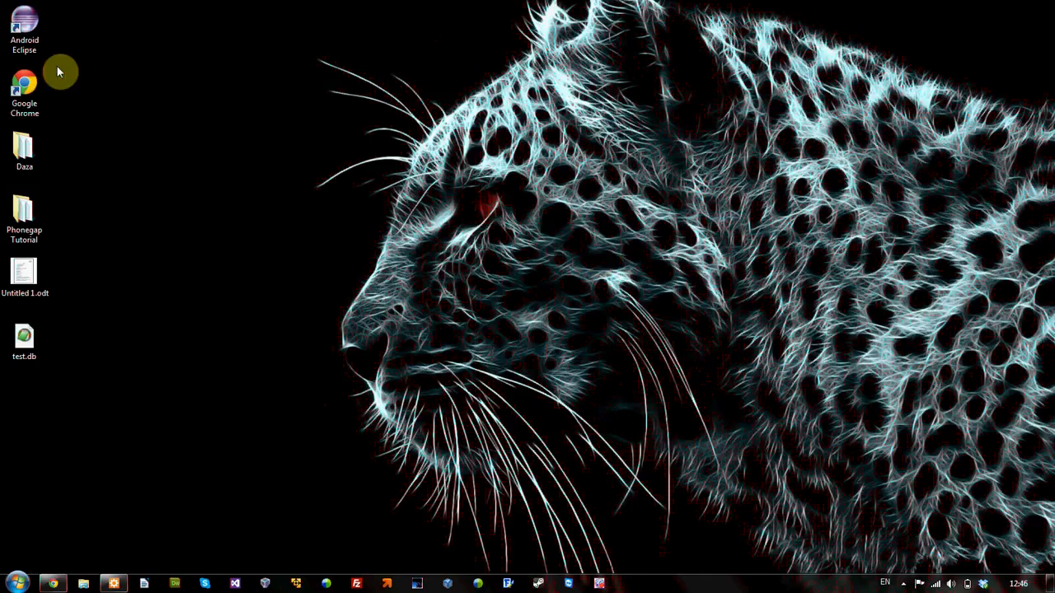
right_click(24, 83)
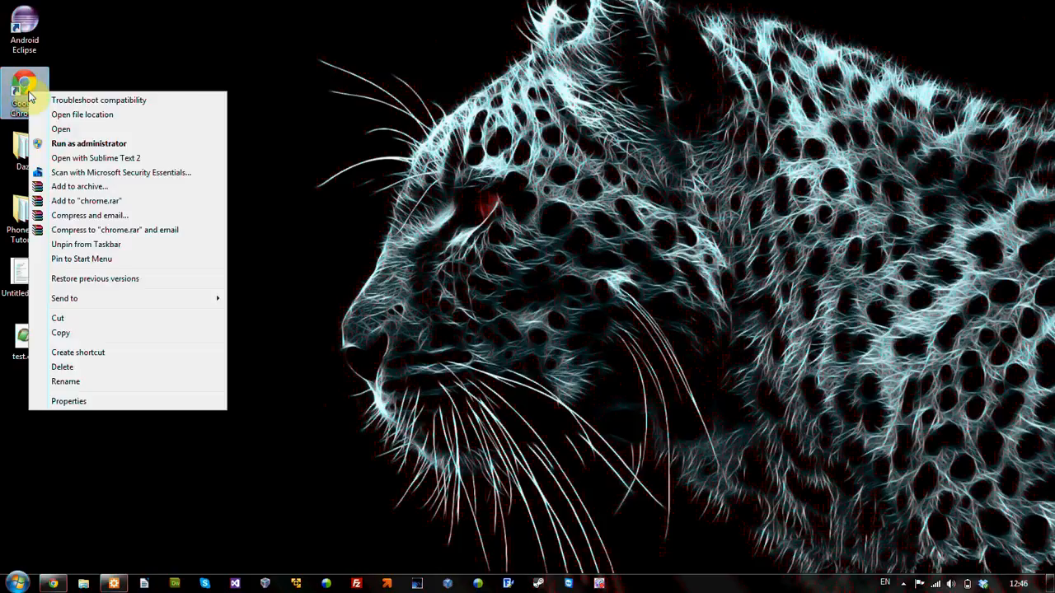
left_click(69, 402)
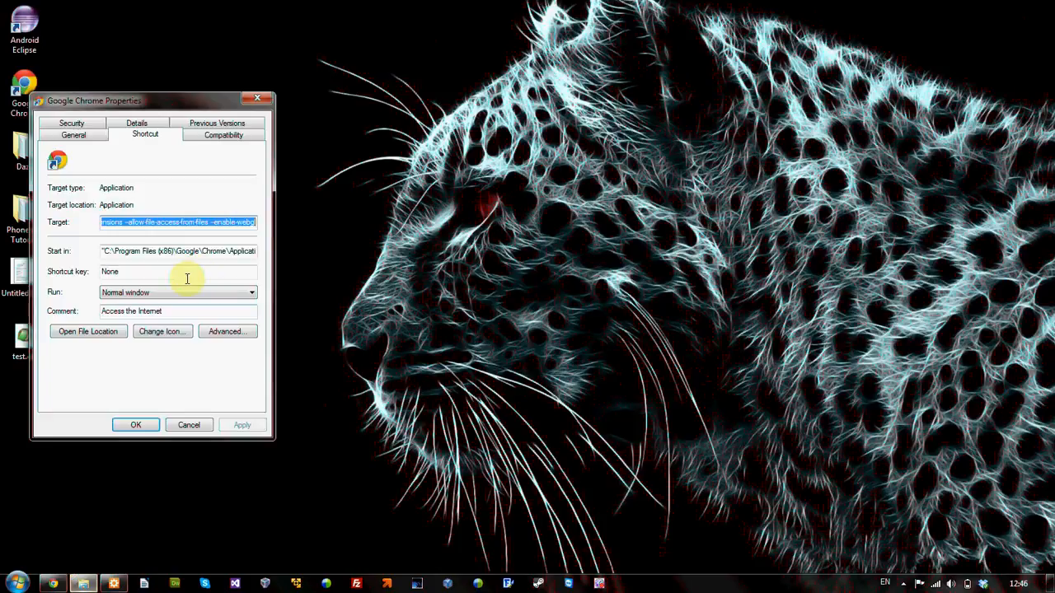
left_click_drag(94, 100, 205, 100)
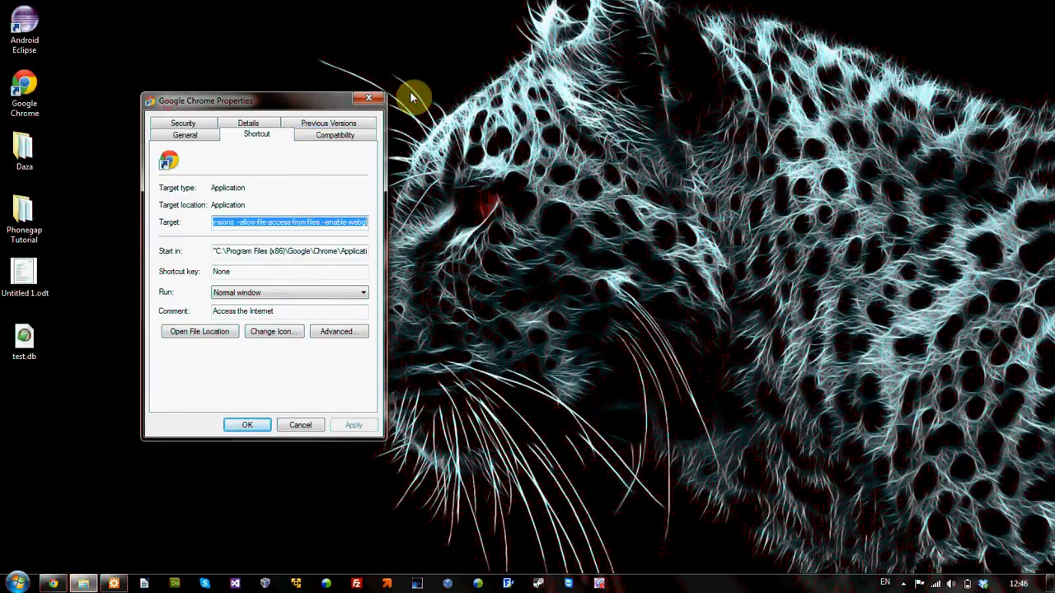
left_click_drag(205, 100, 313, 38)
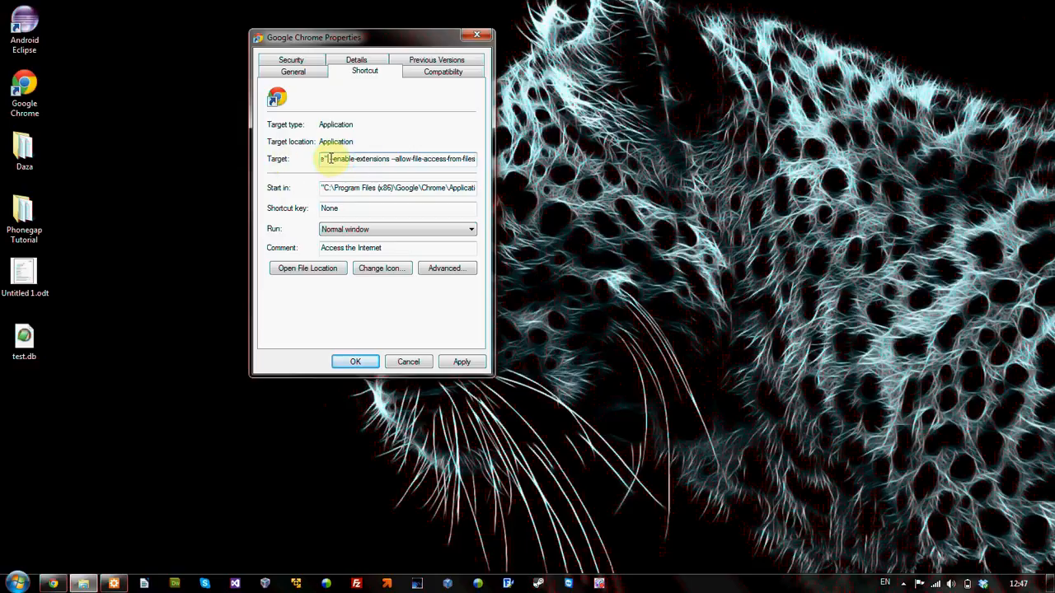
triple_click(397, 158)
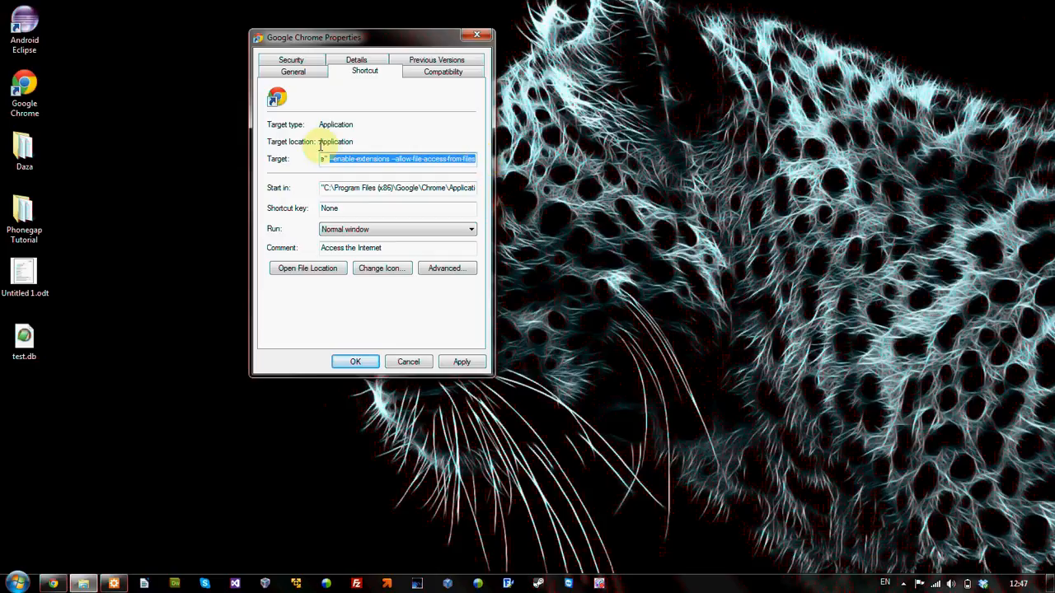
left_click(323, 158)
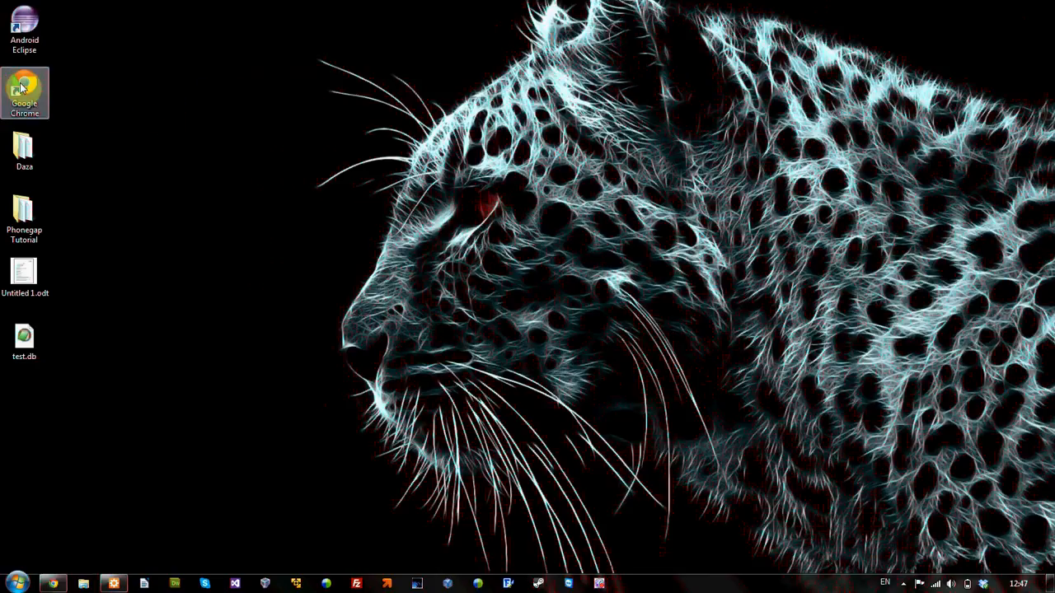
left_click(24, 88)
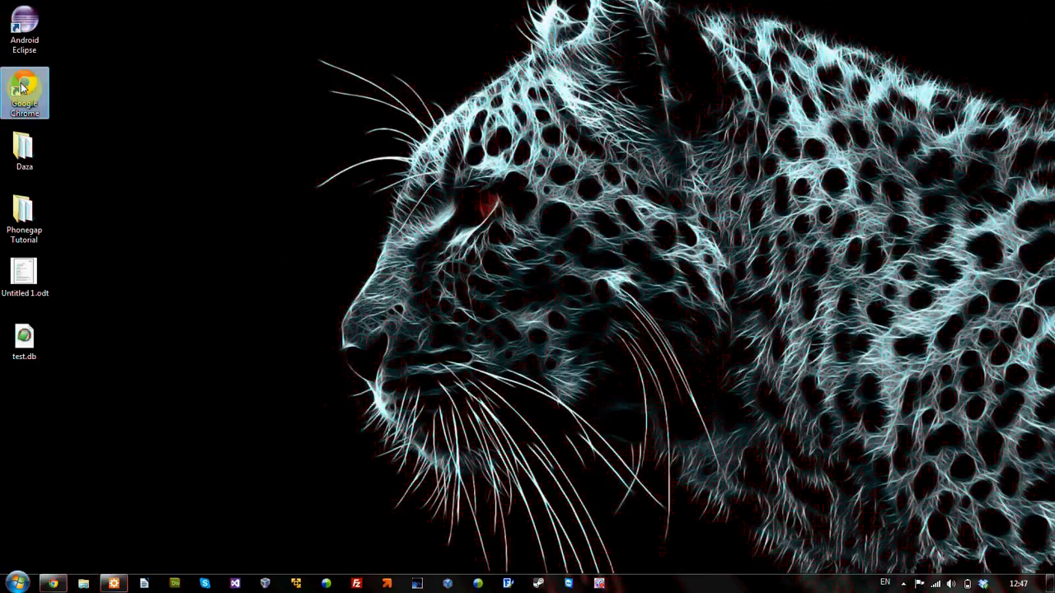
right_click(24, 91)
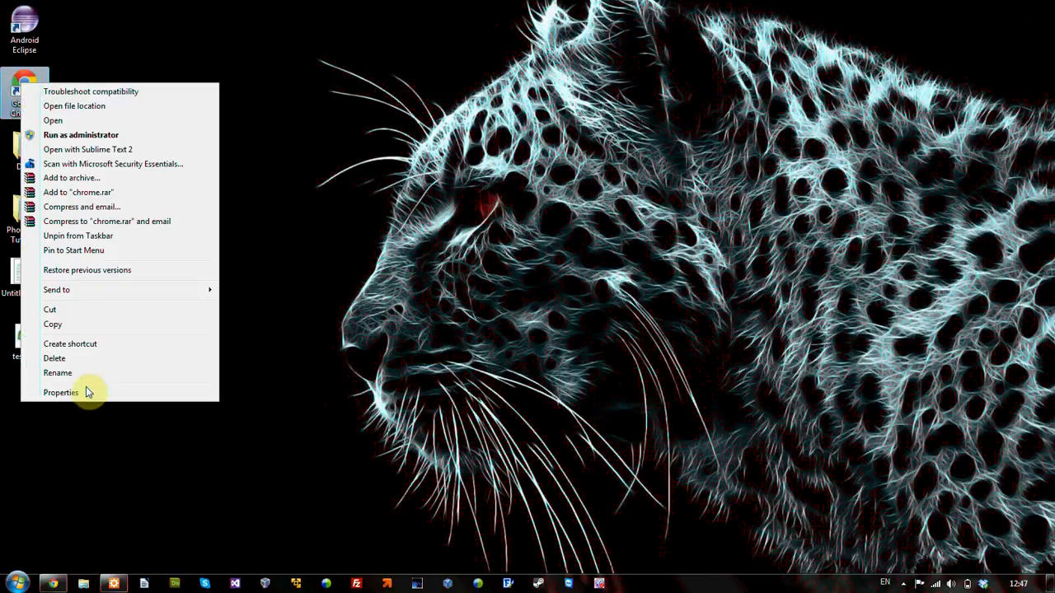
left_click(61, 392)
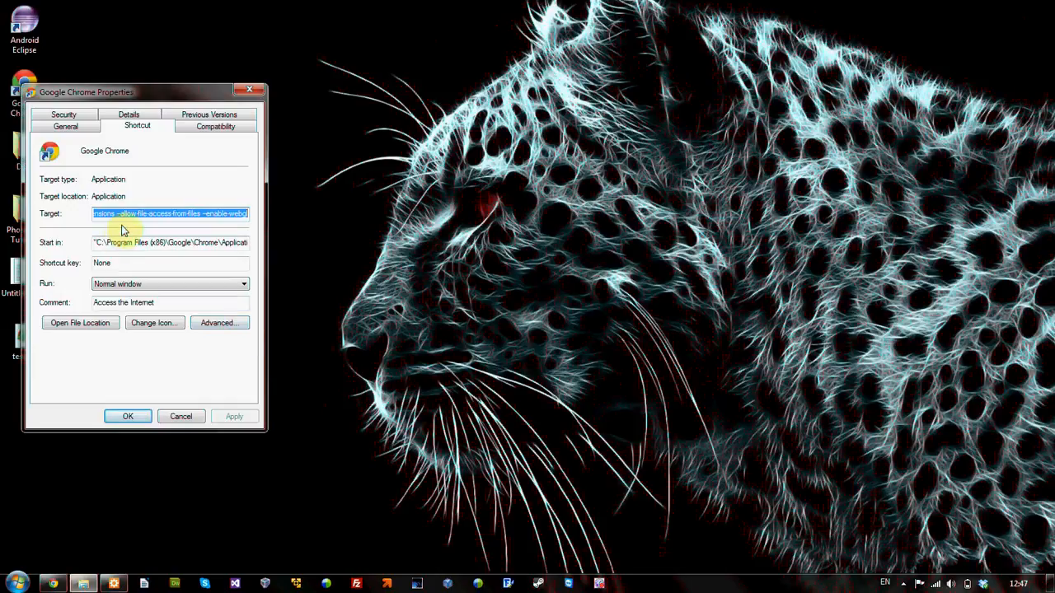
left_click(120, 213)
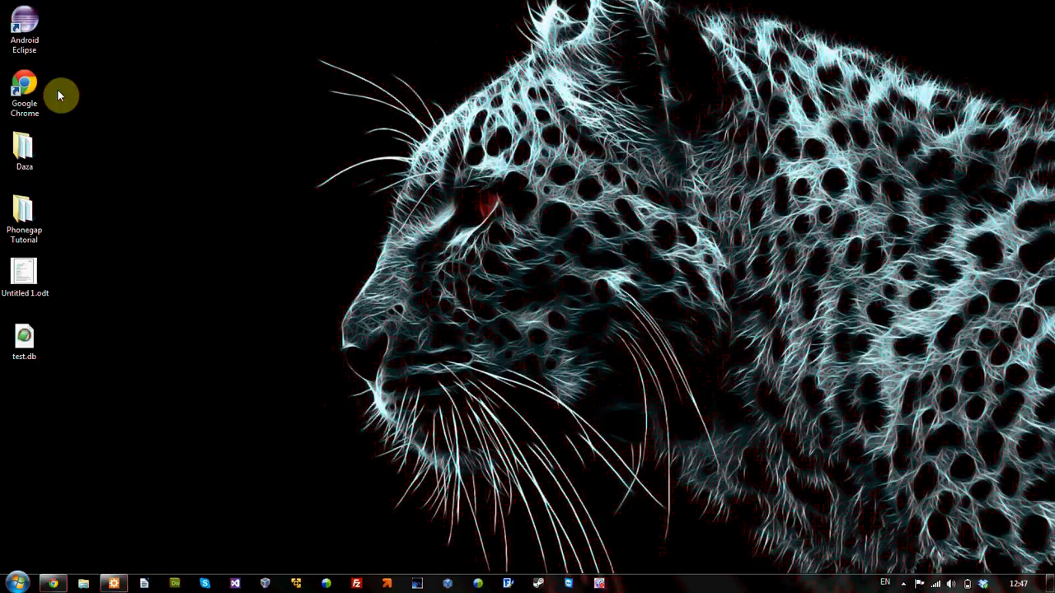
mouse_move(39, 82)
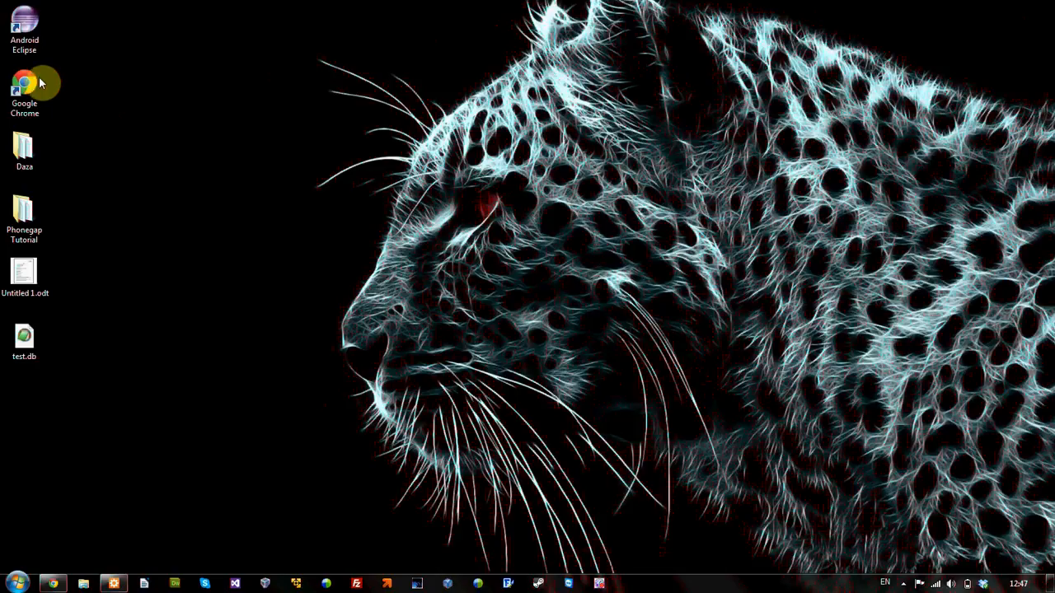
mouse_move(67, 96)
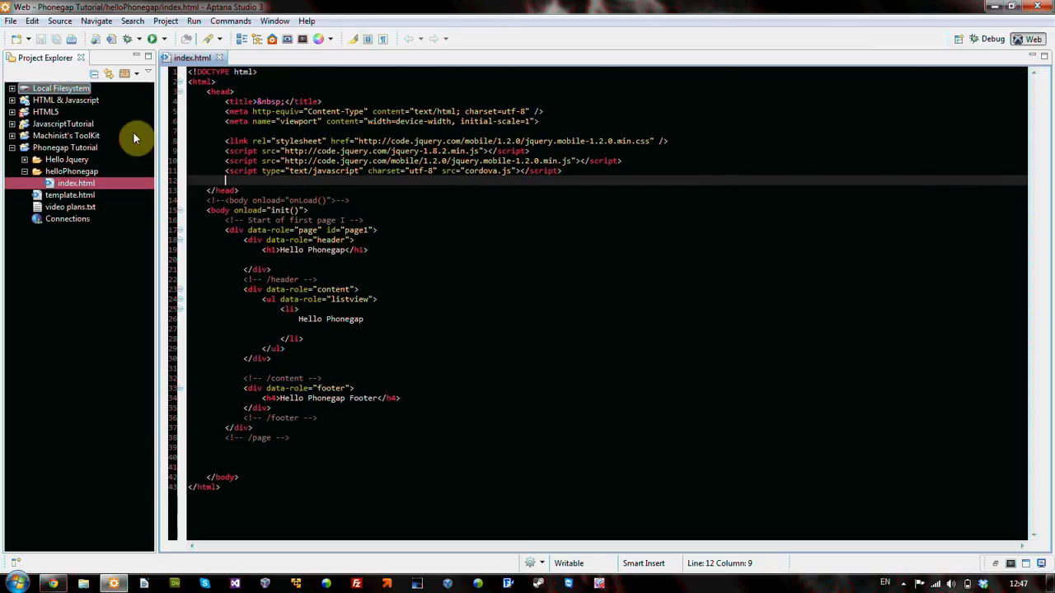
mouse_move(290, 190)
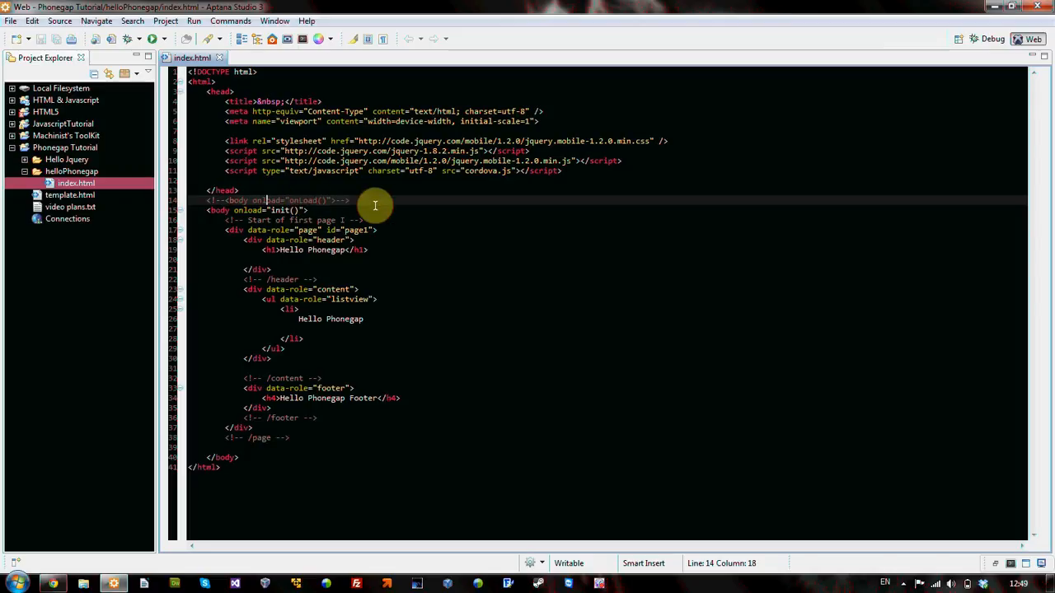
- Delete the <!--body onload="onLoad()"--> line and blank lines, collapsing the Phonegap Tutorial project
left_click(176, 200)
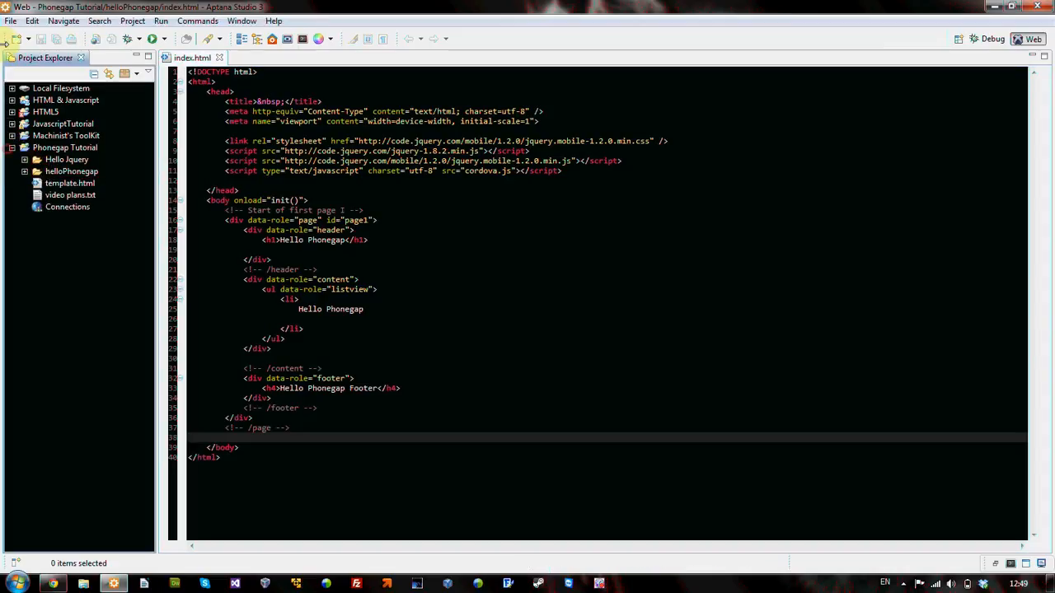
left_click(12, 147)
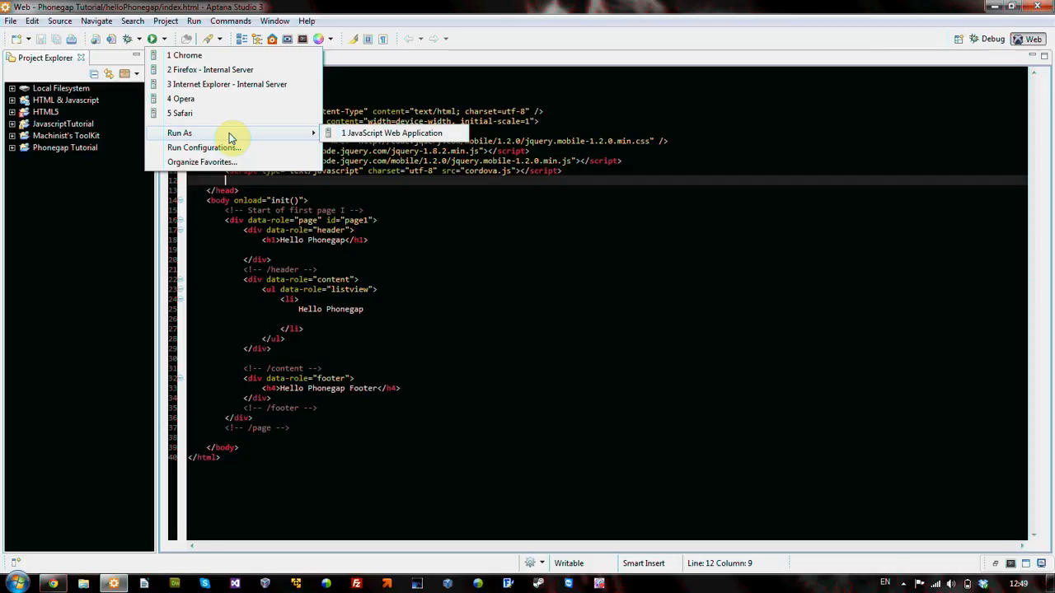
left_click(360, 89)
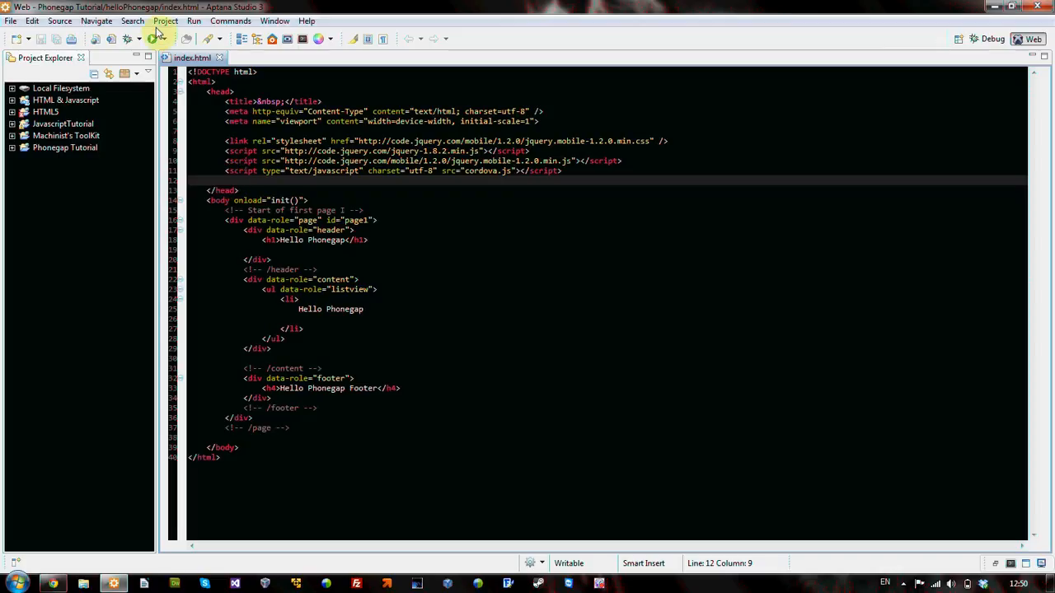
mouse_move(708, 304)
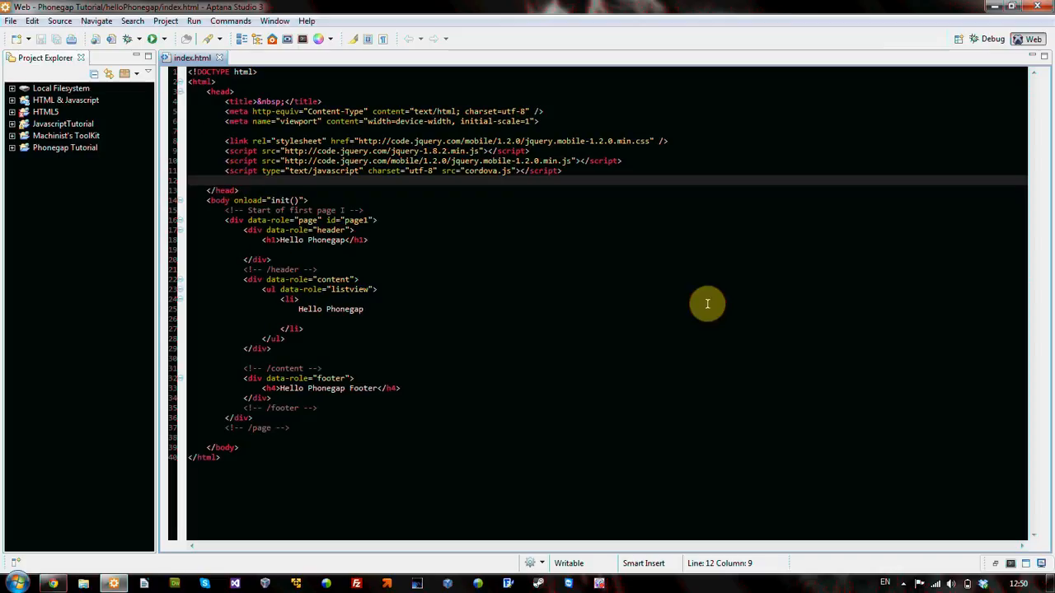